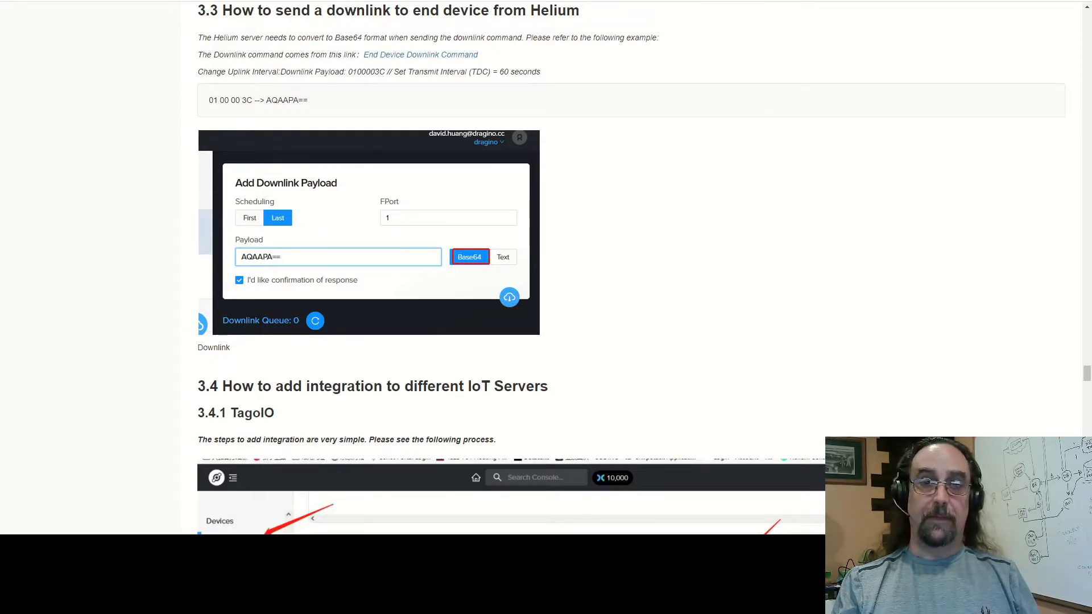
{"action": "mouse_move", "coordinate": [627, 175]}
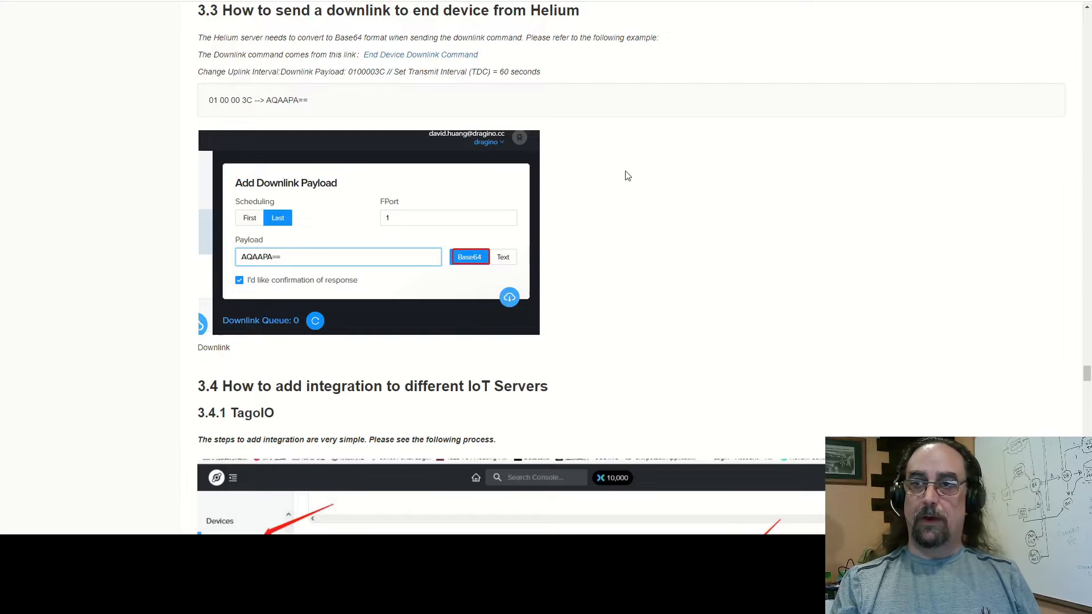
{"action": "mouse_move", "coordinate": [541, 142]}
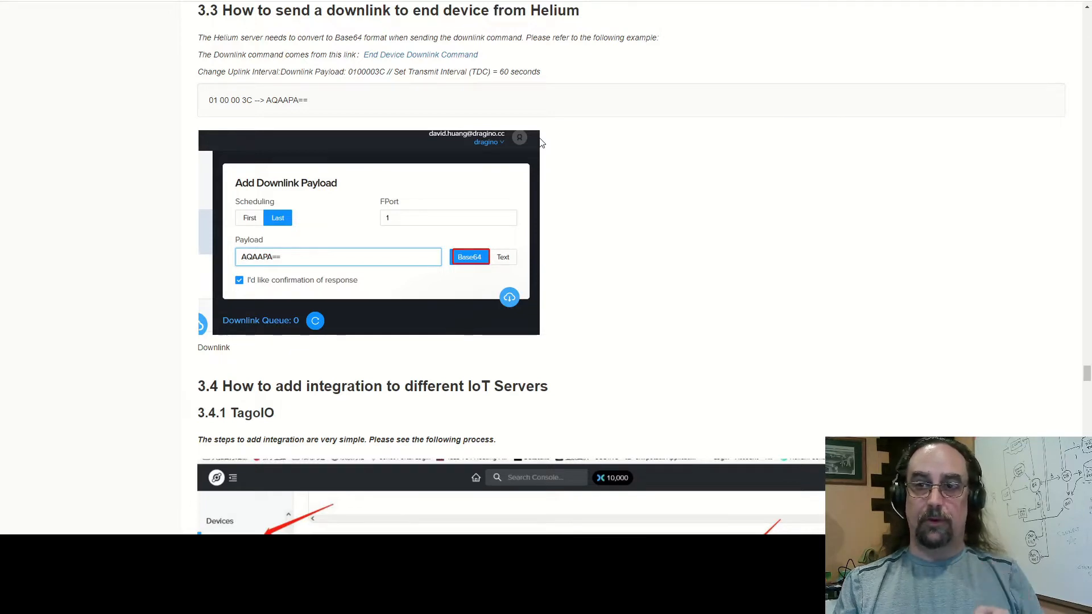
{"action": "mouse_move", "coordinate": [319, 221]}
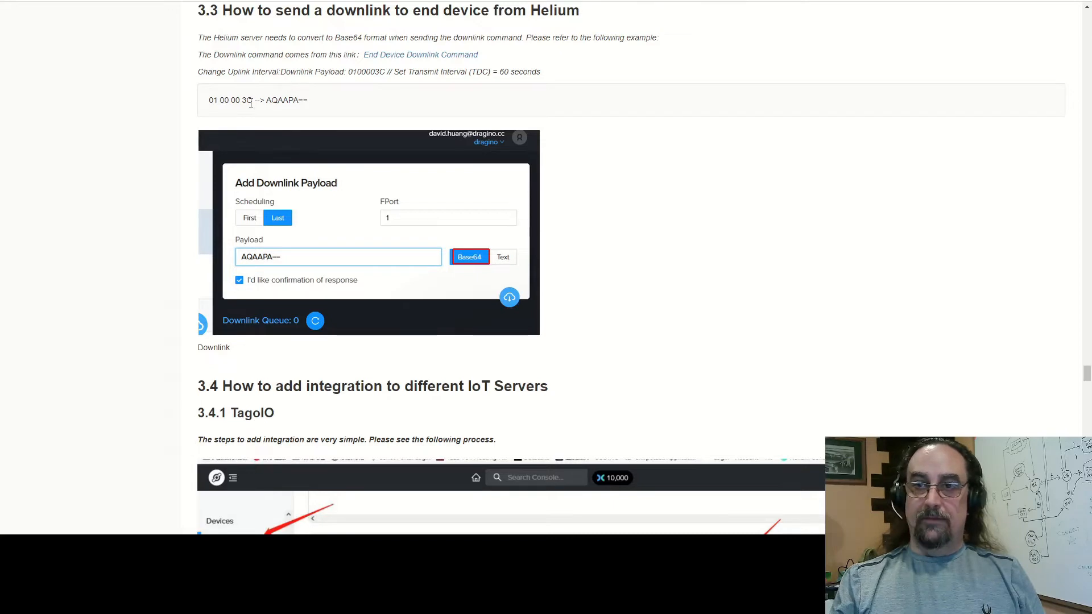
- Queue a text downlink with payload 0100258, scheduled first, on FPort 1
{"action": "double_click", "coordinate": [215, 99]}
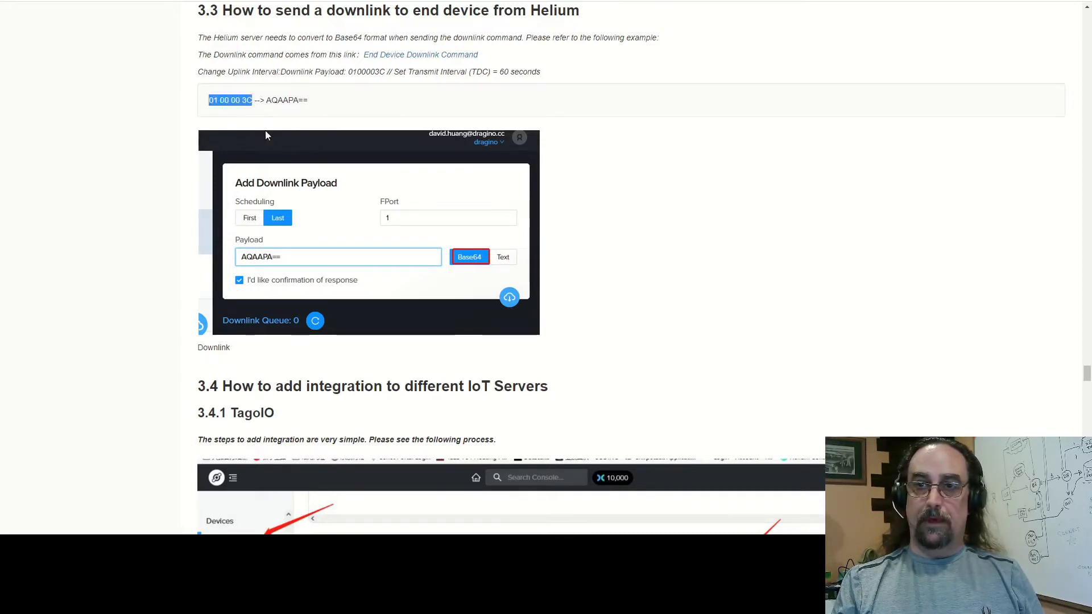
{"action": "mouse_move", "coordinate": [303, 117]}
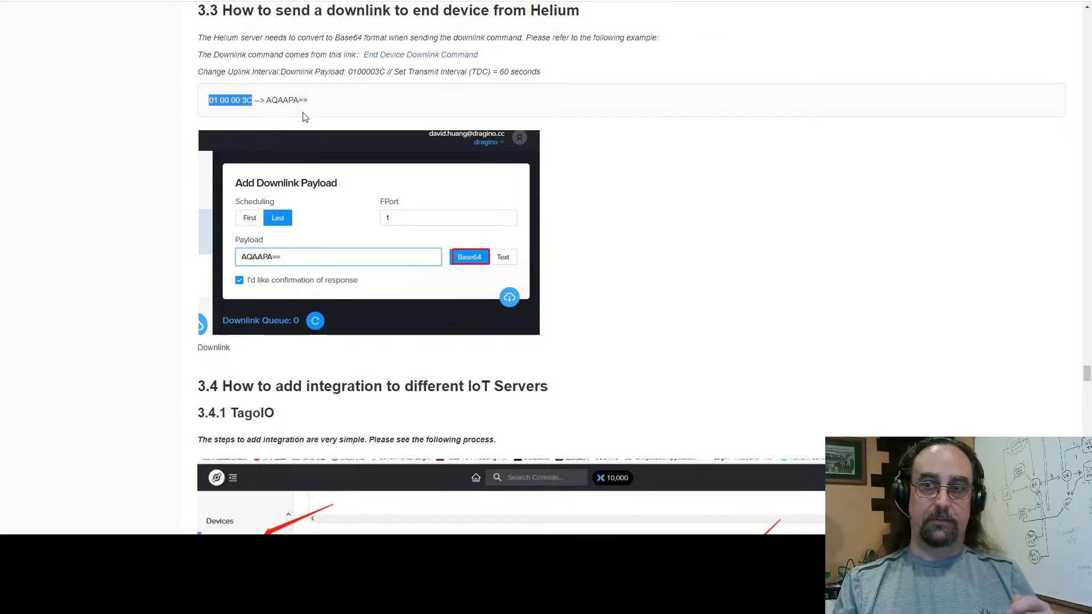
{"action": "mouse_move", "coordinate": [263, 110]}
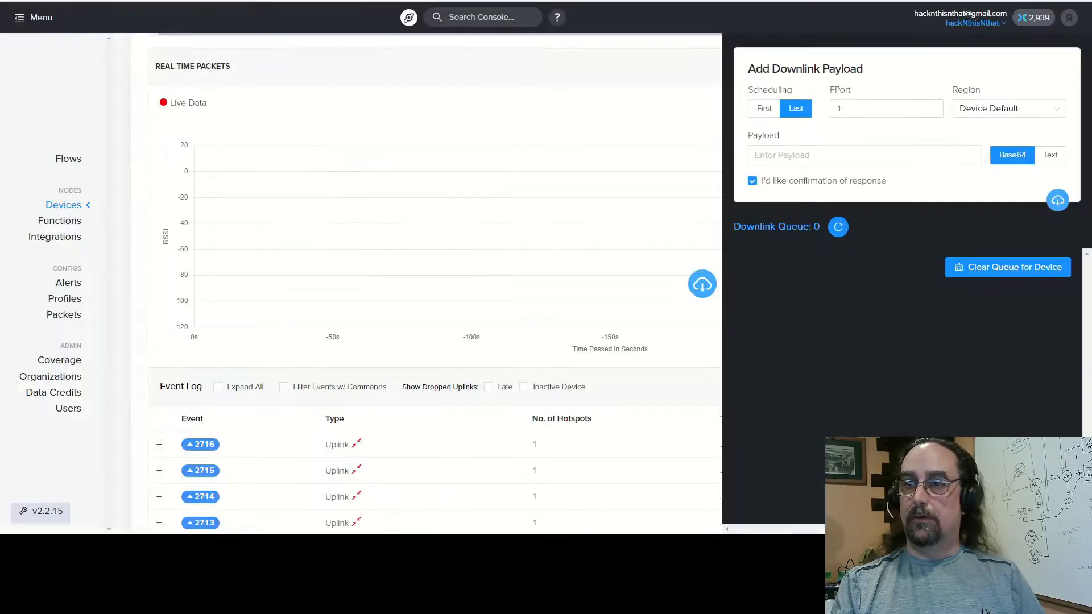
{"action": "mouse_move", "coordinate": [381, 248]}
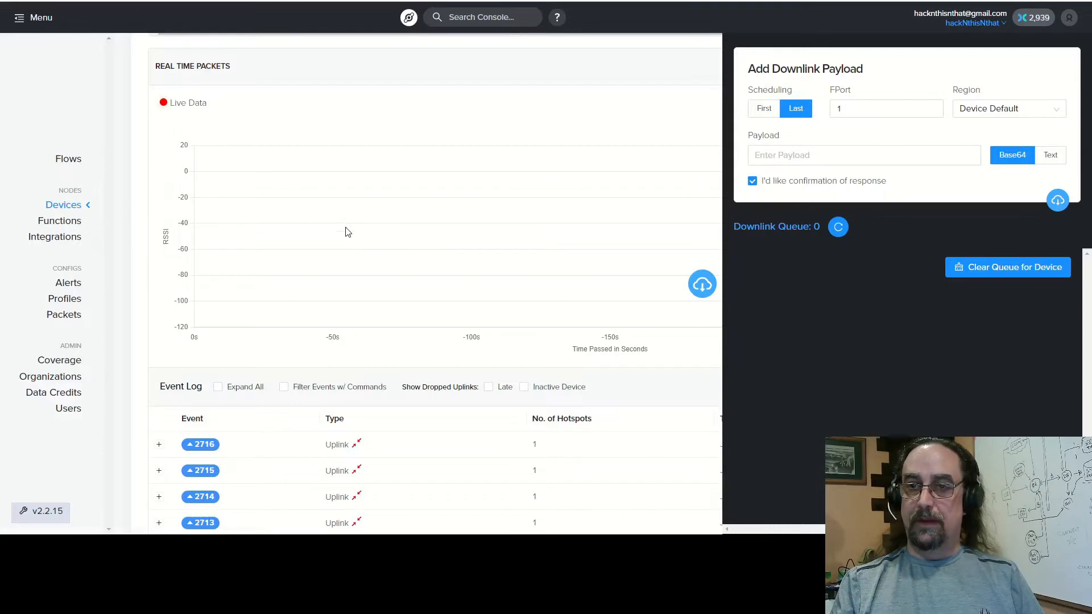
{"action": "mouse_move", "coordinate": [362, 312]}
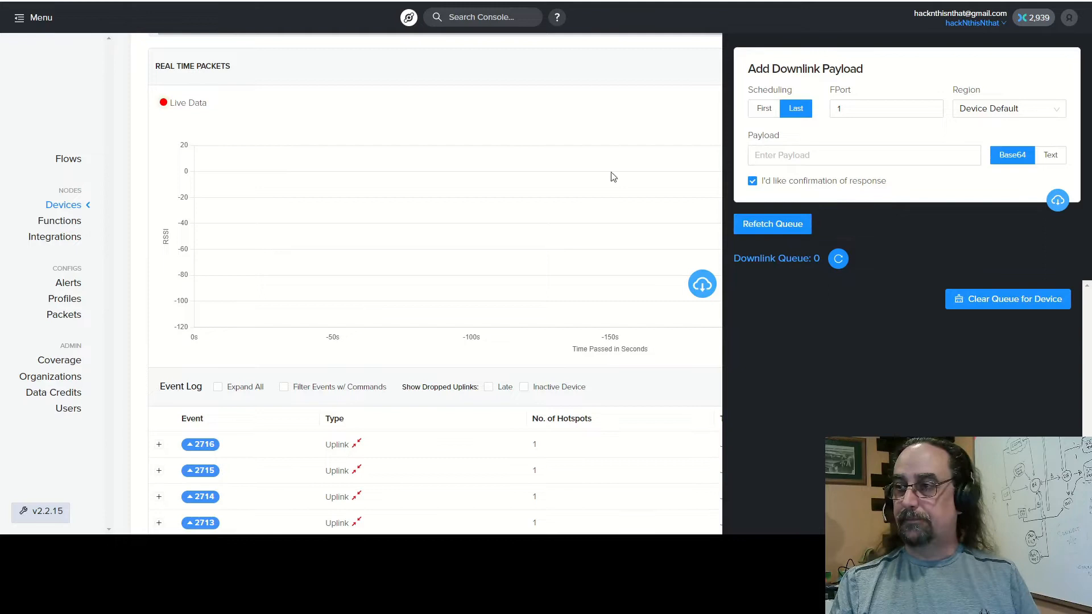
{"action": "left_click", "coordinate": [863, 155]}
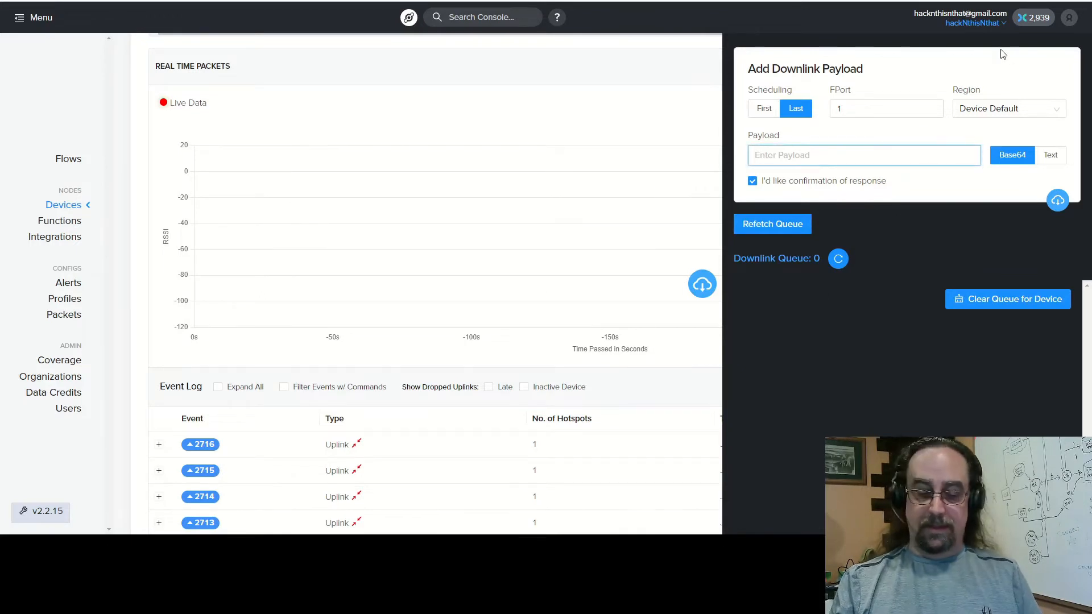
{"action": "type", "text": "01002"}
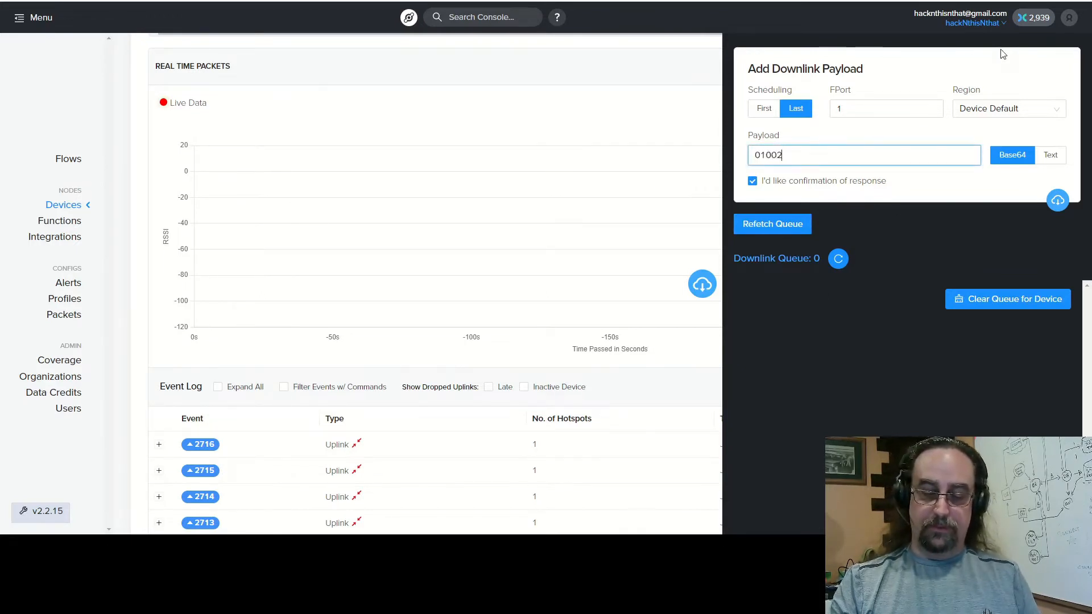
{"action": "type", "text": "58"}
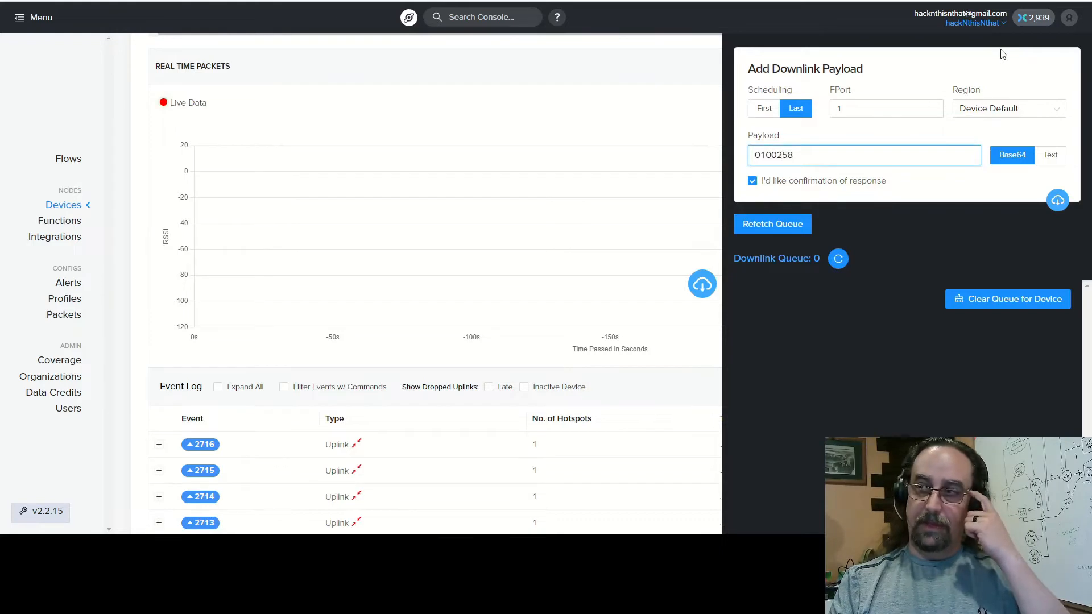
{"action": "mouse_move", "coordinate": [1008, 53]}
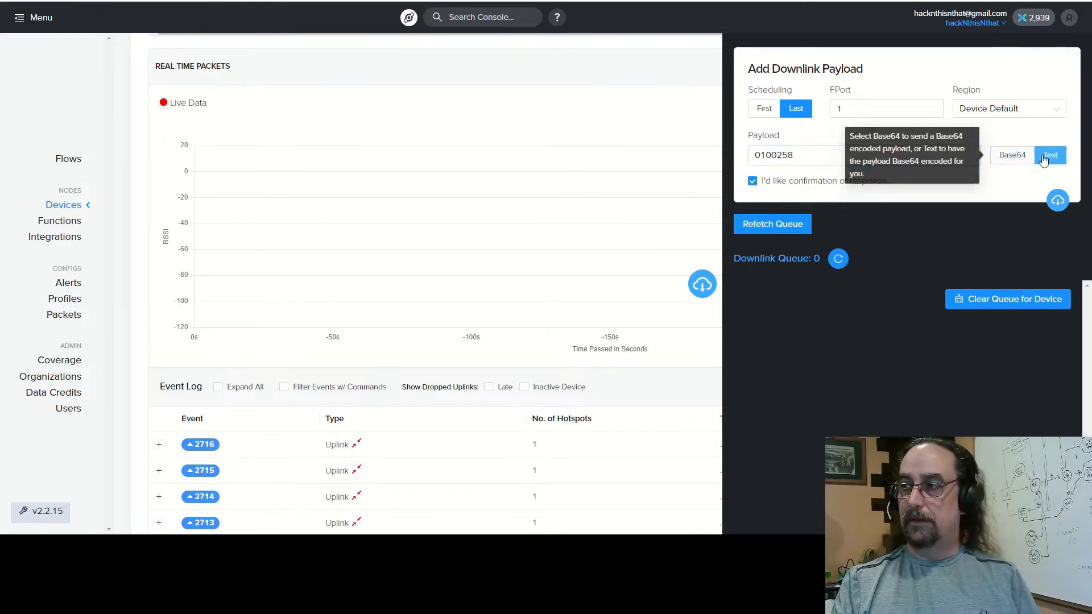
{"action": "left_click", "coordinate": [764, 108]}
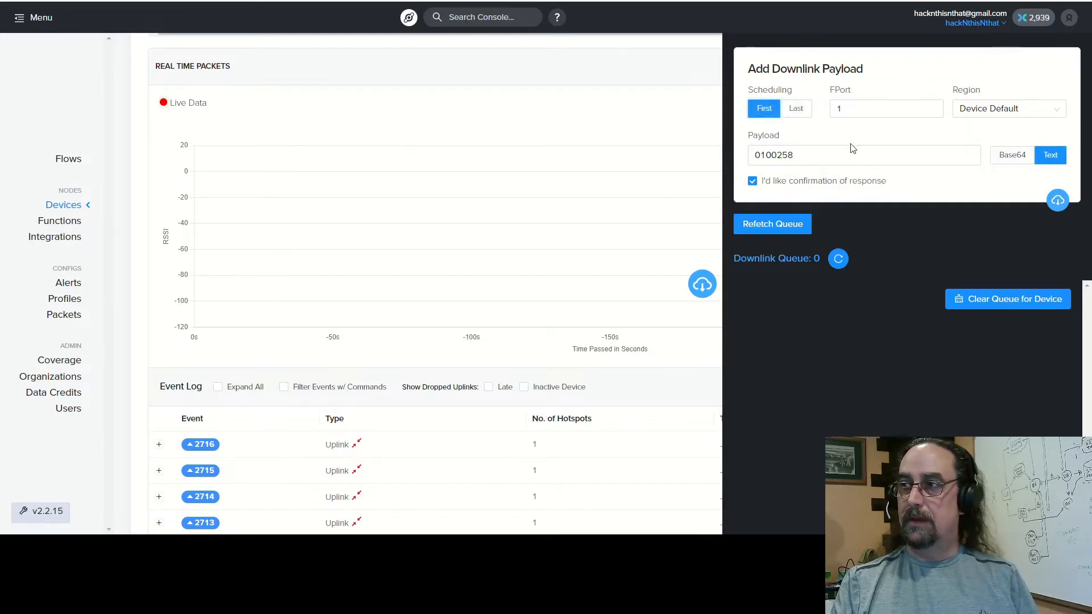
{"action": "mouse_move", "coordinate": [817, 231]}
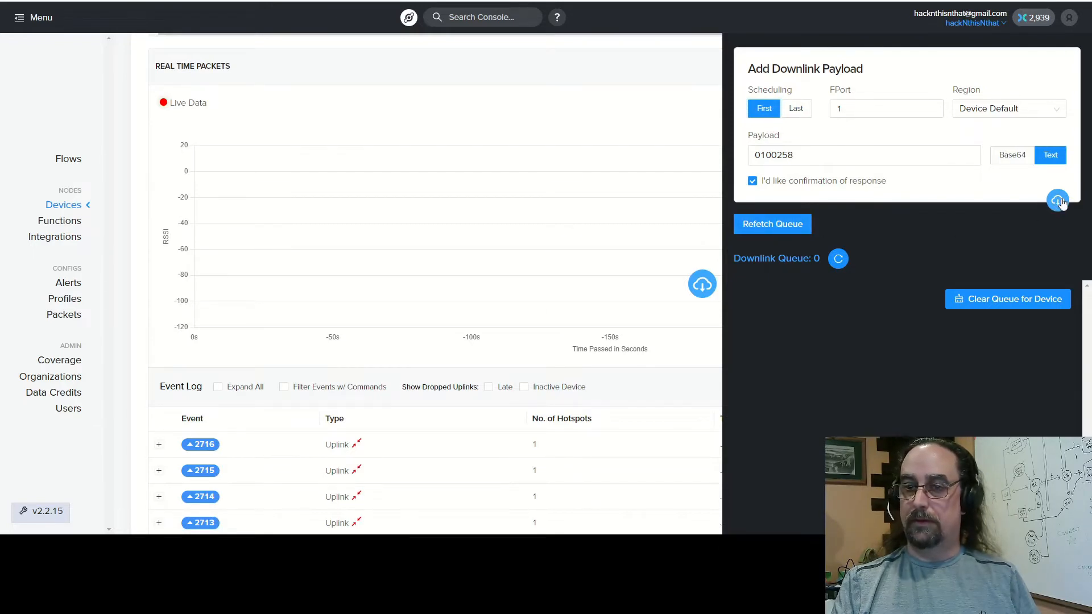
{"action": "left_click", "coordinate": [1058, 201]}
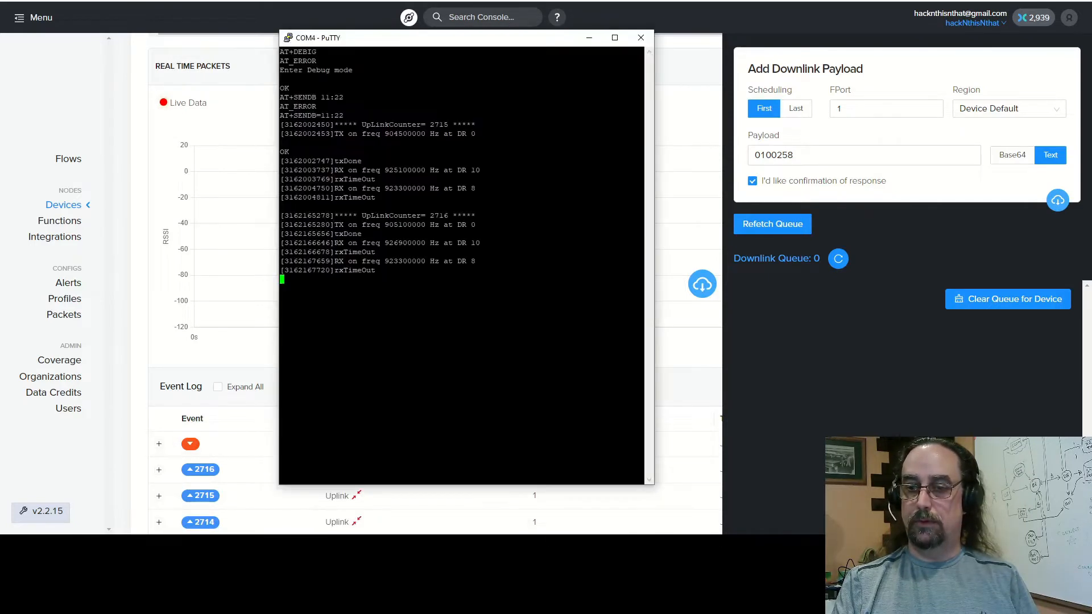
{"action": "mouse_move", "coordinate": [526, 47]}
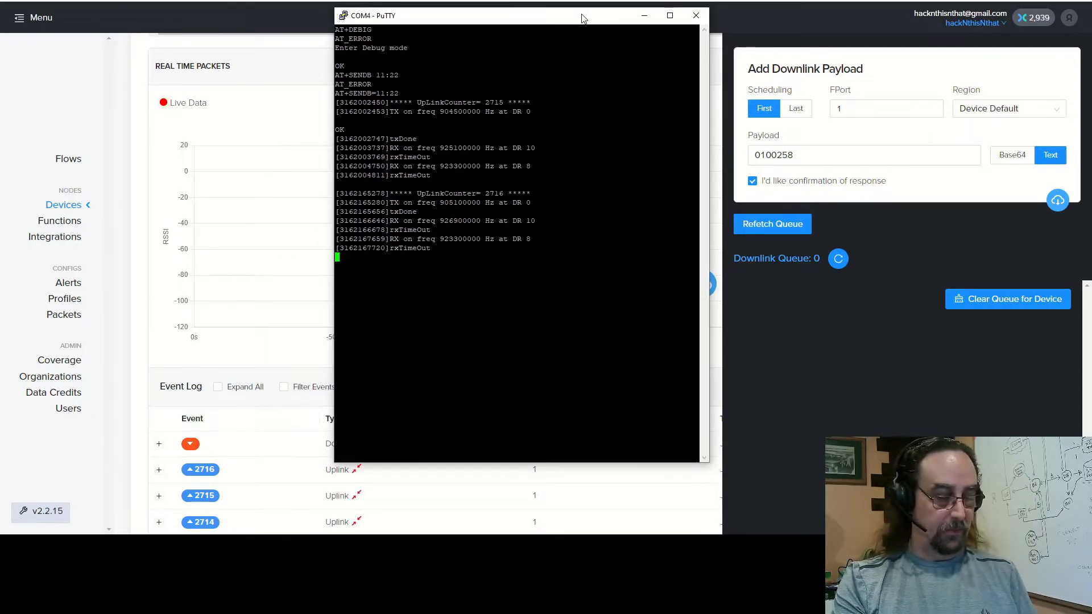
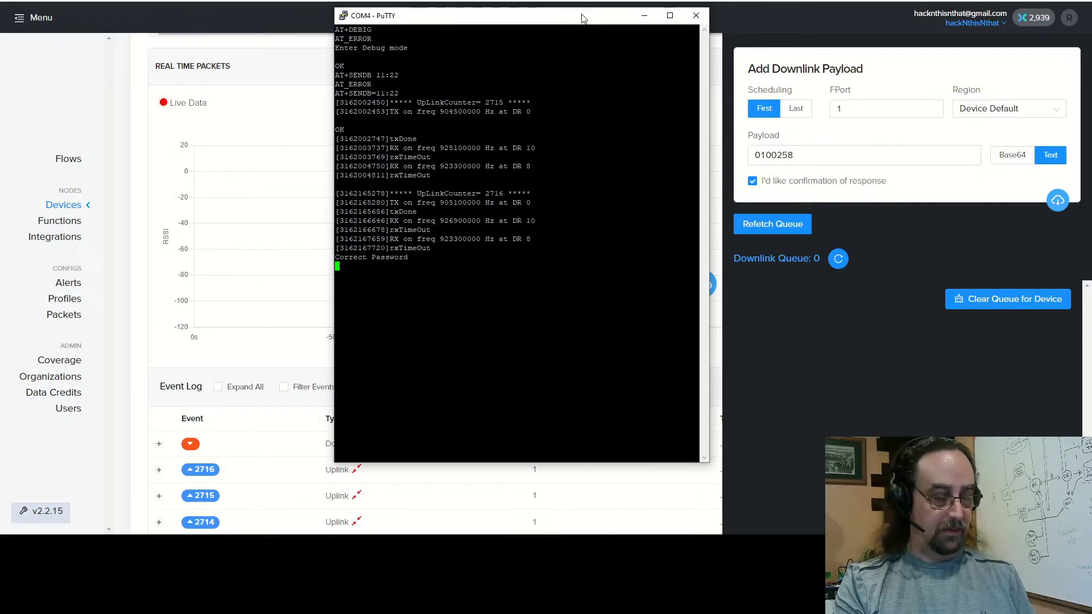
{"action": "type", "text": "AT+S"}
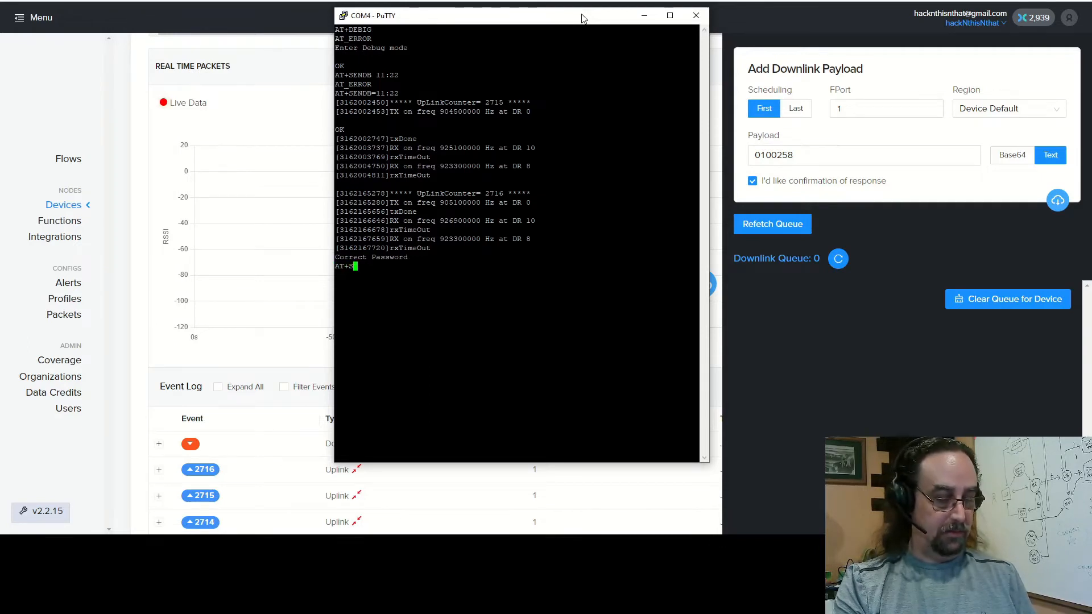
{"action": "type", "text": "ENB"}
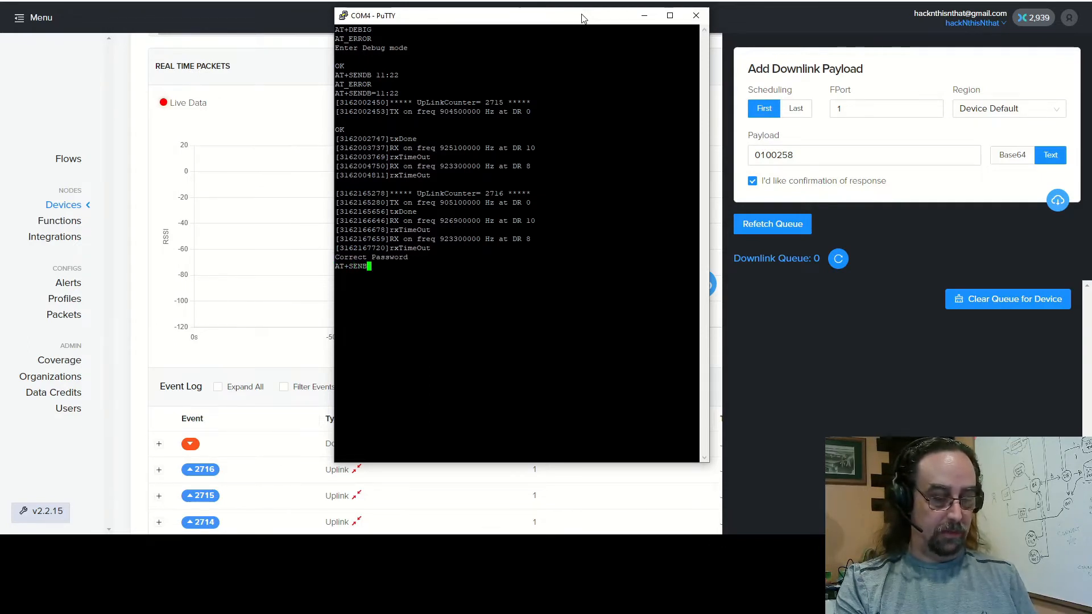
{"action": "type", "text": "=11:22"}
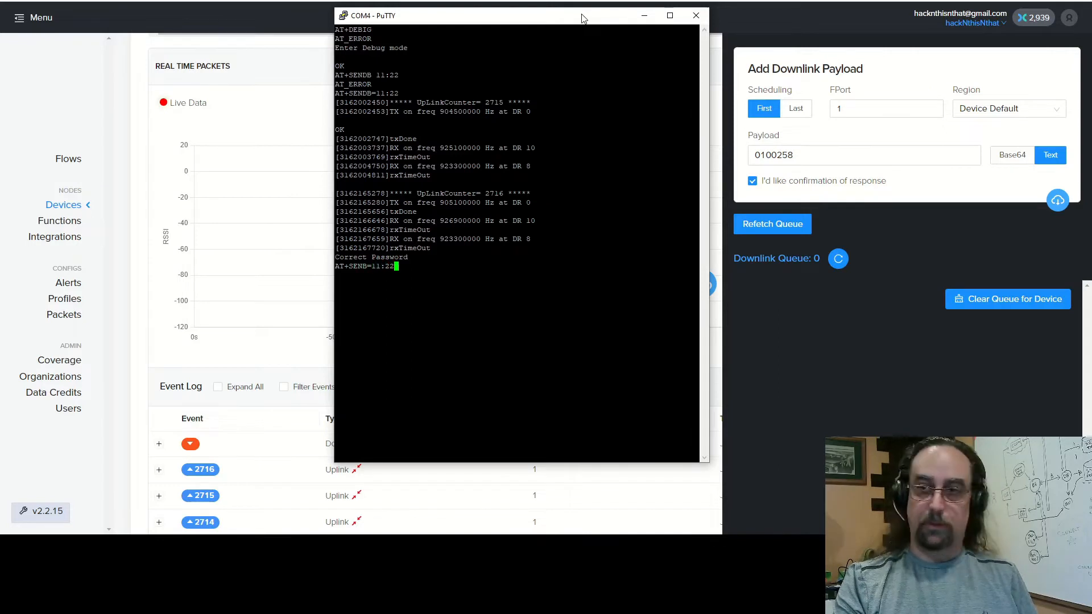
{"action": "key", "text": "Return"}
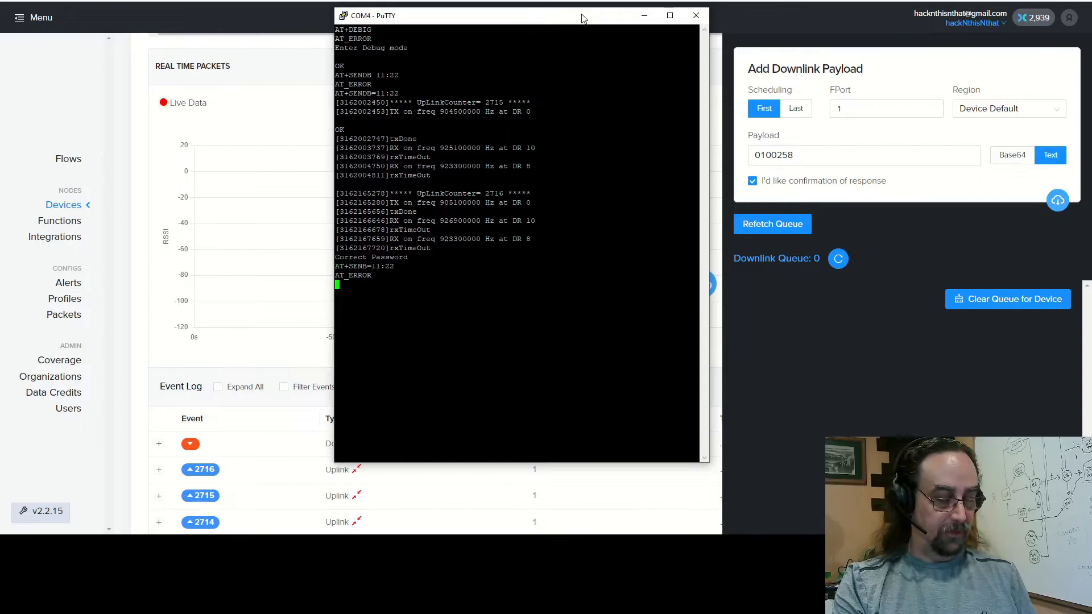
{"action": "type", "text": "AT+SENDB=11:22"}
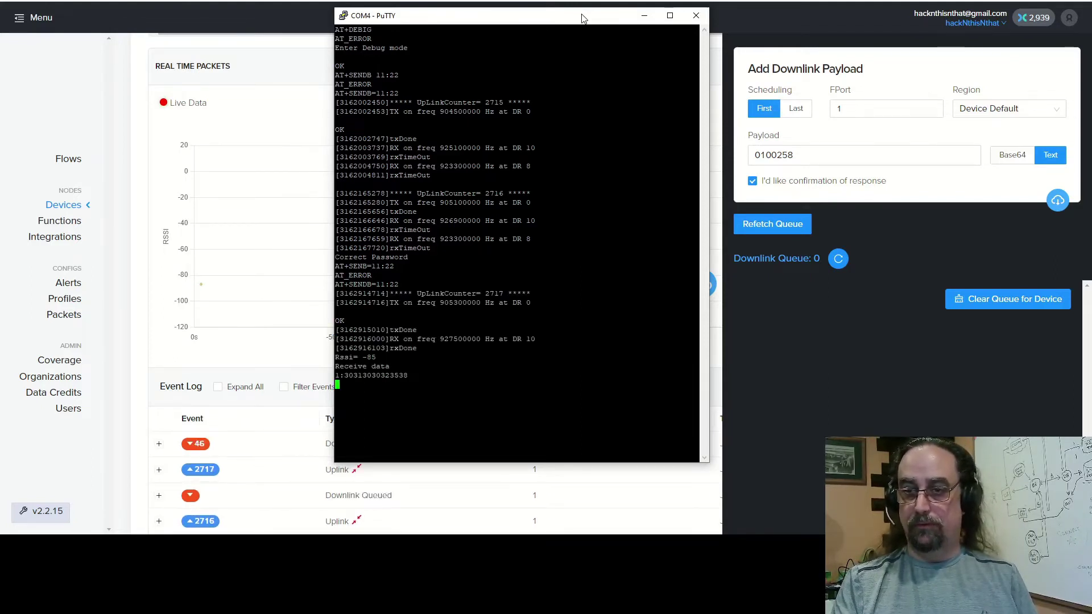
{"action": "mouse_move", "coordinate": [357, 460]}
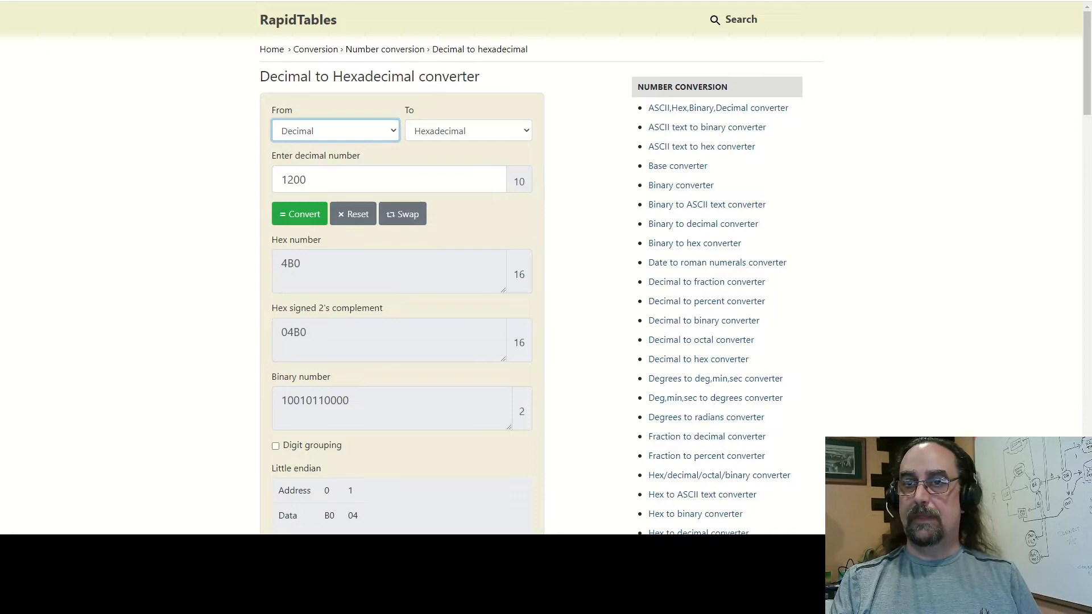
{"action": "mouse_move", "coordinate": [407, 158]}
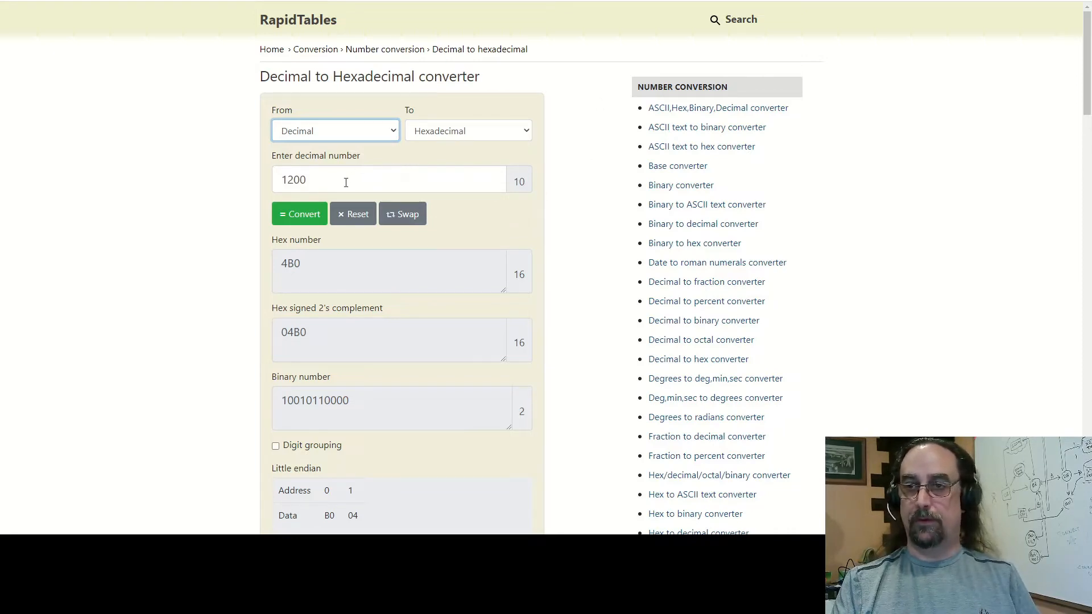
- Convert decimal 600 to hexadecimal and select the 258 result
{"action": "triple_click", "coordinate": [292, 179]}
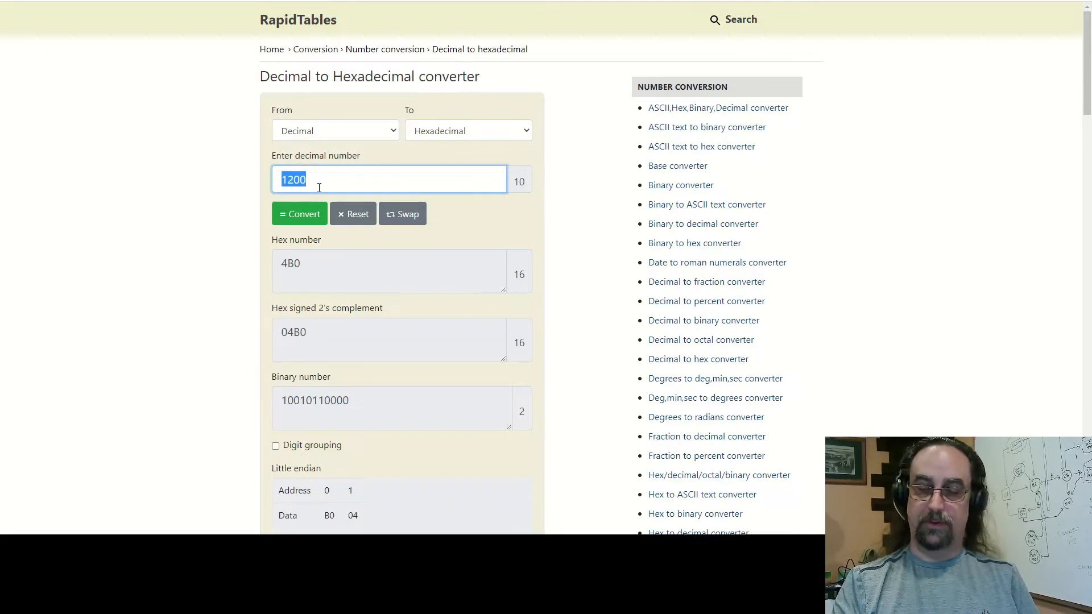
{"action": "type", "text": "600"}
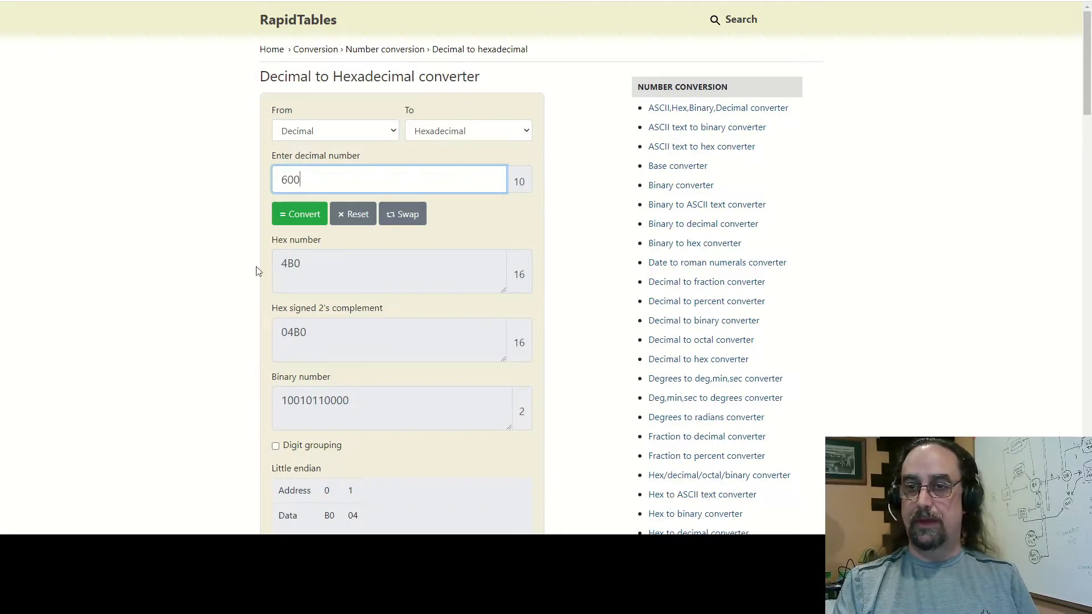
{"action": "left_click", "coordinate": [299, 214]}
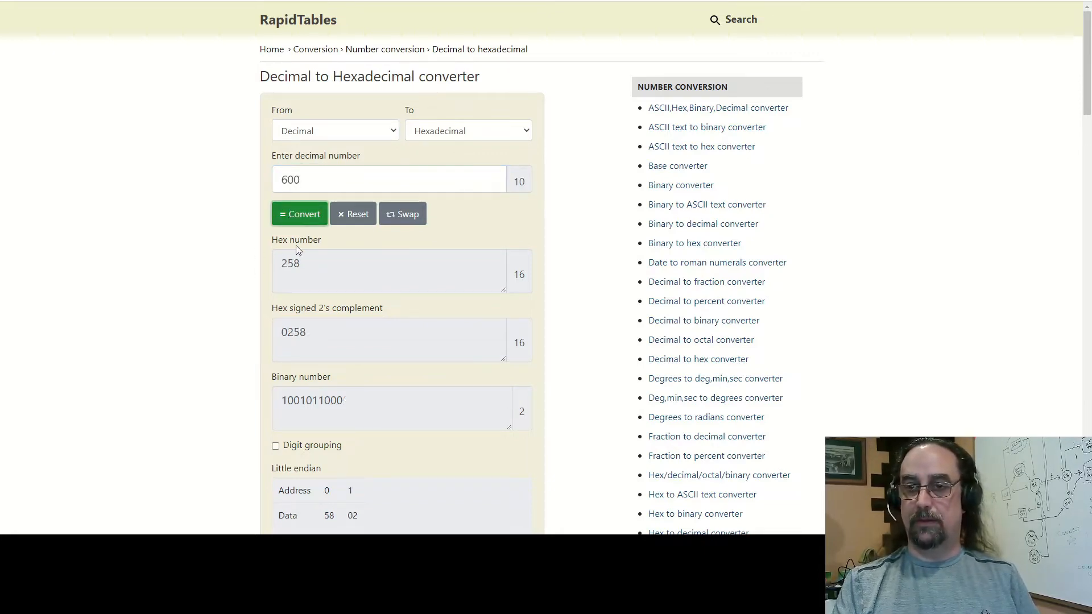
{"action": "double_click", "coordinate": [293, 332]}
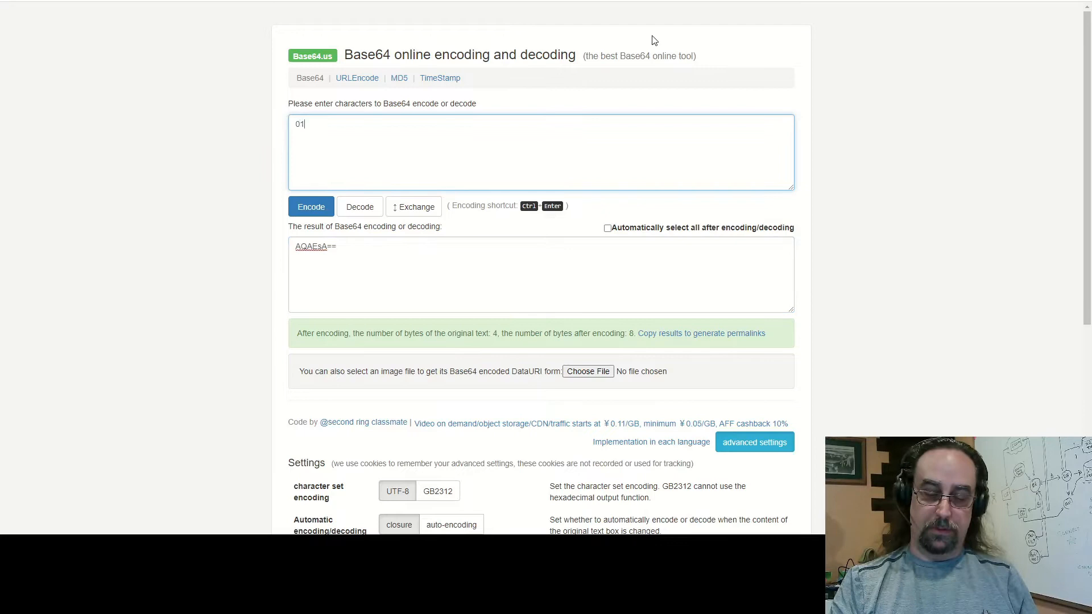
- Change the Base64.us input to the hex payload 01000258
{"action": "type", "text": "000"}
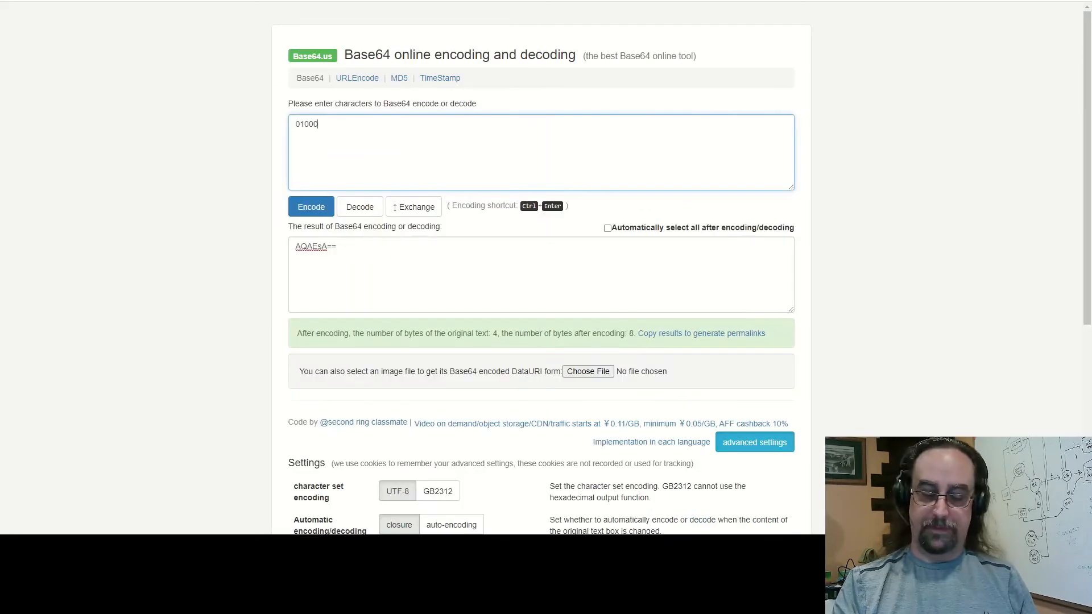
{"action": "type", "text": "258"}
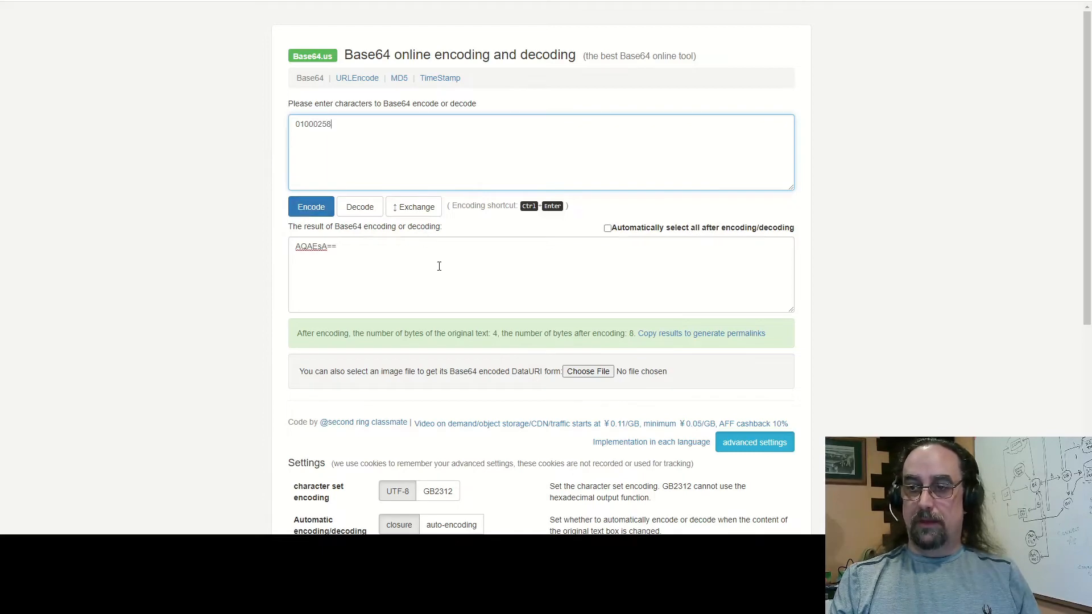
{"action": "mouse_move", "coordinate": [498, 403]}
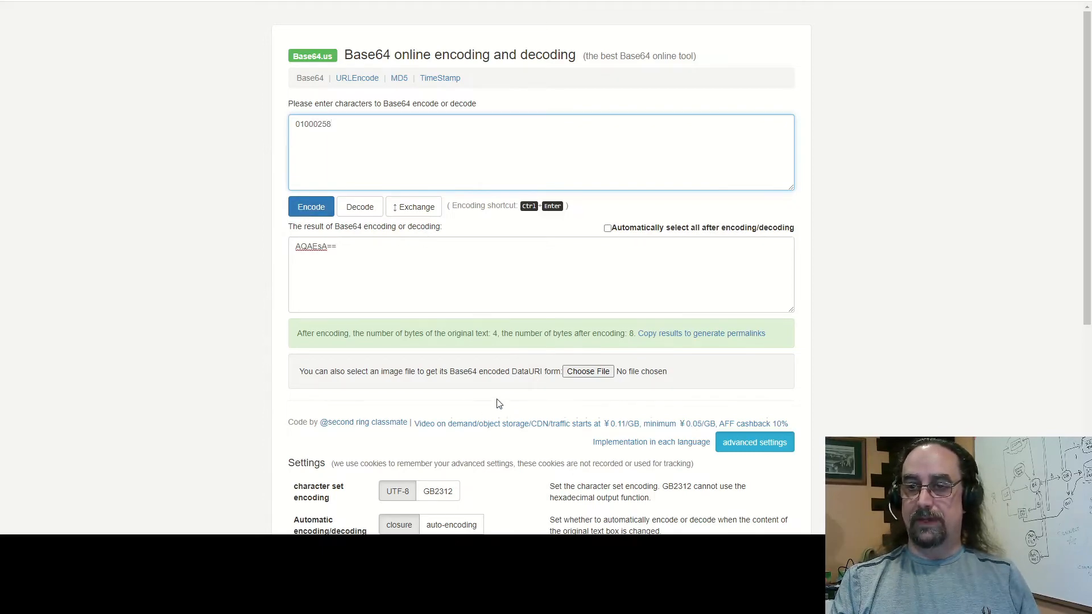
- Confirm the input format is hex in Settings, then Base64-encode 01000258
{"action": "scroll", "scroll_direction": "down", "scroll_amount": 3}
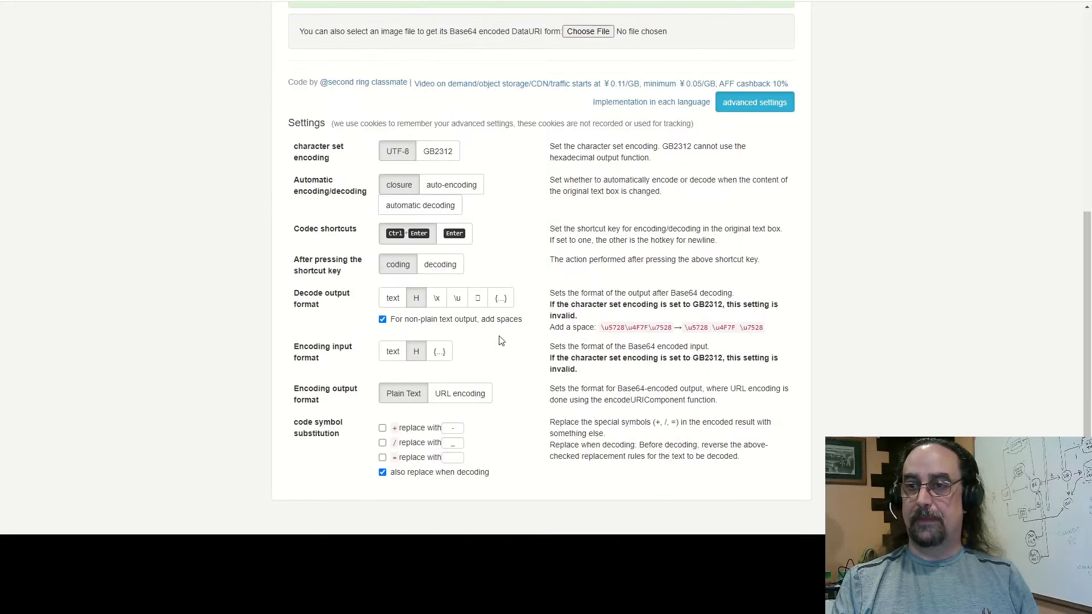
{"action": "mouse_move", "coordinate": [374, 151]}
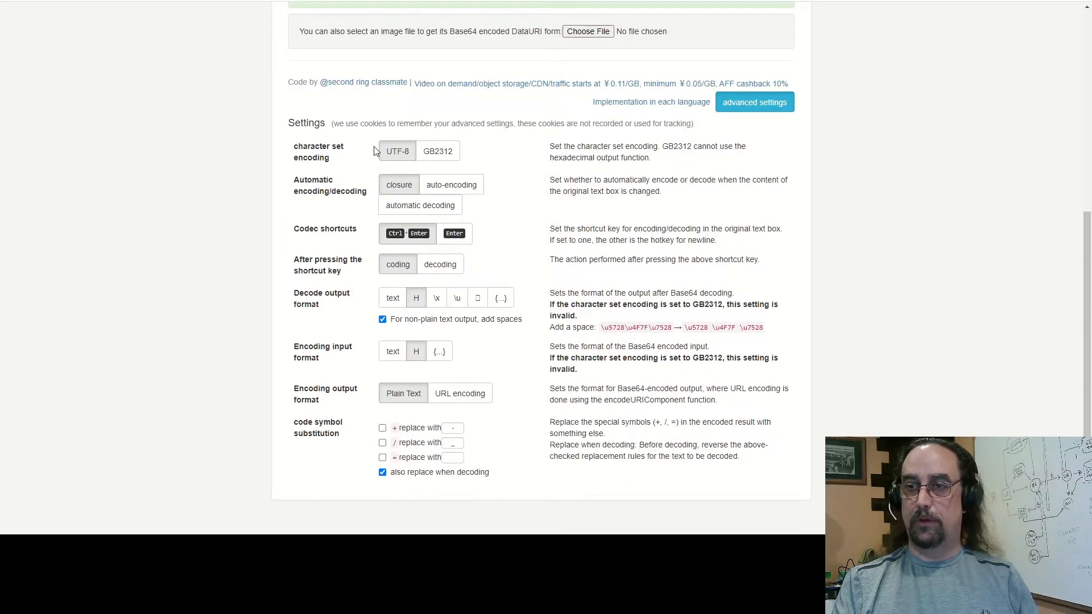
{"action": "mouse_move", "coordinate": [348, 289]}
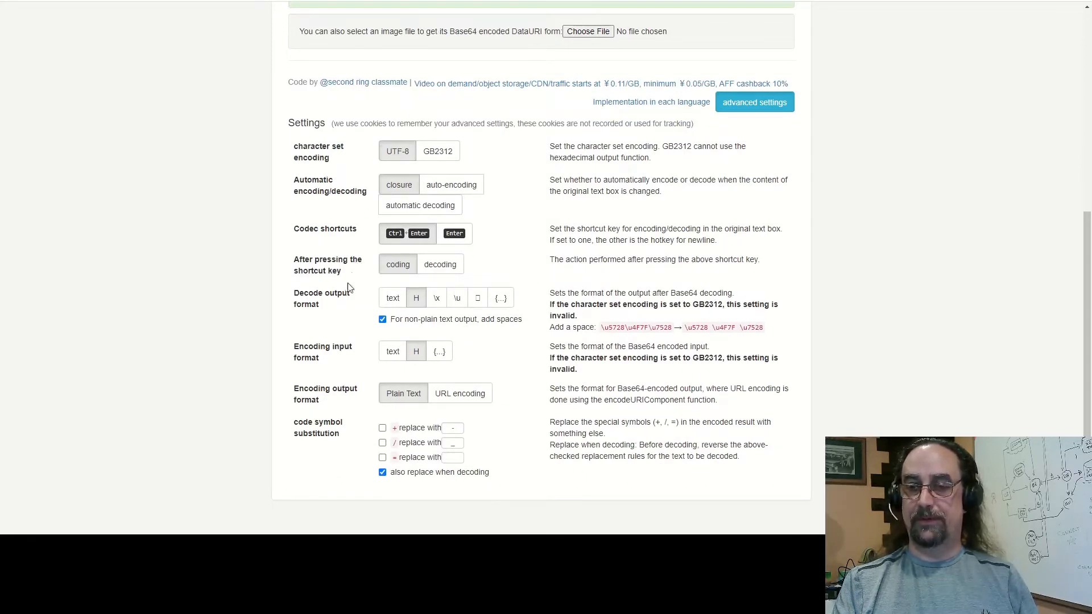
{"action": "mouse_move", "coordinate": [323, 304]}
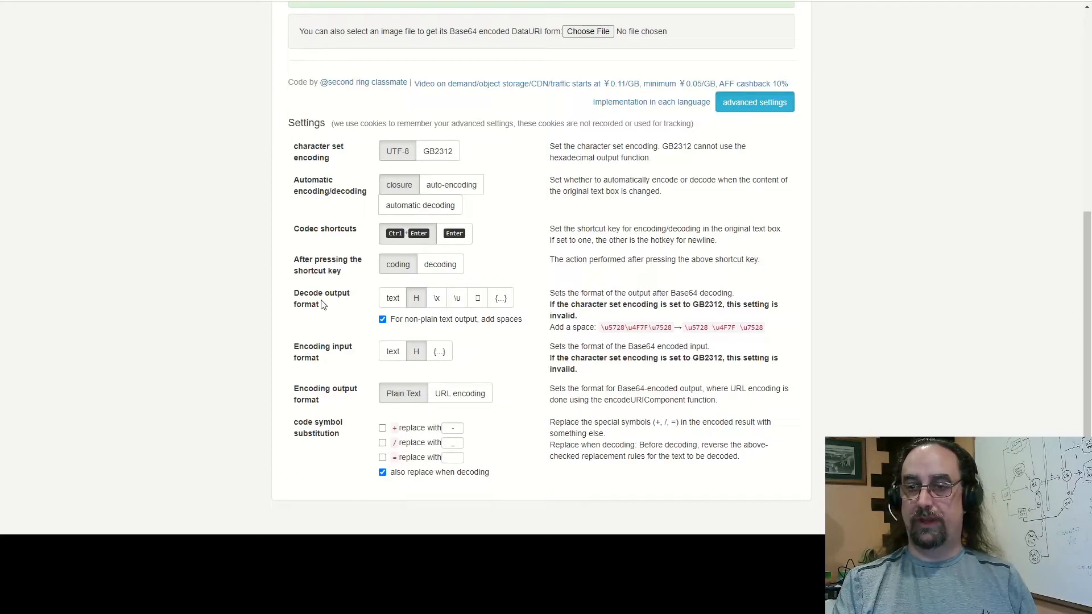
{"action": "mouse_move", "coordinate": [416, 297]}
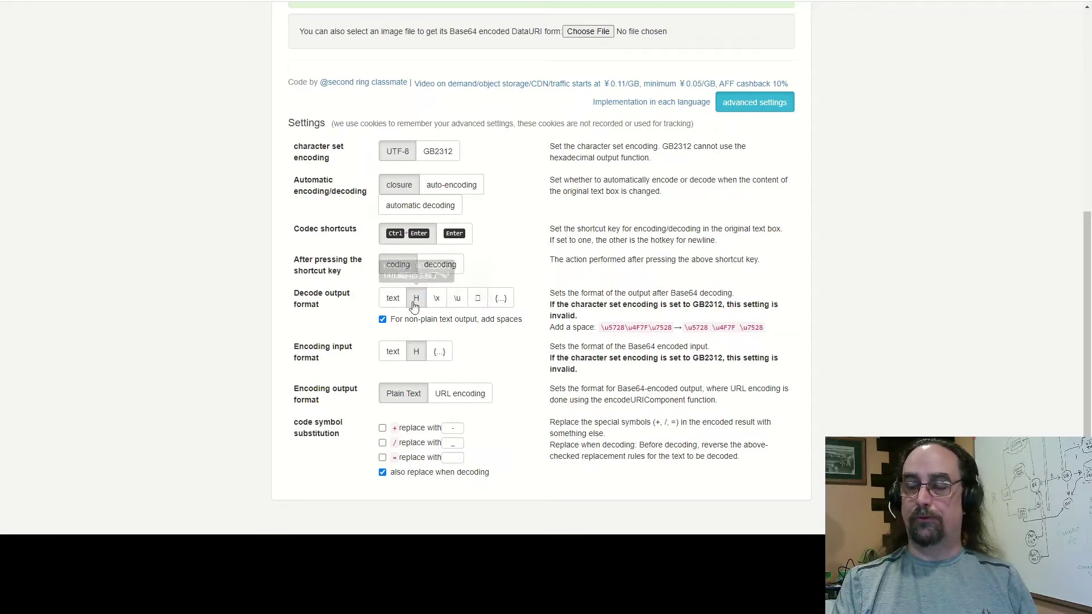
{"action": "mouse_move", "coordinate": [416, 298]}
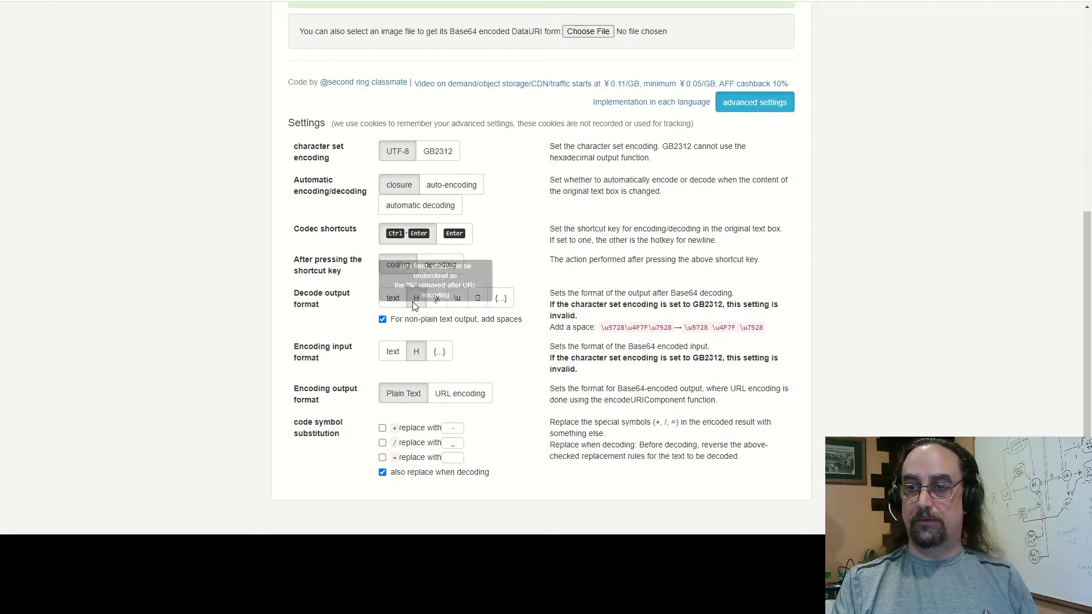
{"action": "mouse_move", "coordinate": [335, 363]}
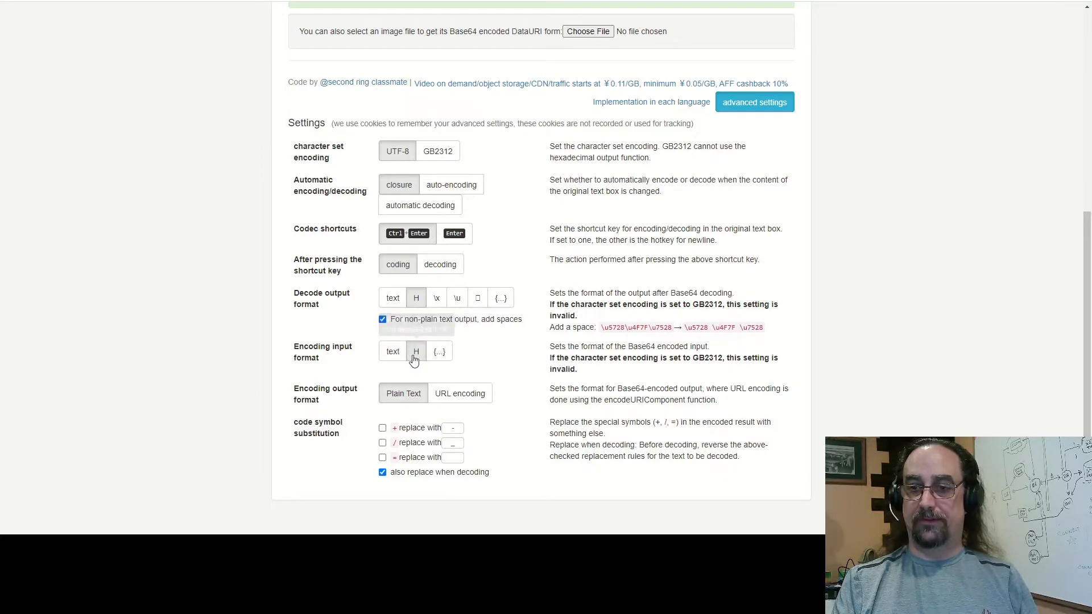
{"action": "scroll", "scroll_direction": "up", "scroll_amount": 3}
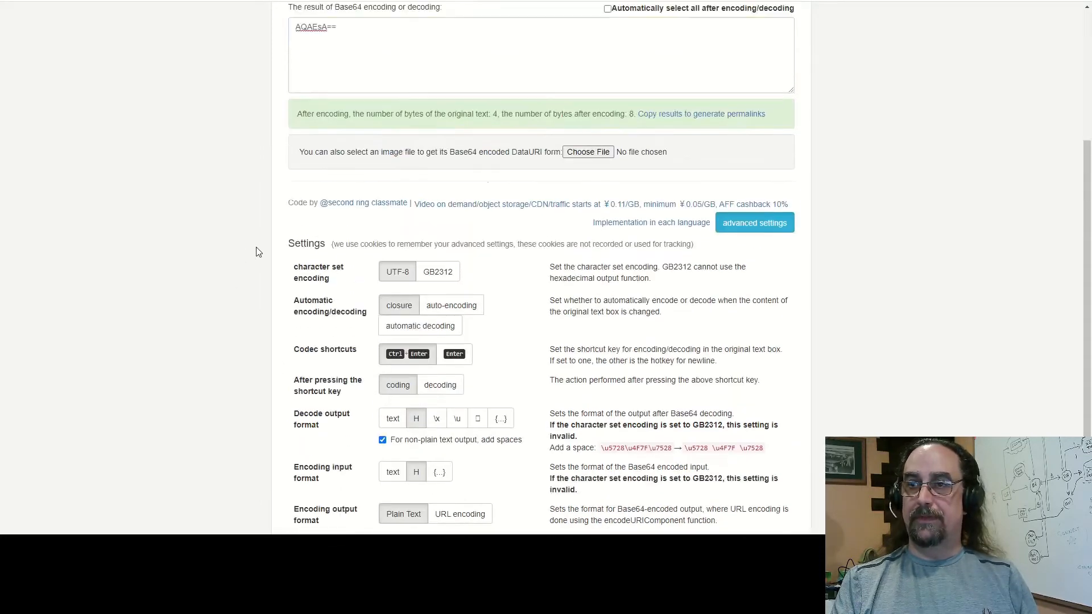
{"action": "scroll", "scroll_direction": "up", "scroll_amount": 3}
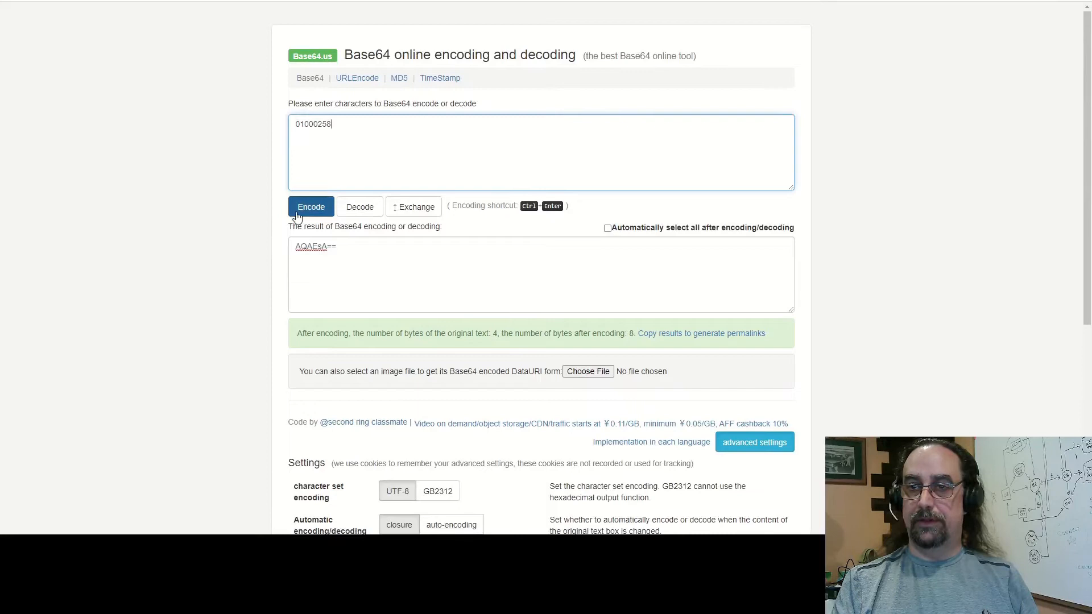
{"action": "left_click", "coordinate": [310, 205]}
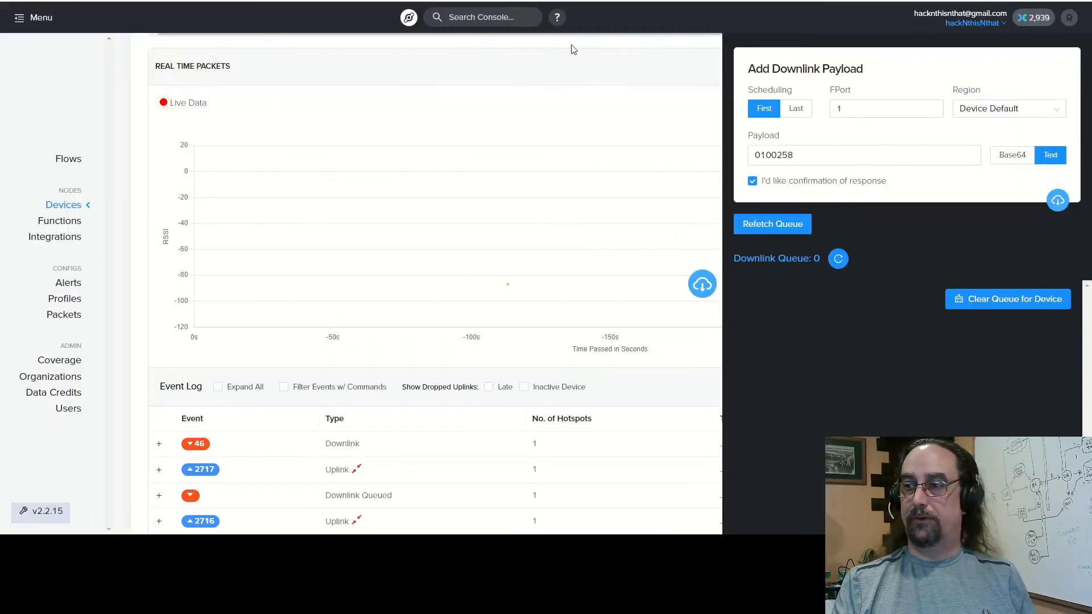
{"action": "mouse_move", "coordinate": [943, 223]}
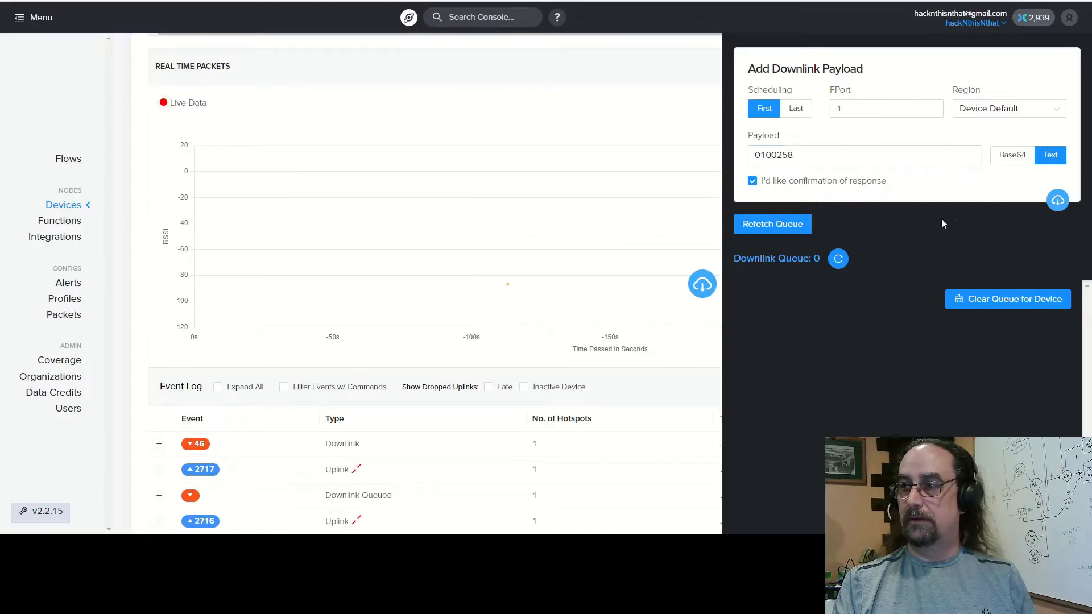
- Queue the 0100258 text downlink and refresh to list the queued items
{"action": "left_click", "coordinate": [1057, 201]}
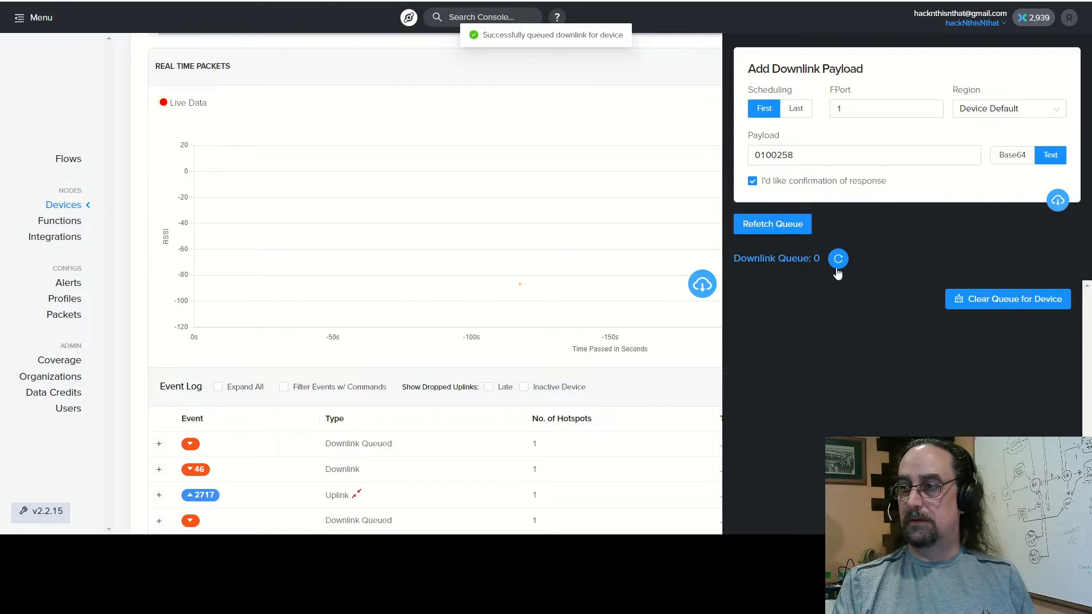
{"action": "left_click", "coordinate": [838, 258]}
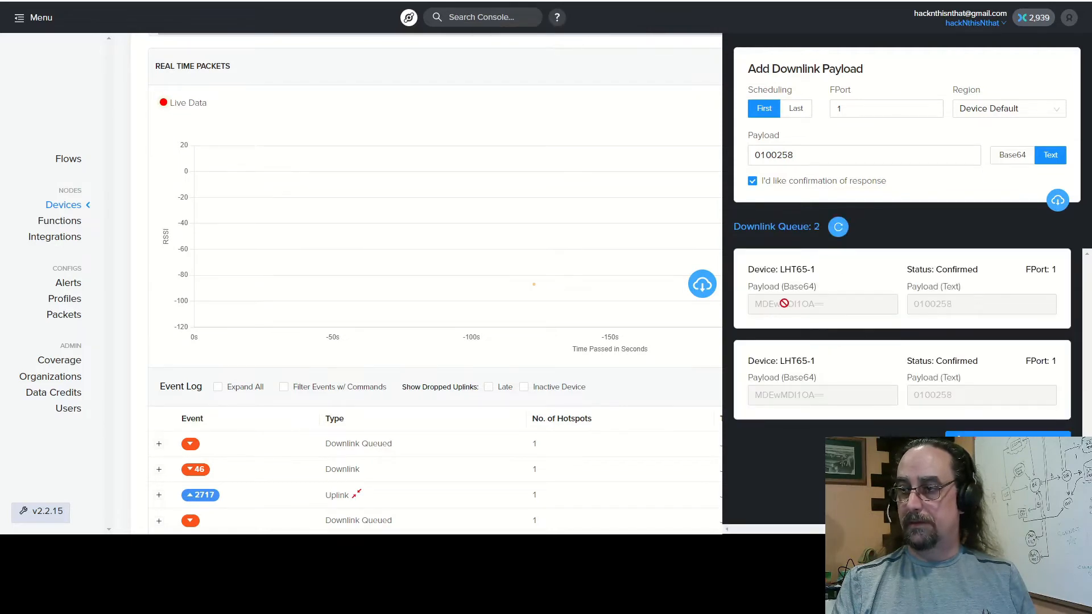
{"action": "mouse_move", "coordinate": [796, 342]}
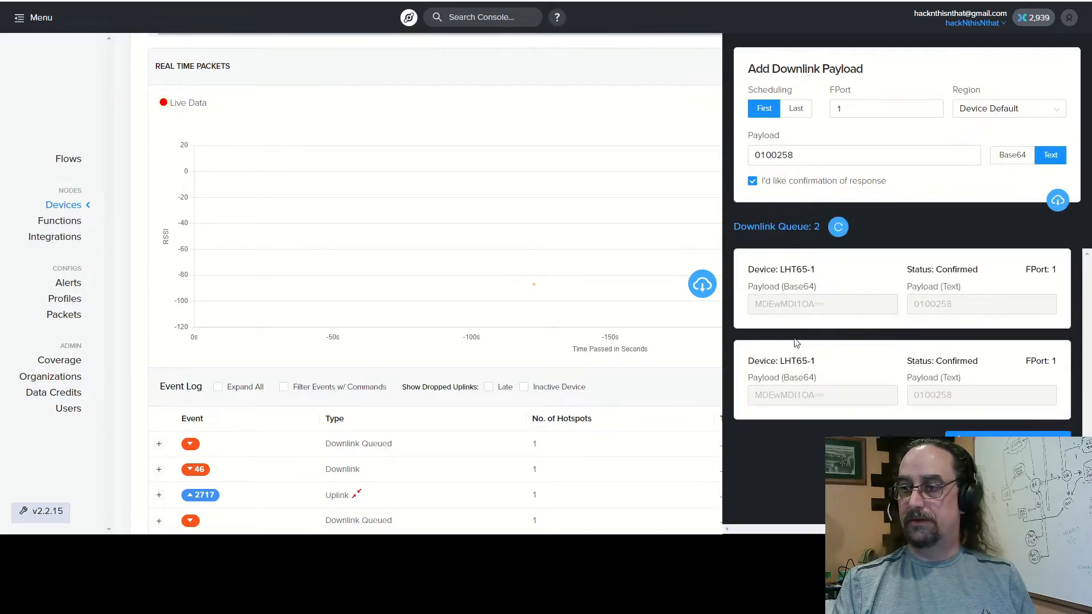
{"action": "mouse_move", "coordinate": [874, 267]}
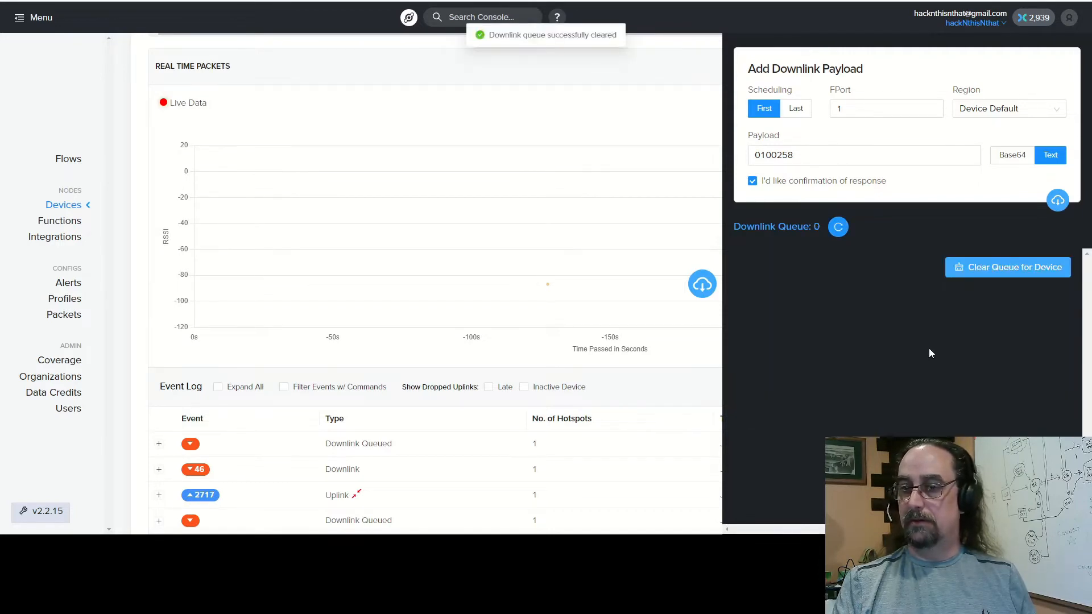
{"action": "mouse_move", "coordinate": [699, 98]}
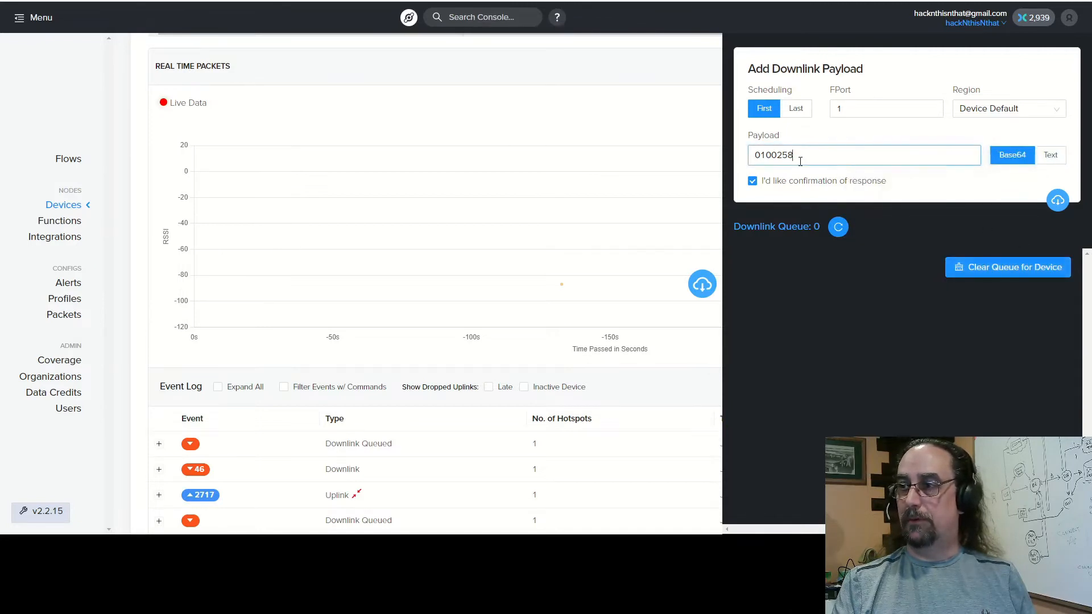
- Replace the payload with Base64 AQACWA== and queue it for LHT65-1 on FPort 1
{"action": "type", "text": "30313030323538"}
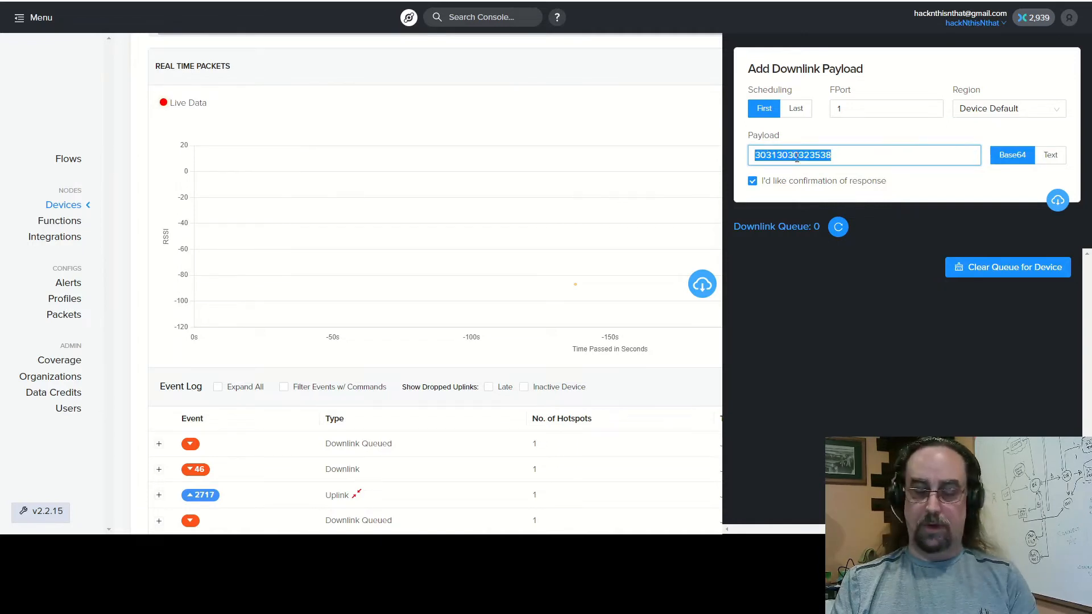
{"action": "key", "text": "Delete"}
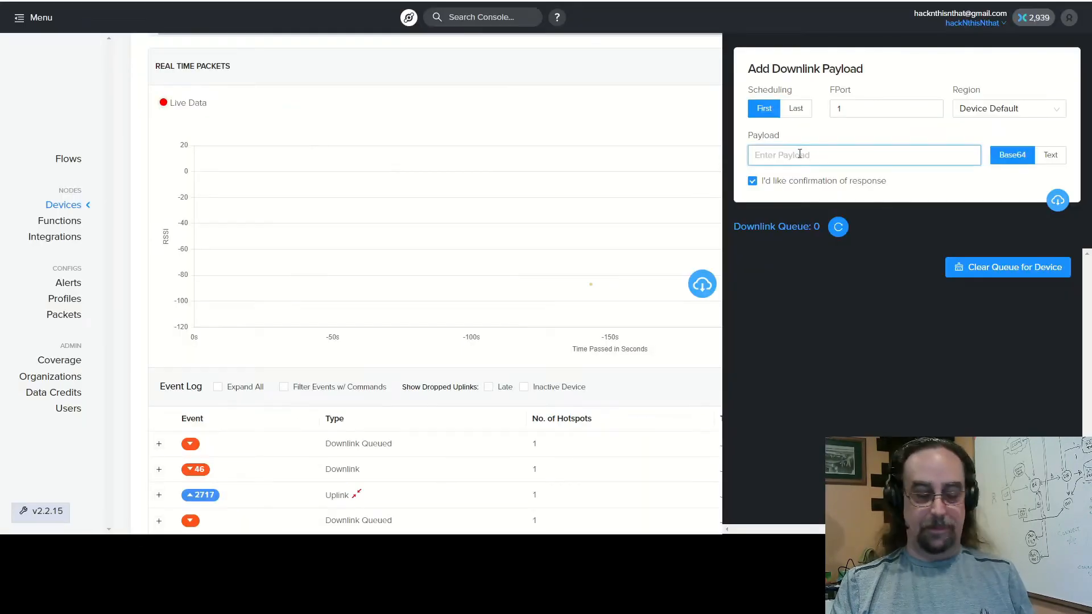
{"action": "type", "text": "AQACWA=="}
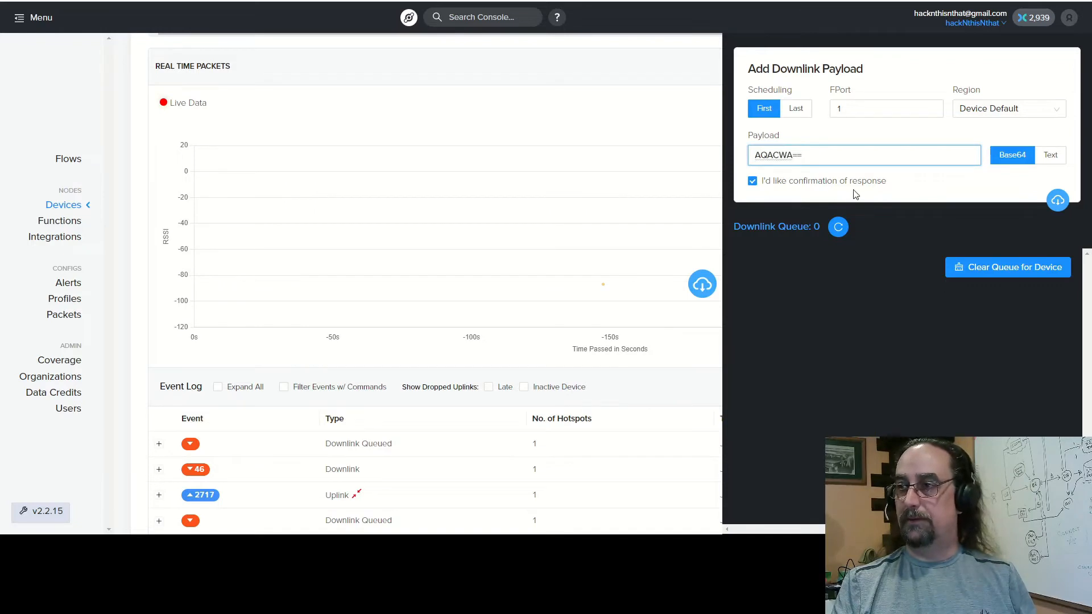
{"action": "mouse_move", "coordinate": [1058, 202]}
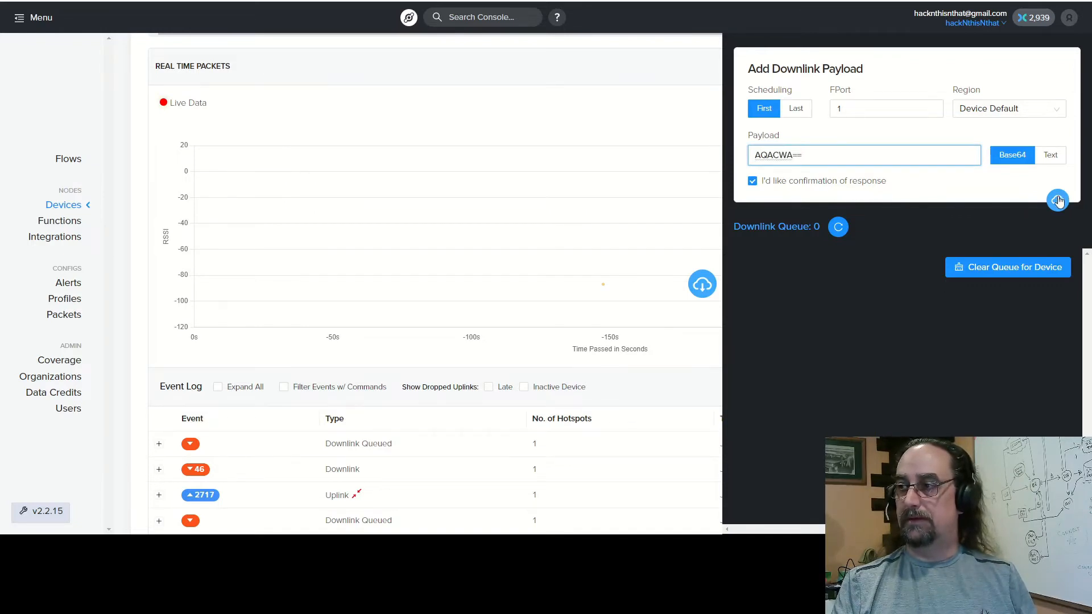
{"action": "left_click", "coordinate": [1057, 202]}
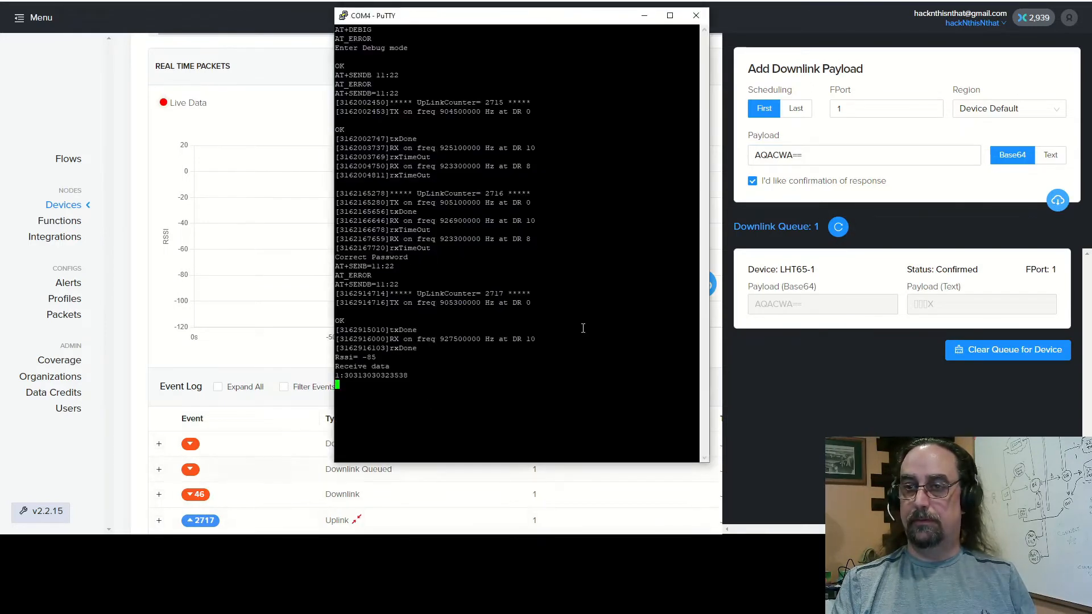
{"action": "mouse_move", "coordinate": [611, 319]}
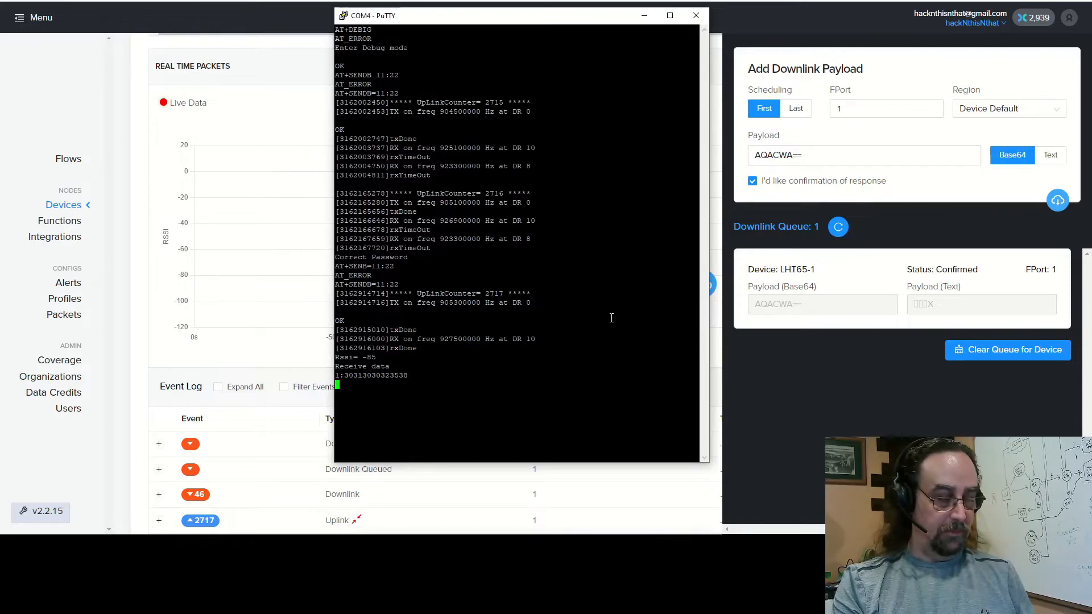
- Review the PuTTY log showing uplinks 2718 and 2719, then return to Helium Console
{"action": "type", "text": "AT+SENDB=11:22"}
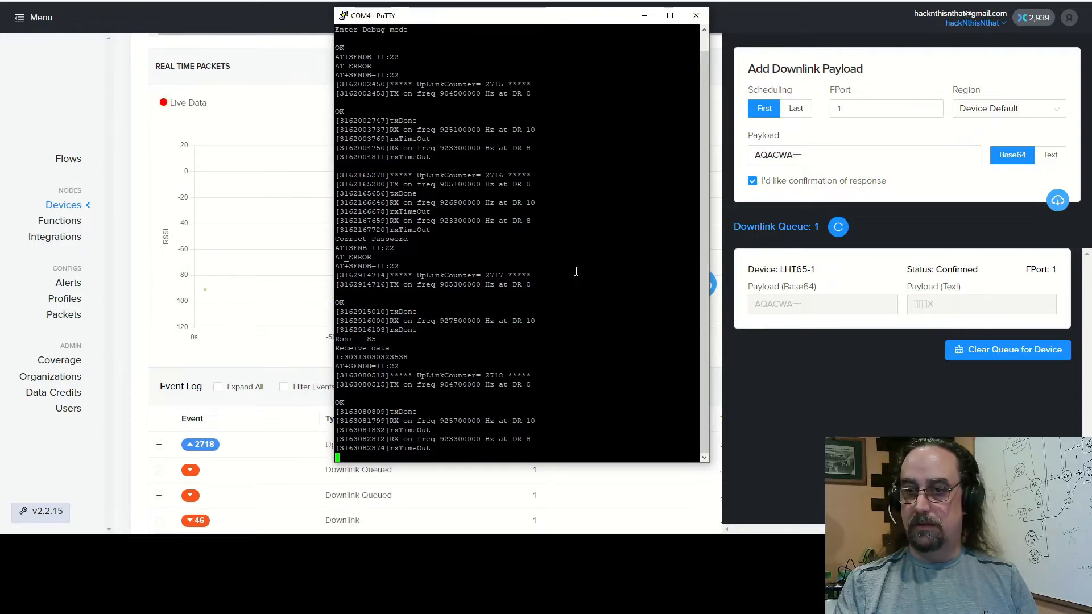
{"action": "mouse_move", "coordinate": [525, 339]}
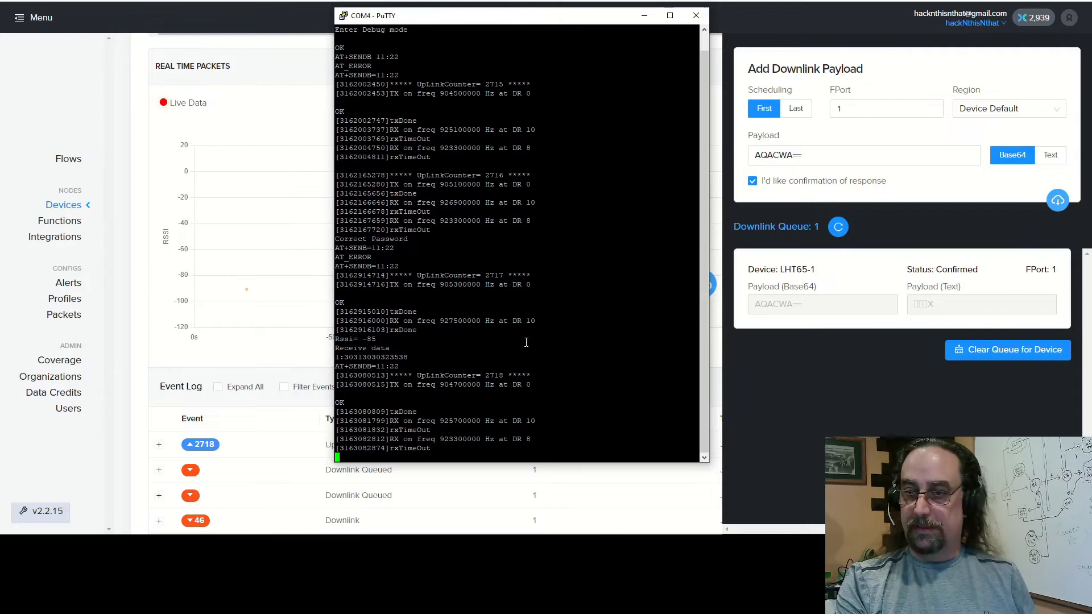
{"action": "type", "text": "AT+SENDB=11:22"}
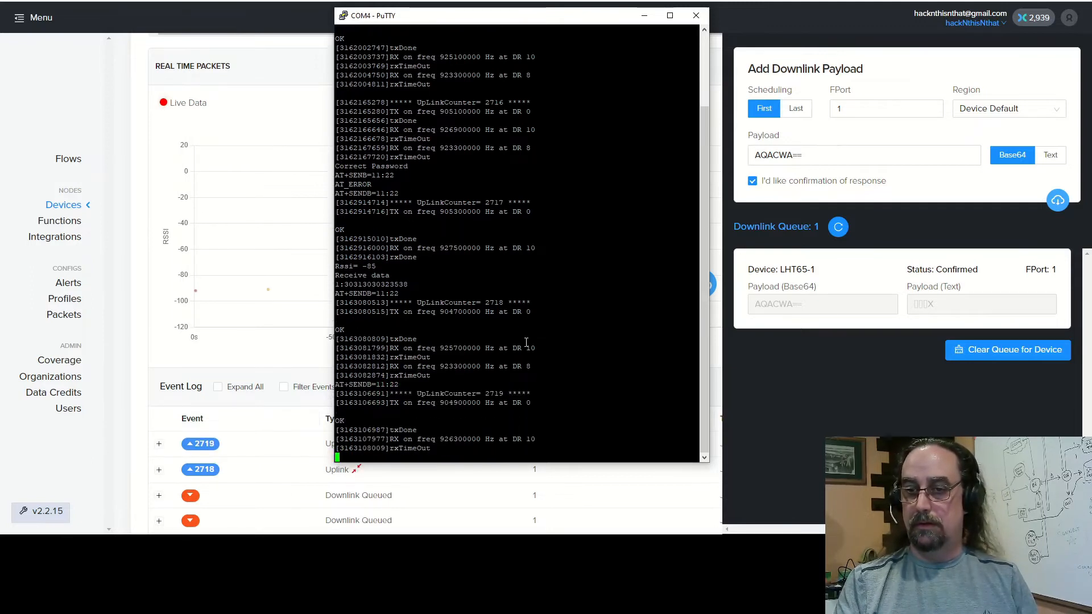
{"action": "scroll", "scroll_direction": "down", "scroll_amount": 3}
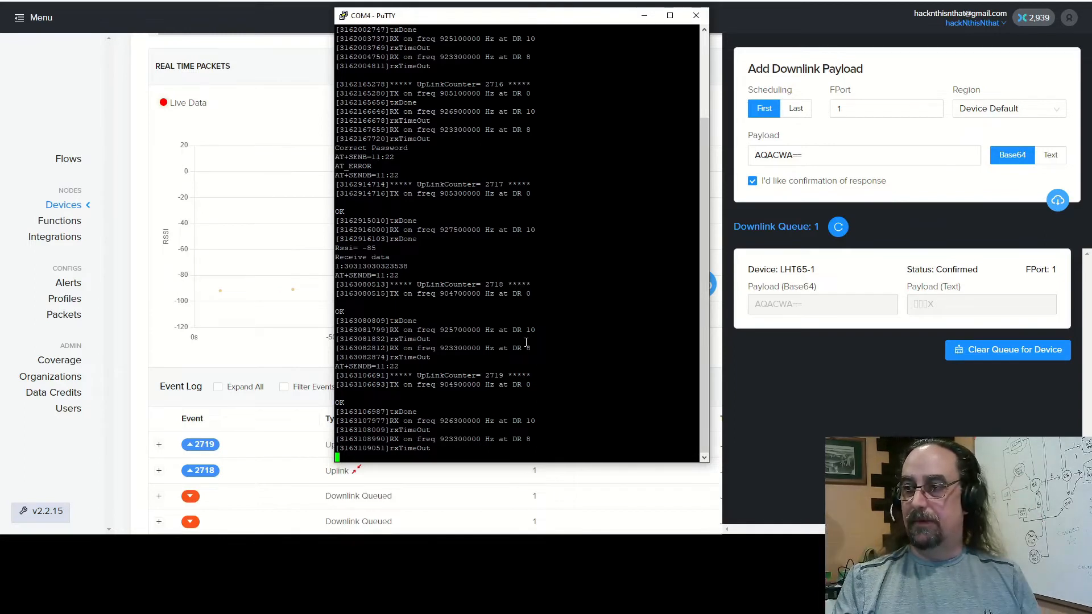
{"action": "mouse_move", "coordinate": [857, 394]}
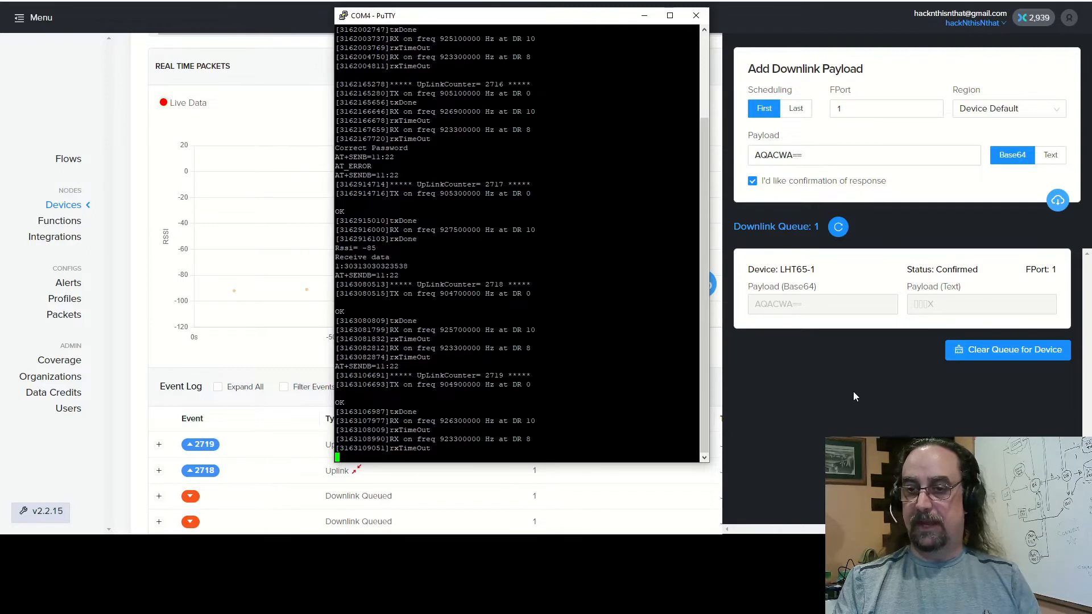
{"action": "left_click", "coordinate": [694, 16]}
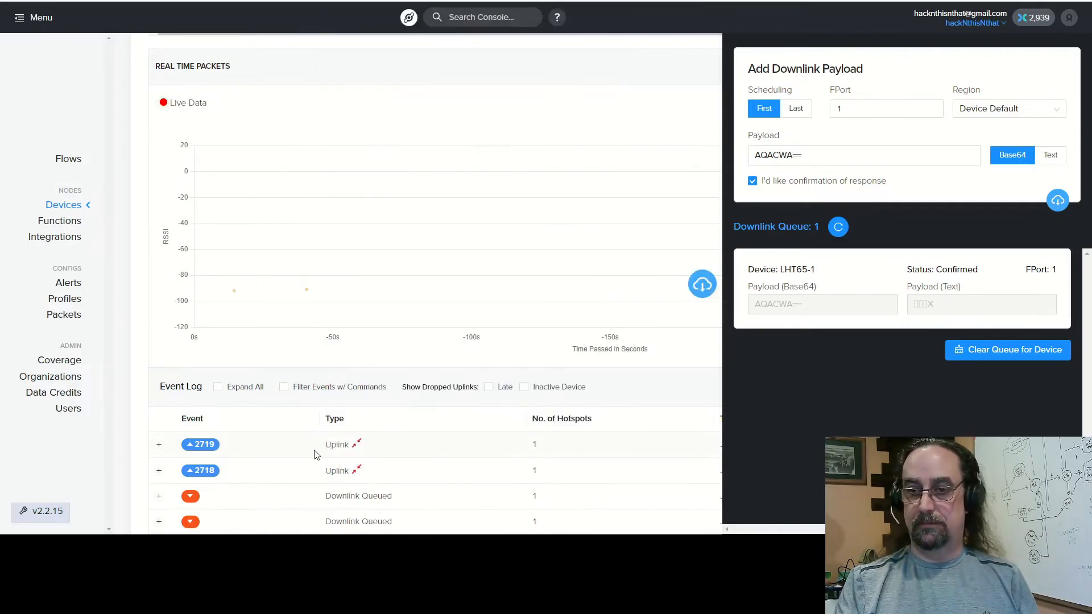
- Clear LHT65-1's downlink queue, requeue AQACWA==, and bring the serial log back
{"action": "scroll", "scroll_direction": "down", "scroll_amount": 3}
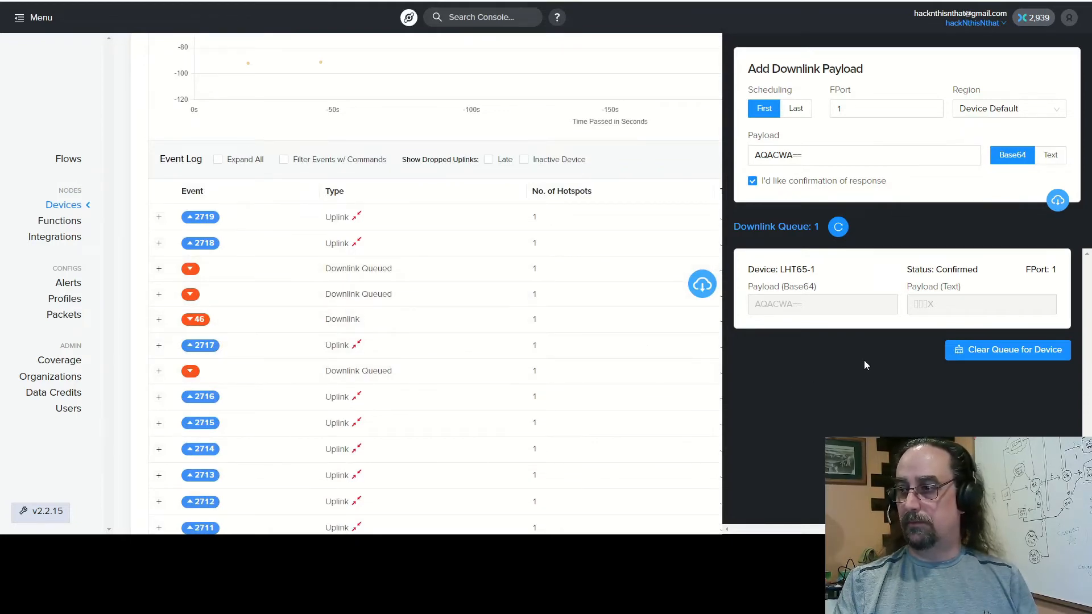
{"action": "left_click", "coordinate": [1008, 350]}
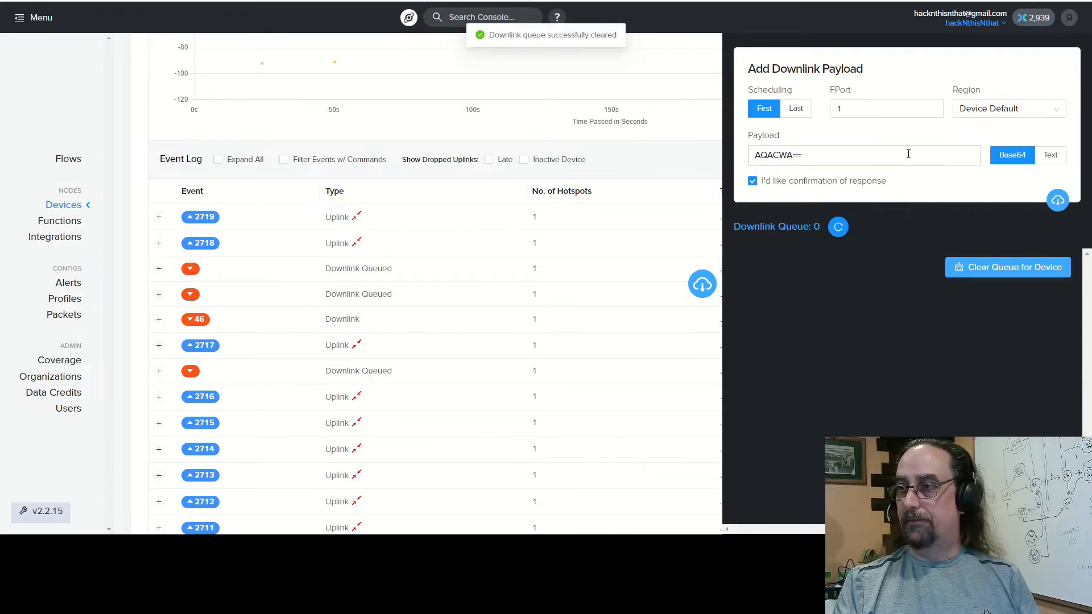
{"action": "left_click", "coordinate": [1057, 201]}
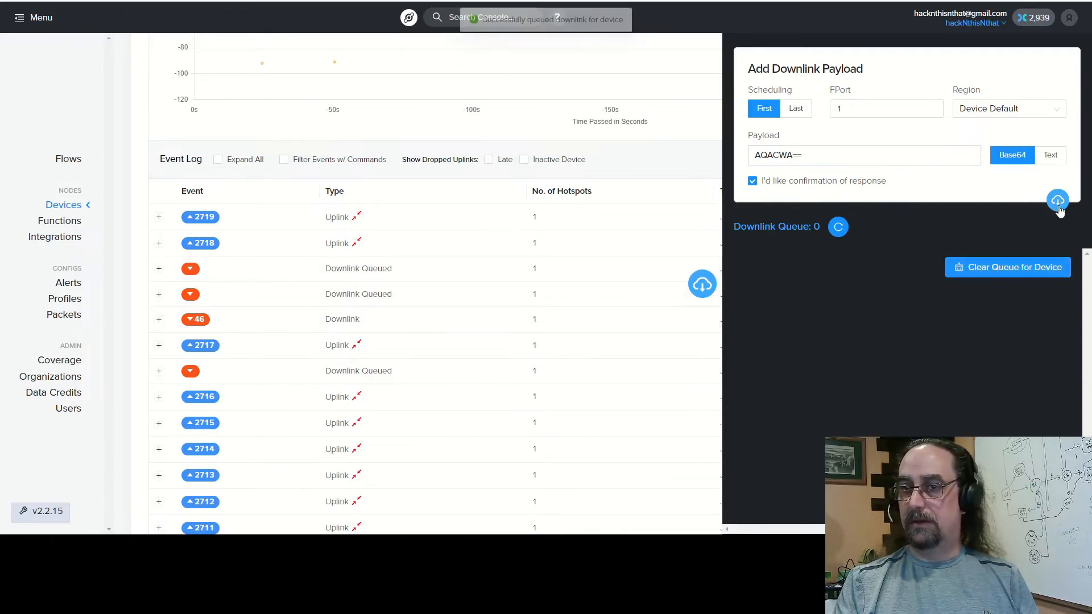
{"action": "left_click", "coordinate": [1058, 201]}
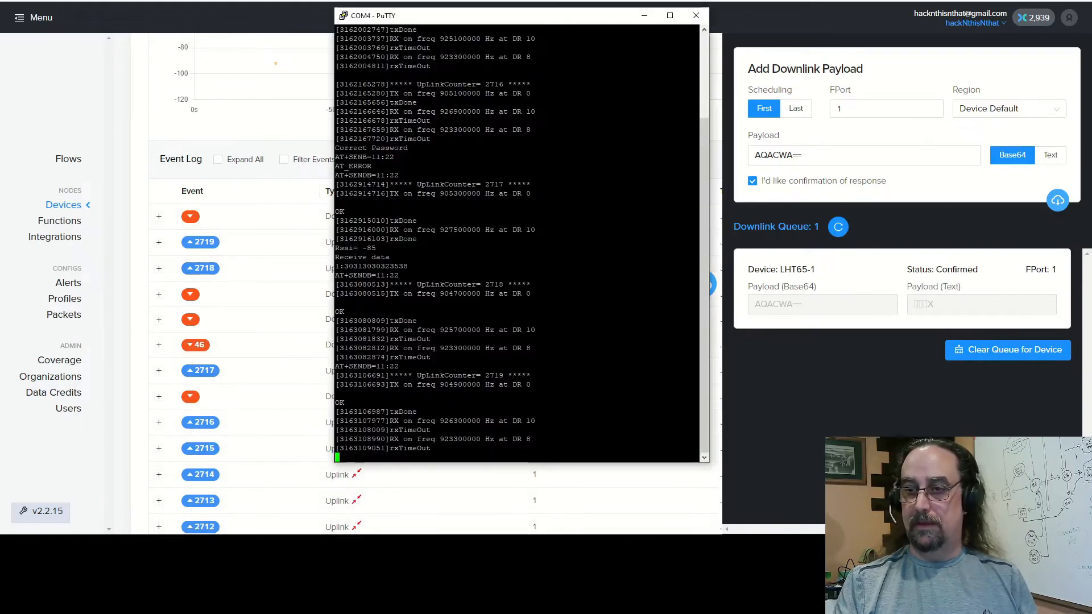
- Check the PuTTY log for uplink 2720 and received downlink data 01000258
{"action": "type", "text": "AT+SENDB=11:22"}
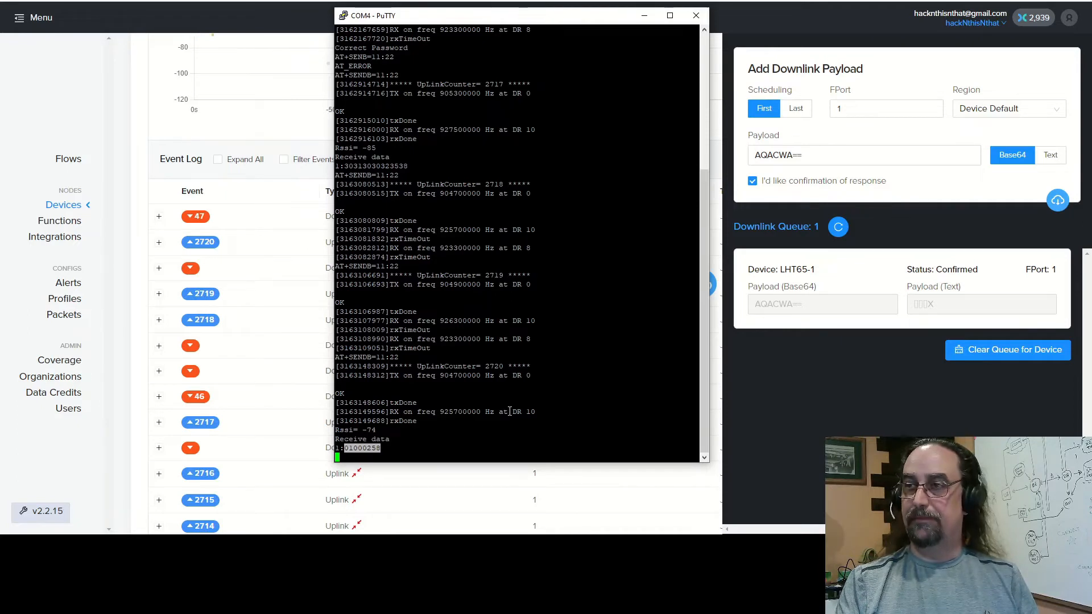
{"action": "mouse_move", "coordinate": [555, 266]}
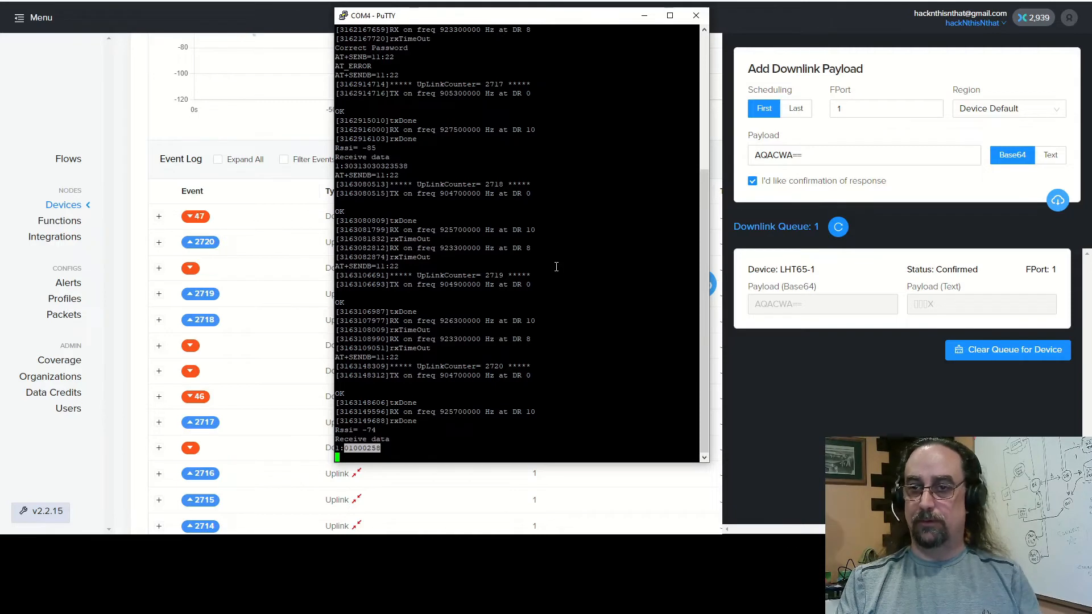
{"action": "mouse_move", "coordinate": [626, 122]}
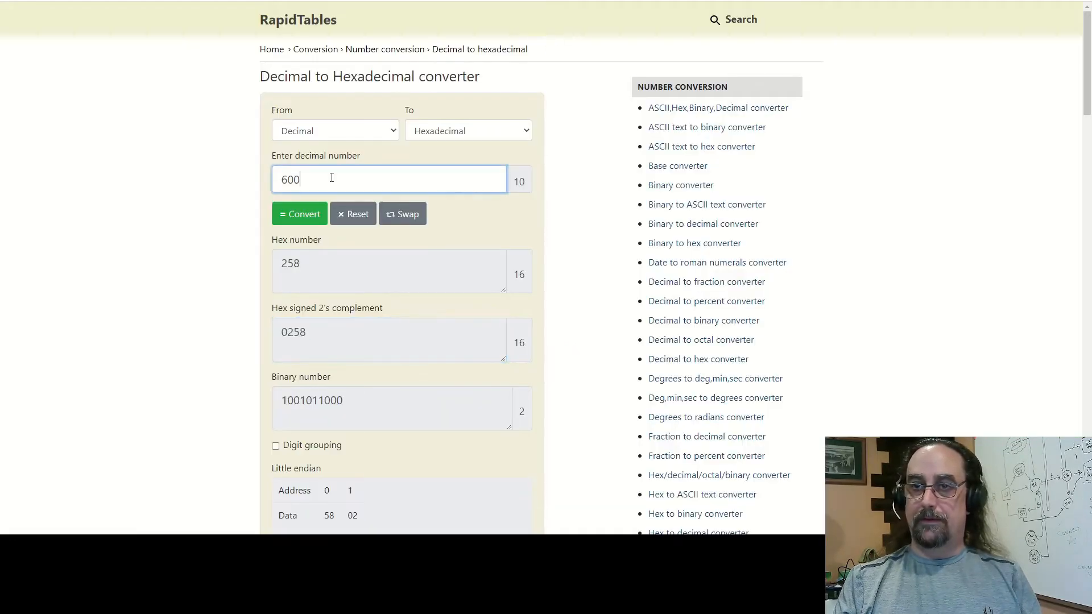
- Convert decimal 1200 to hexadecimal in RapidTables' converter
{"action": "type", "text": "1200"}
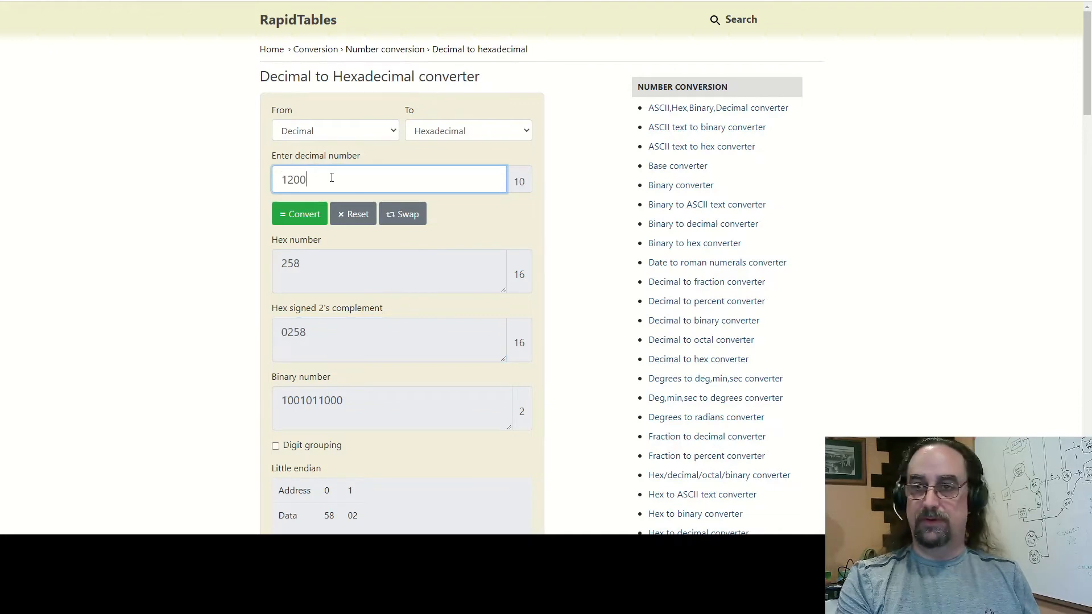
{"action": "left_click", "coordinate": [299, 213]}
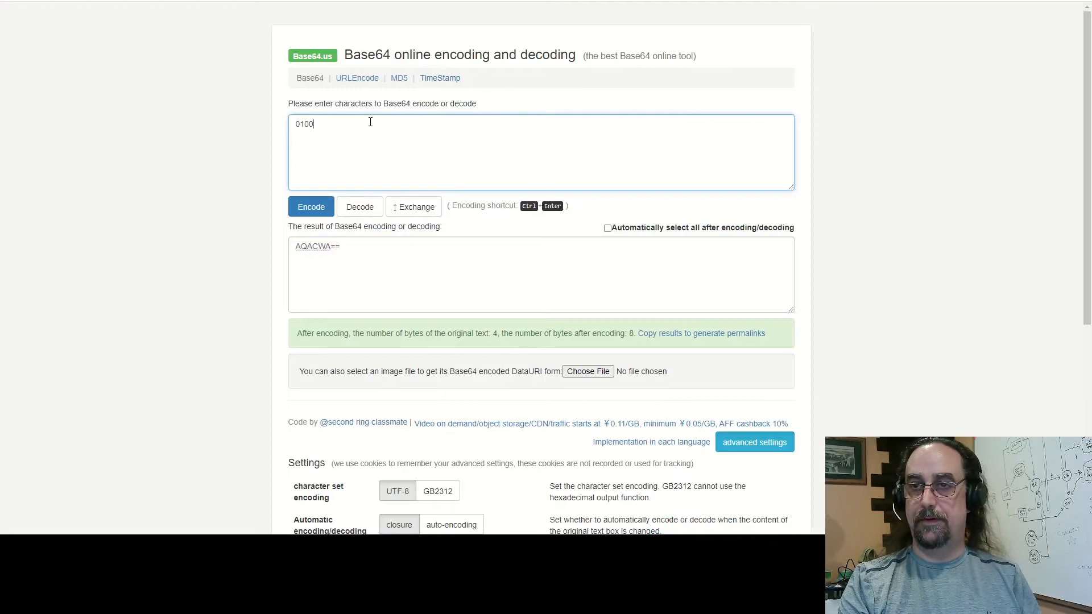
- Edit the Base64.us input text to read 010004B0
{"action": "type", "text": "04"}
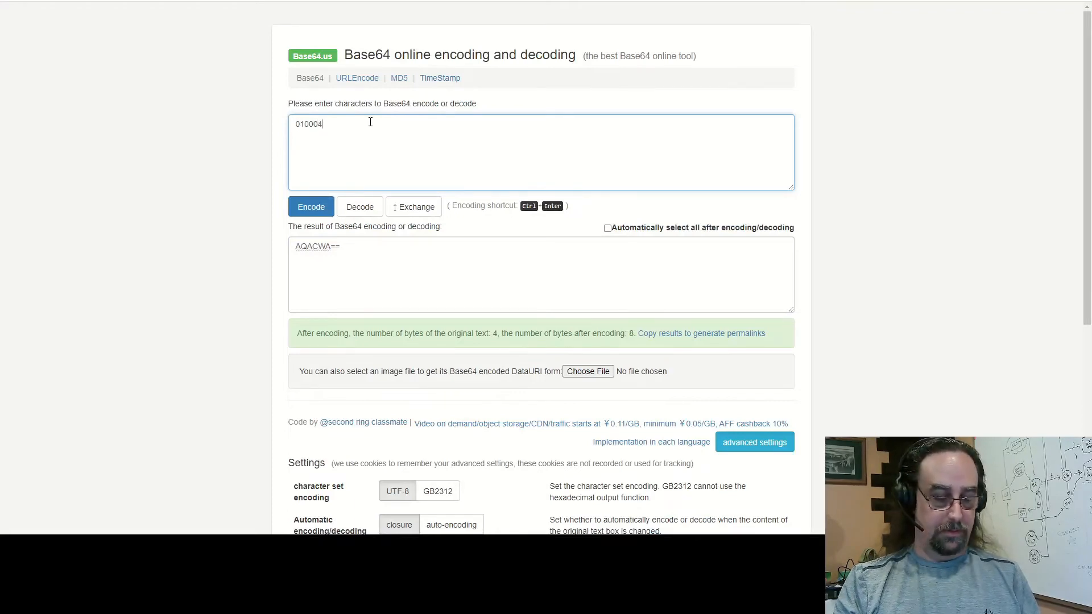
{"action": "type", "text": "B0"}
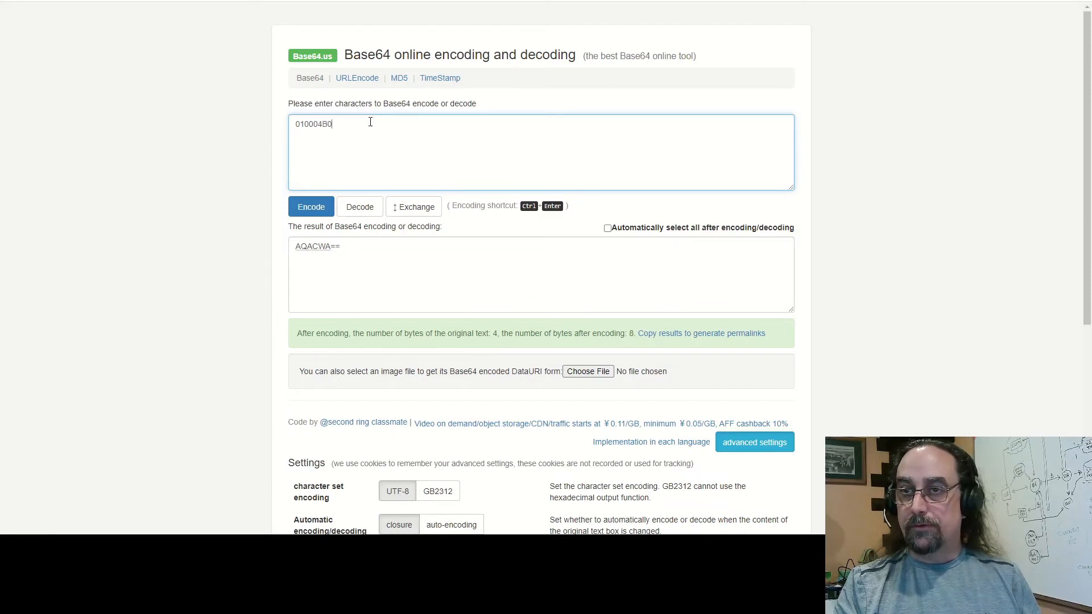
{"action": "double_click", "coordinate": [312, 123]}
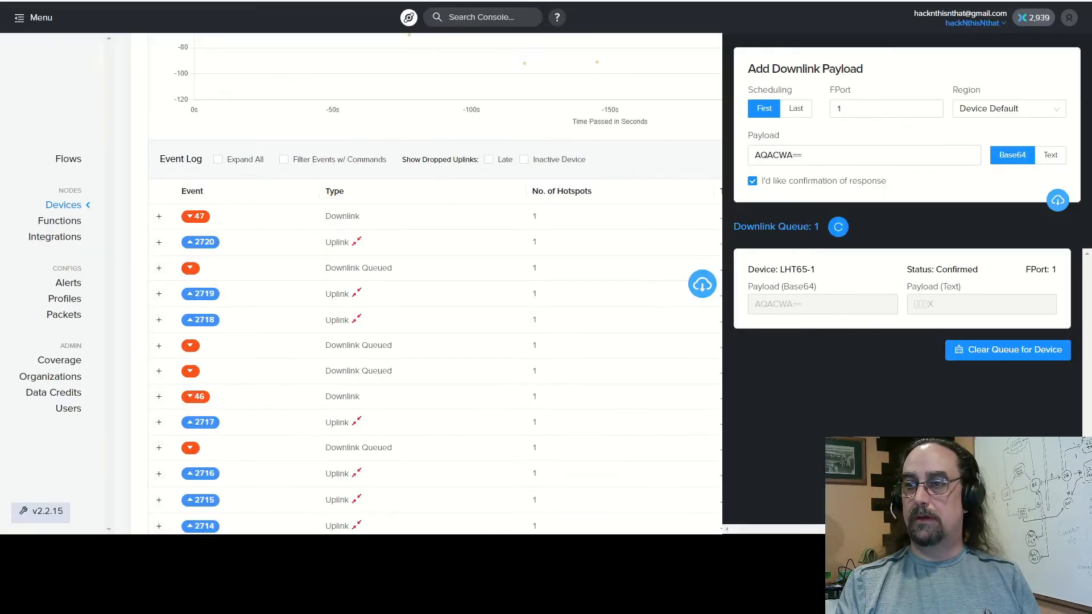
- Clear LHT65-1's downlink queue and queue AQAEsA== unconfirmed on FPort 1
{"action": "triple_click", "coordinate": [835, 155]}
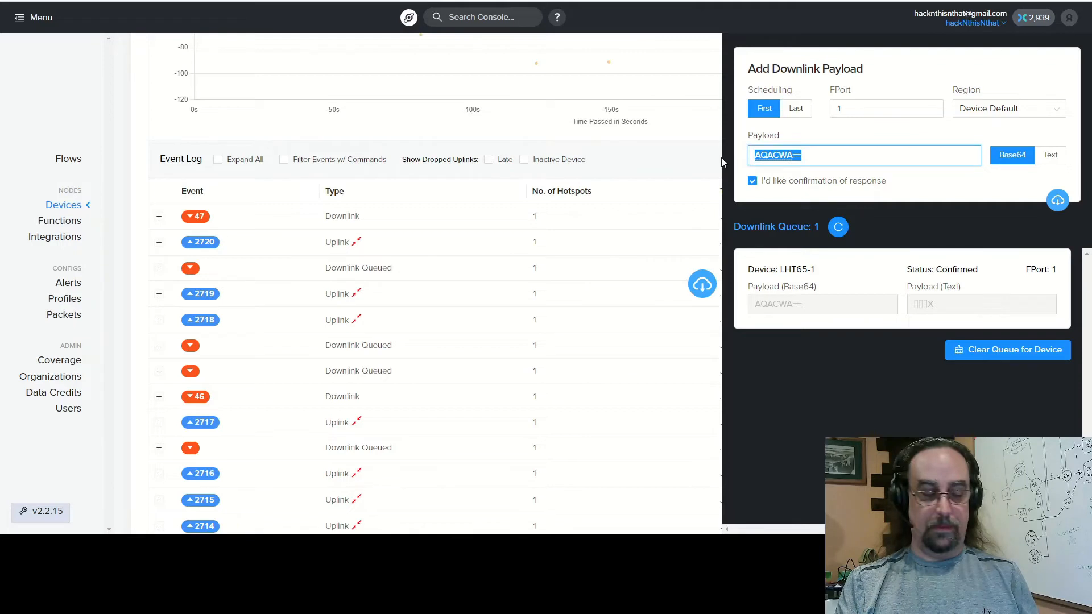
{"action": "mouse_move", "coordinate": [1002, 367]}
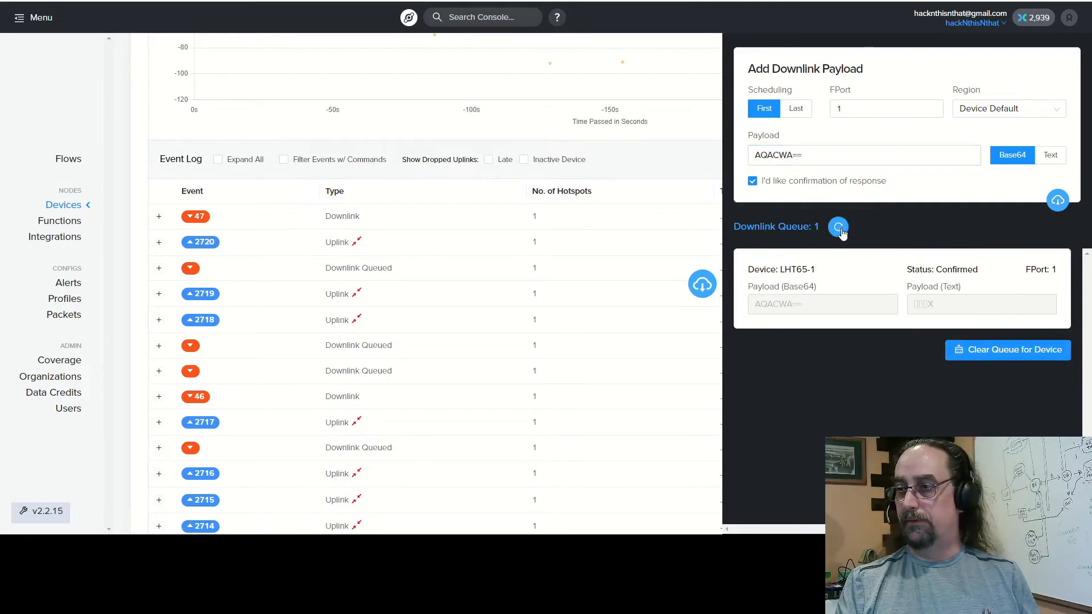
{"action": "mouse_move", "coordinate": [1008, 349]}
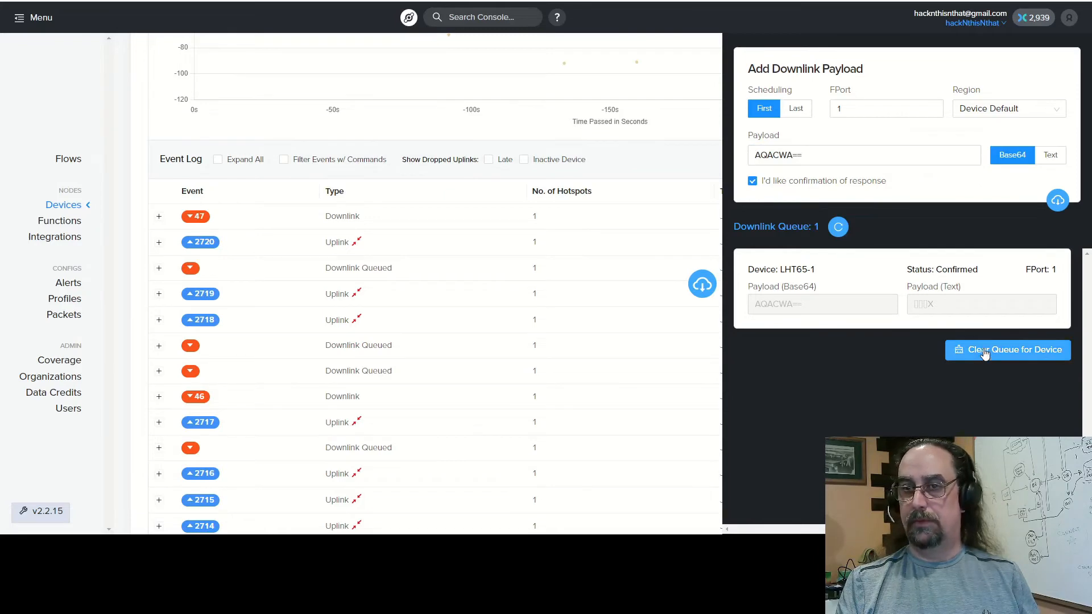
{"action": "mouse_move", "coordinate": [839, 226]}
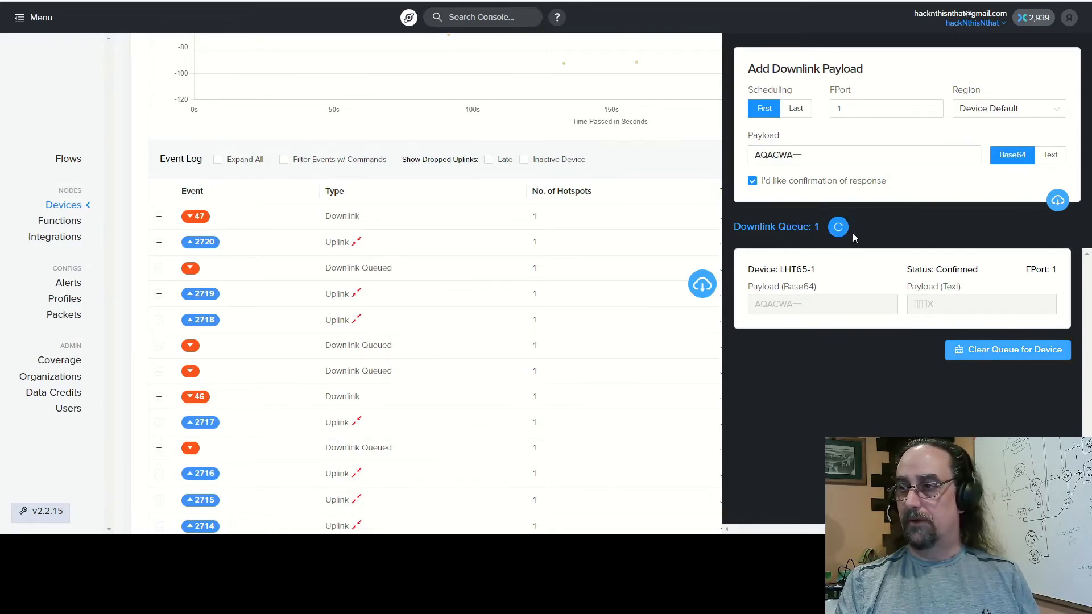
{"action": "left_click", "coordinate": [1007, 349]}
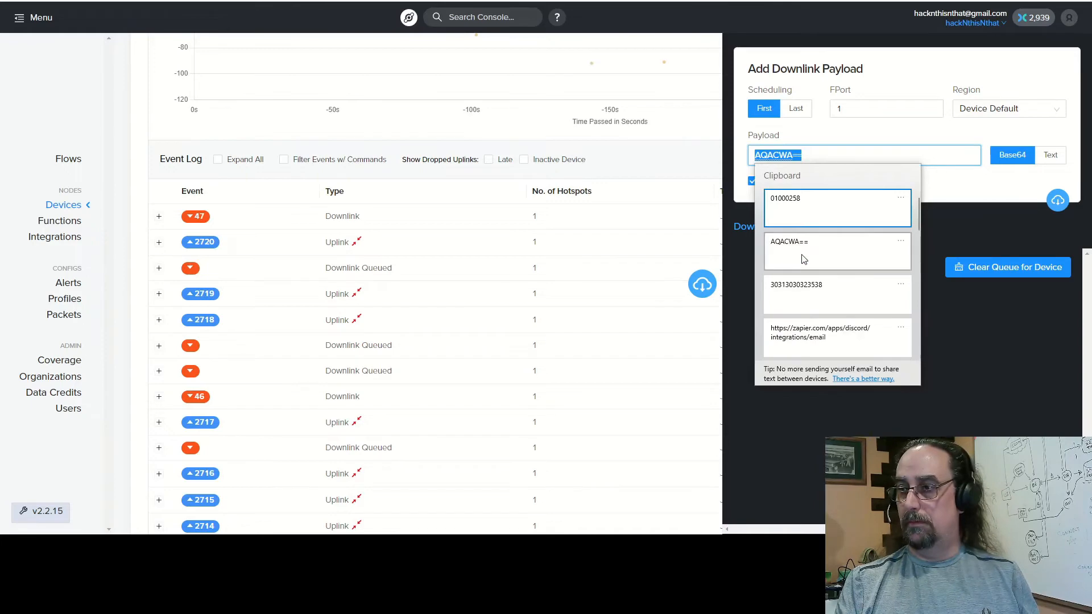
{"action": "left_click", "coordinate": [801, 242]}
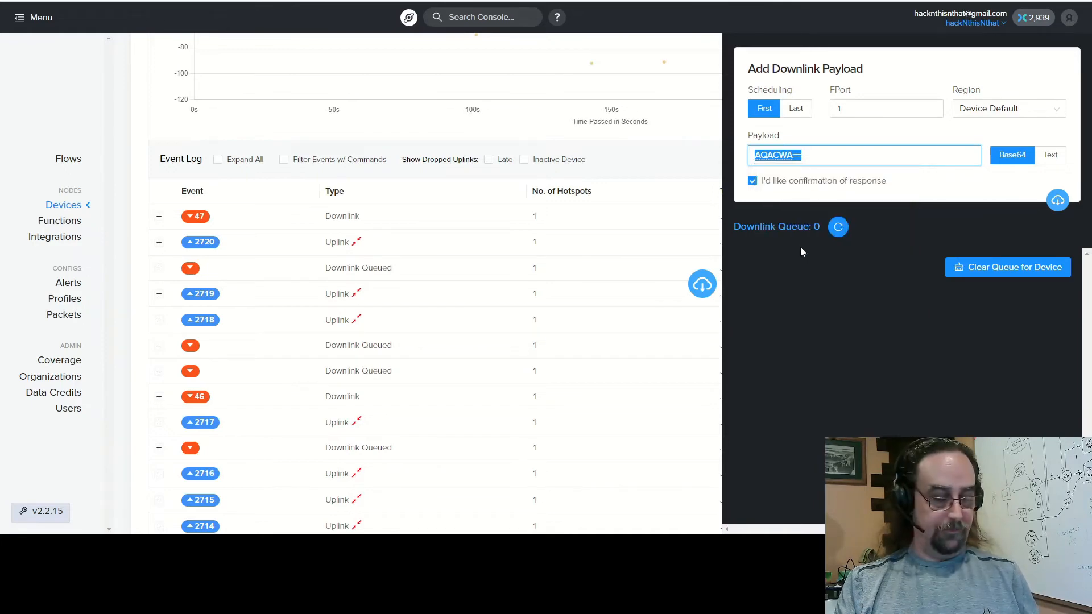
{"action": "type", "text": "01000258"}
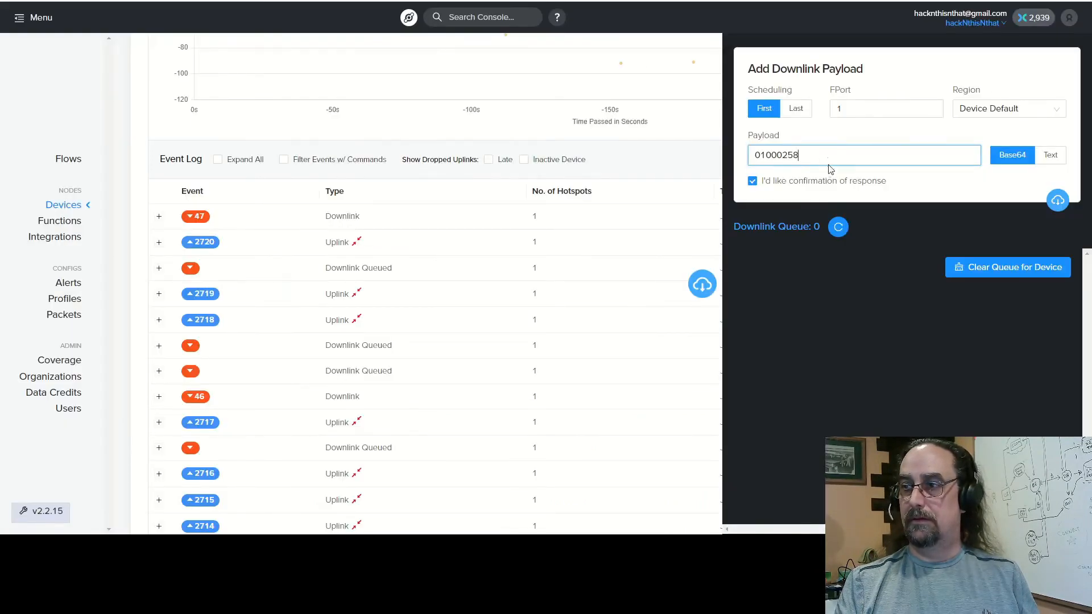
{"action": "left_click", "coordinate": [1012, 155]}
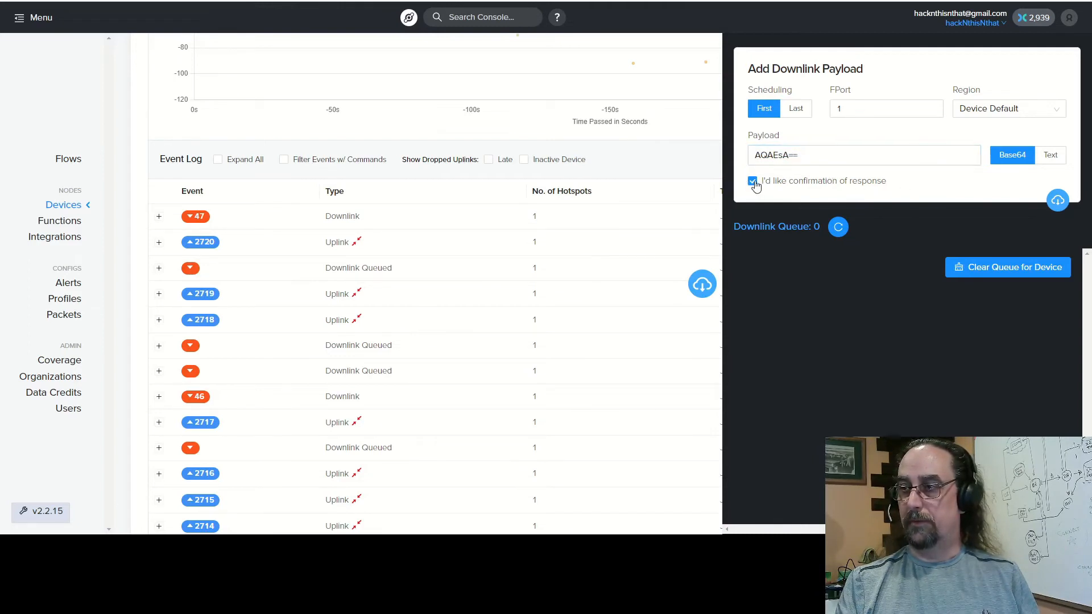
{"action": "left_click", "coordinate": [751, 180]}
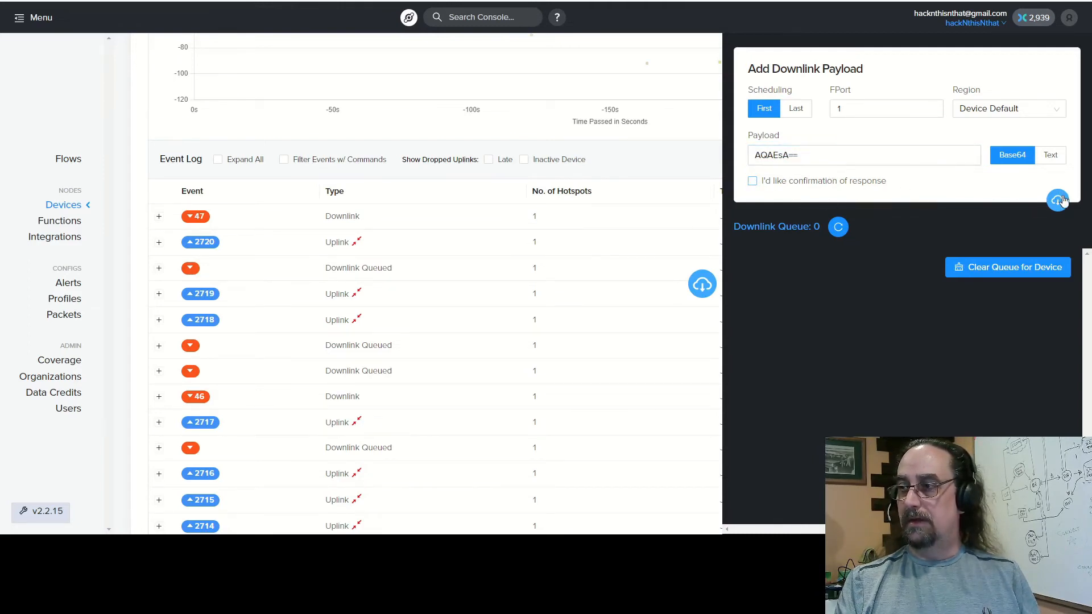
{"action": "left_click", "coordinate": [1057, 200]}
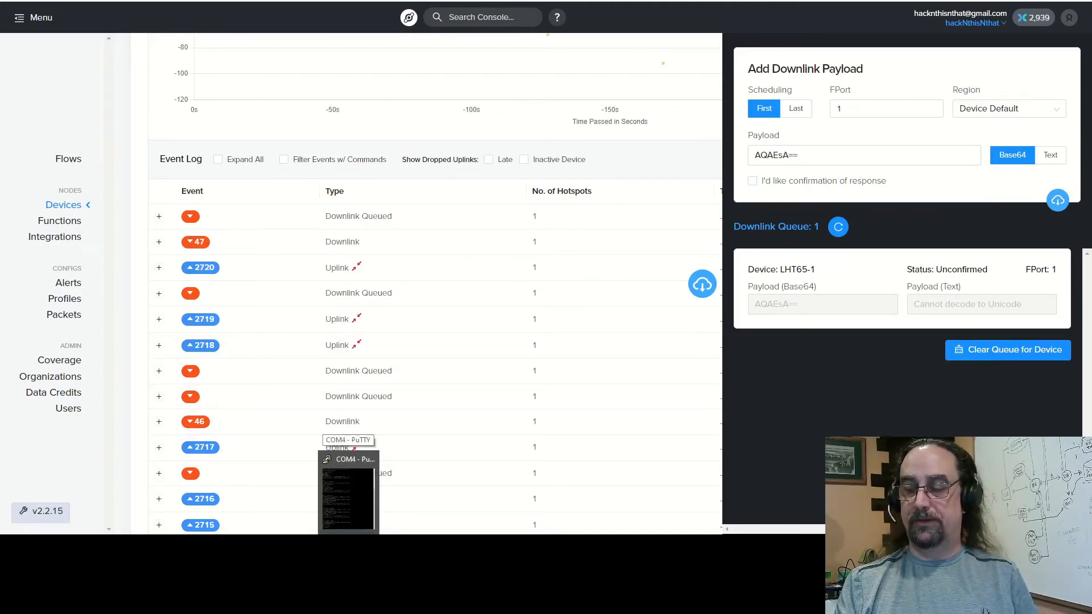
{"action": "left_click", "coordinate": [347, 490]}
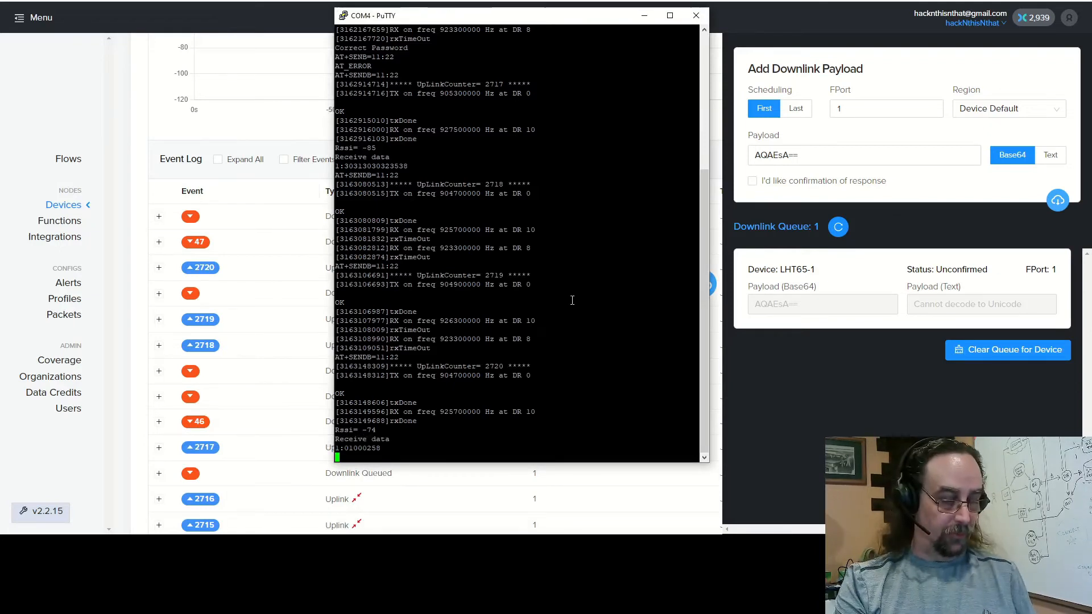
{"action": "type", "text": "AT+SE"}
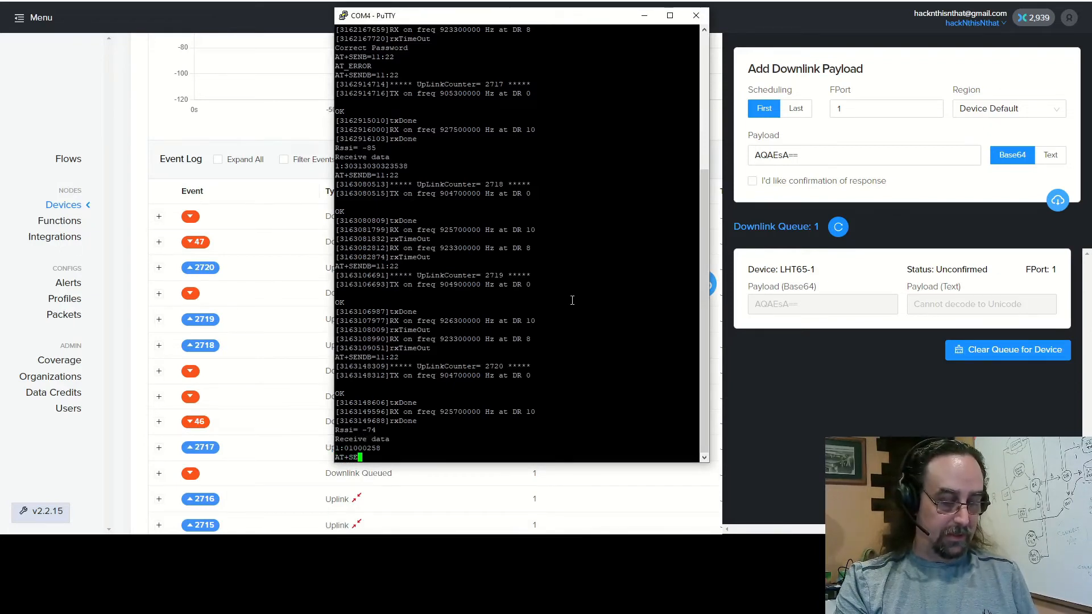
{"action": "type", "text": "NDB"}
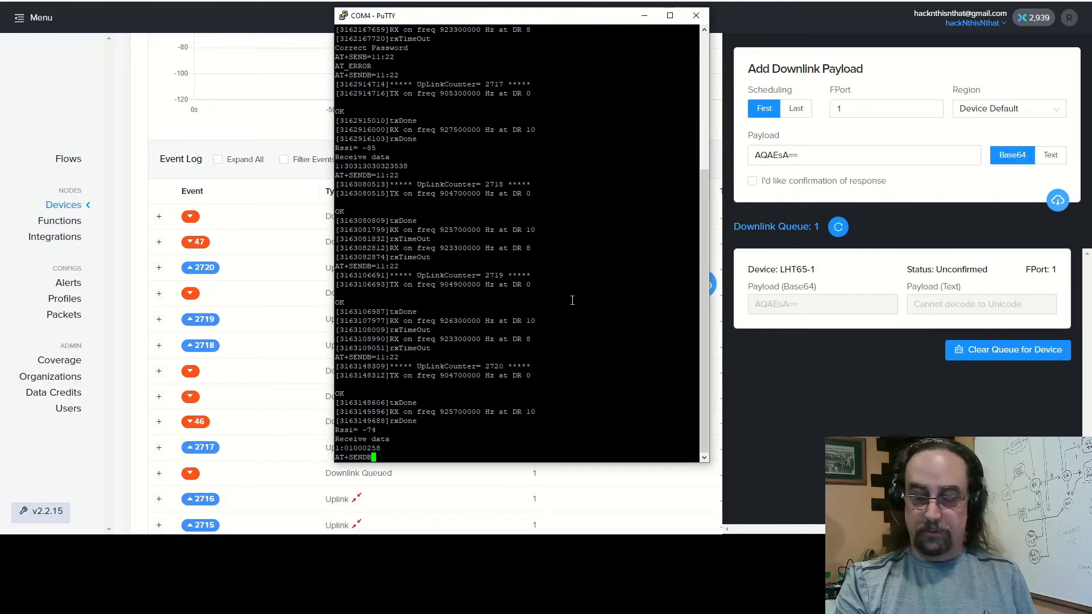
{"action": "type", "text": "11:22"}
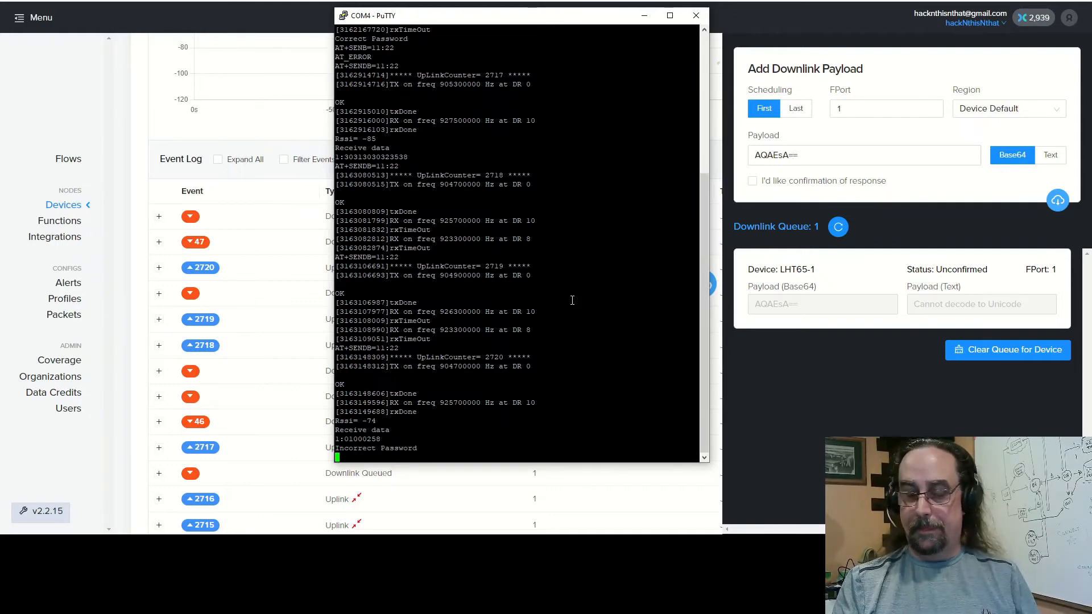
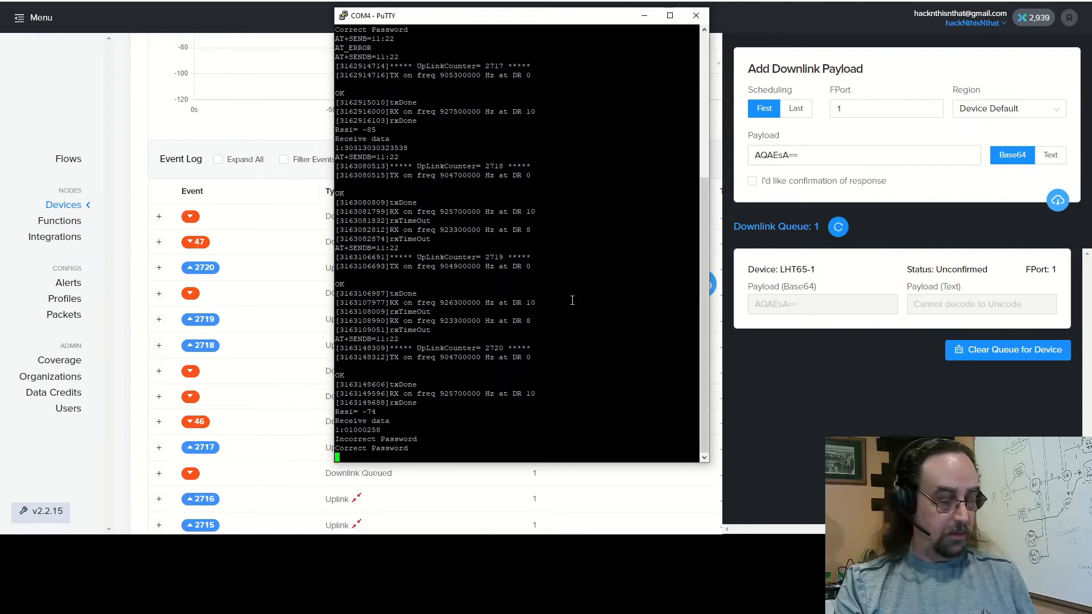
- Retry the AT+SENDB=11:22 test send after unlocking
{"action": "type", "text": "ATS"}
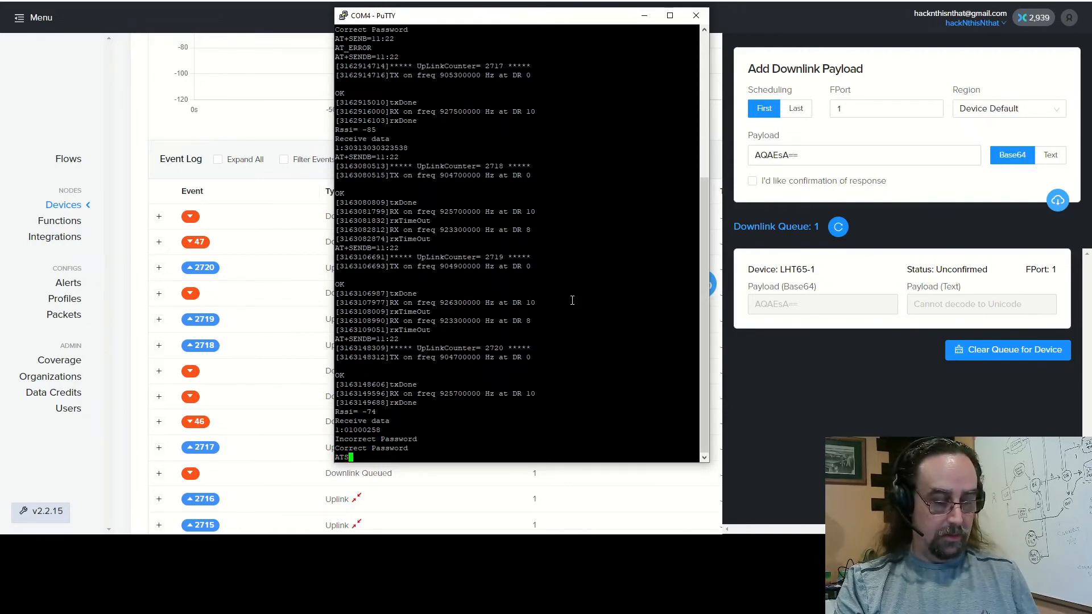
{"action": "type", "text": "AT+SE"}
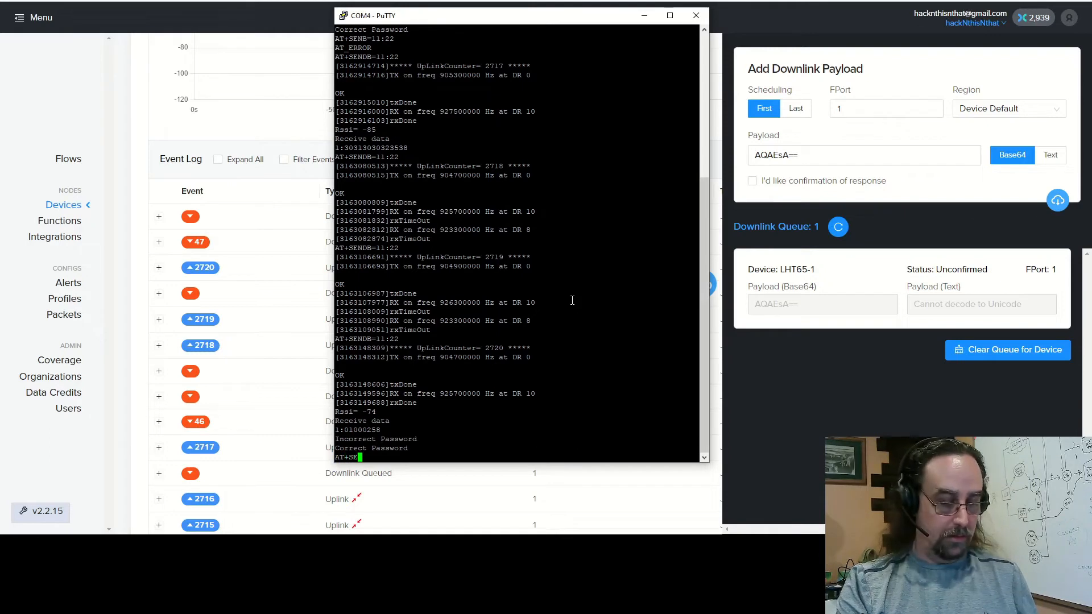
{"action": "type", "text": "NDB=11:22"}
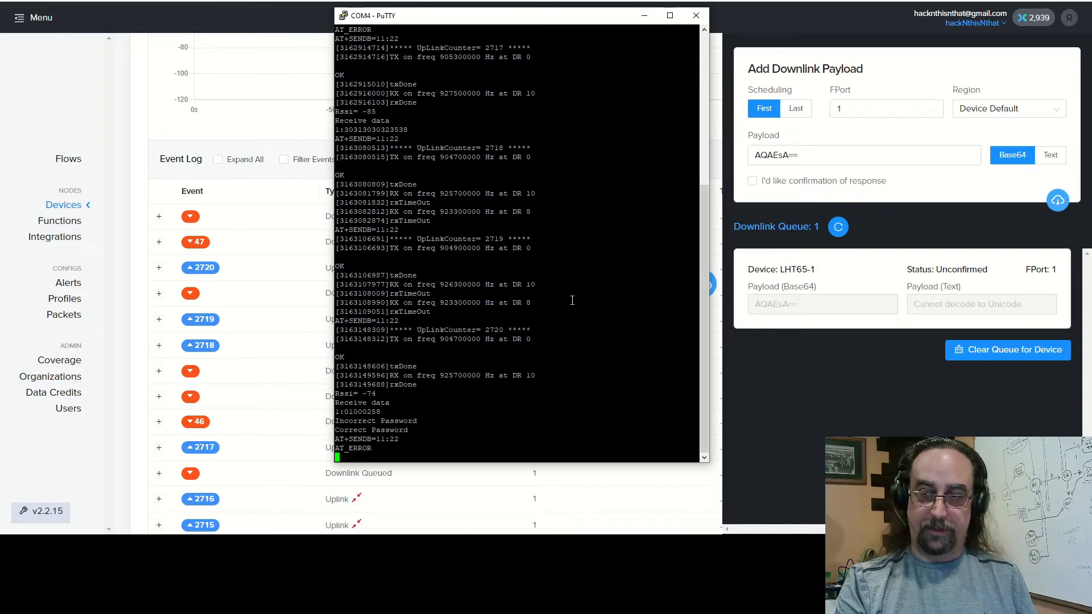
{"action": "type", "text": "AT+"}
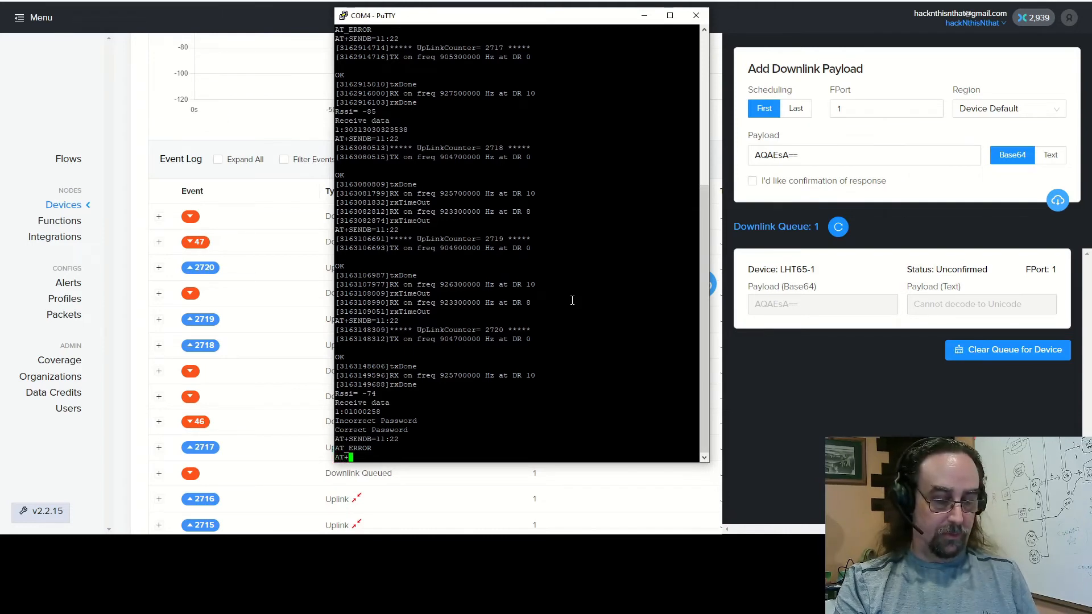
{"action": "type", "text": "SENDB=11:22"}
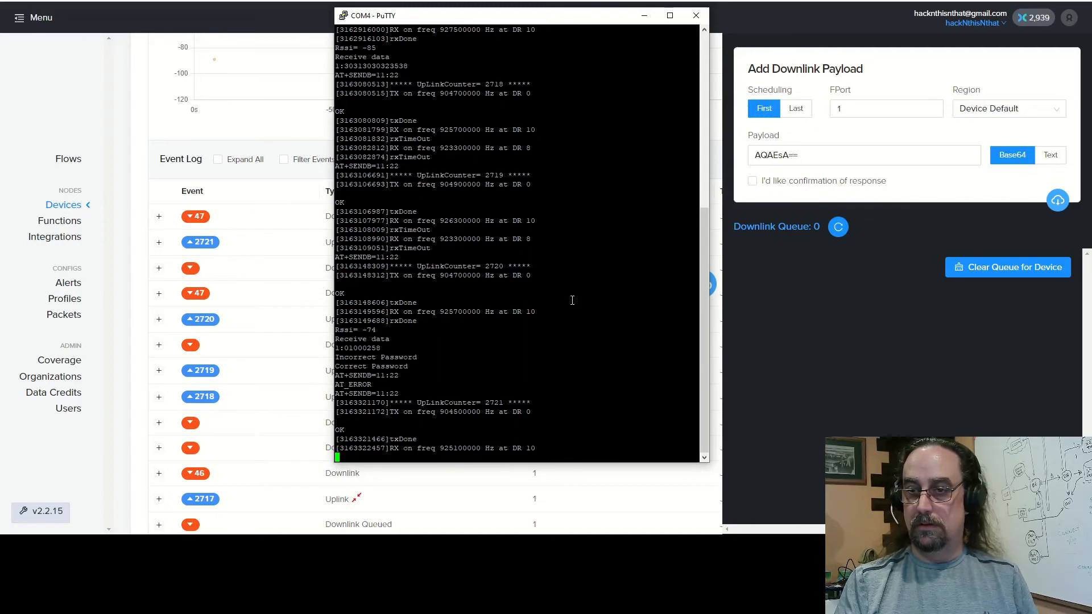
{"action": "mouse_move", "coordinate": [539, 330]}
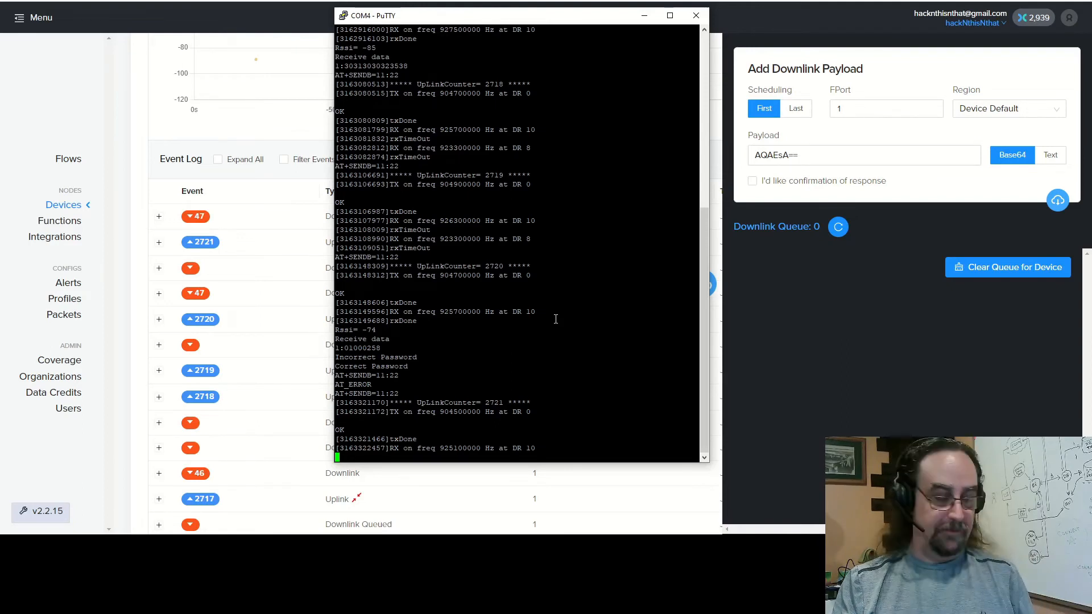
- Read the last downlink with AT+RECVB=? and re-queue AQAEsA== in Helium Console
{"action": "type", "text": "AT+REC"}
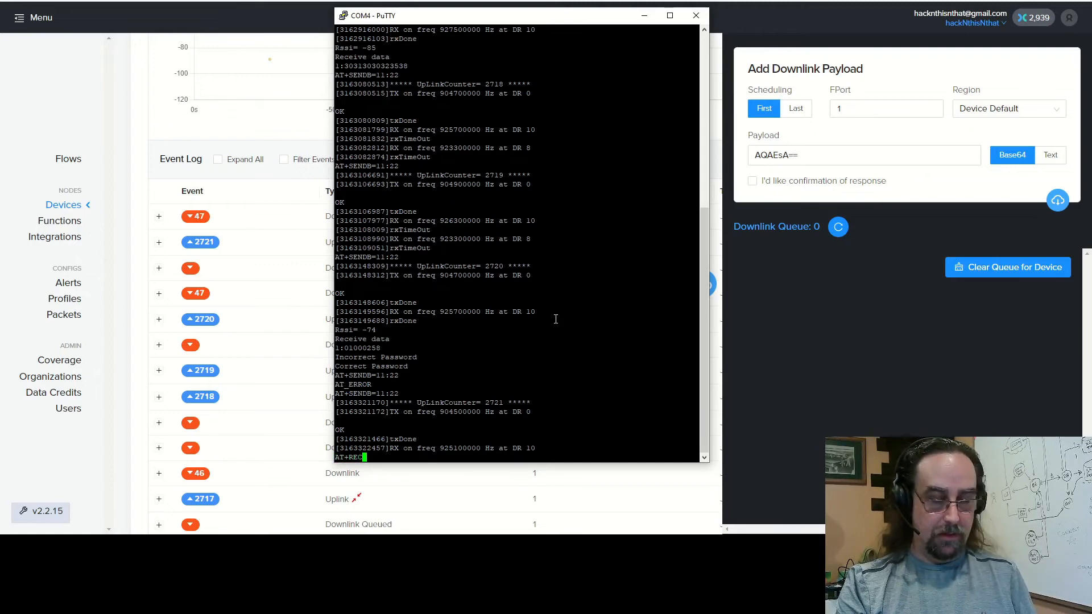
{"action": "type", "text": "VB"}
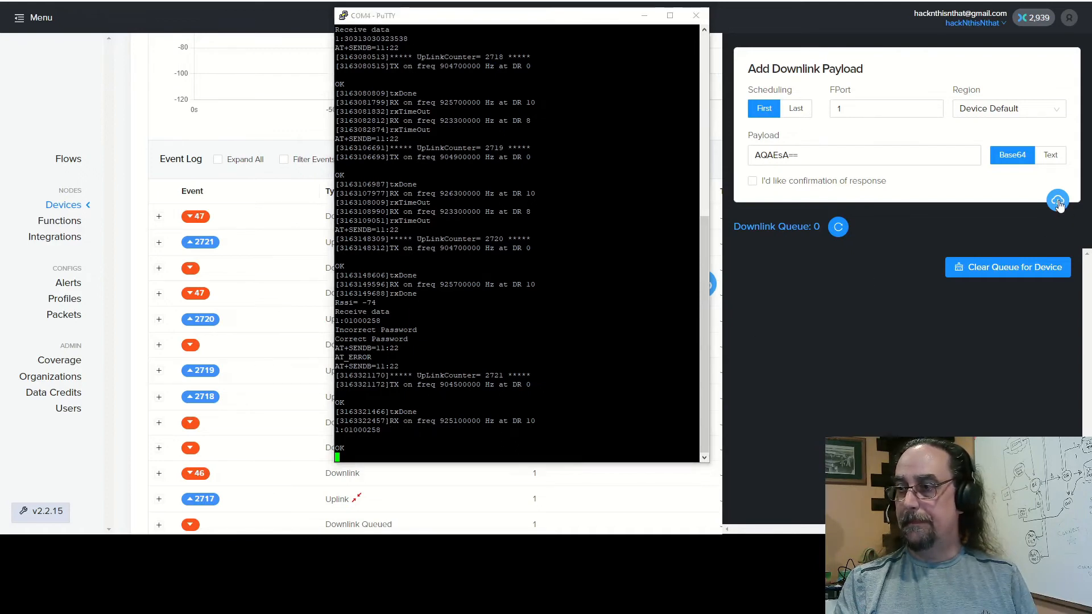
{"action": "left_click", "coordinate": [1057, 201]}
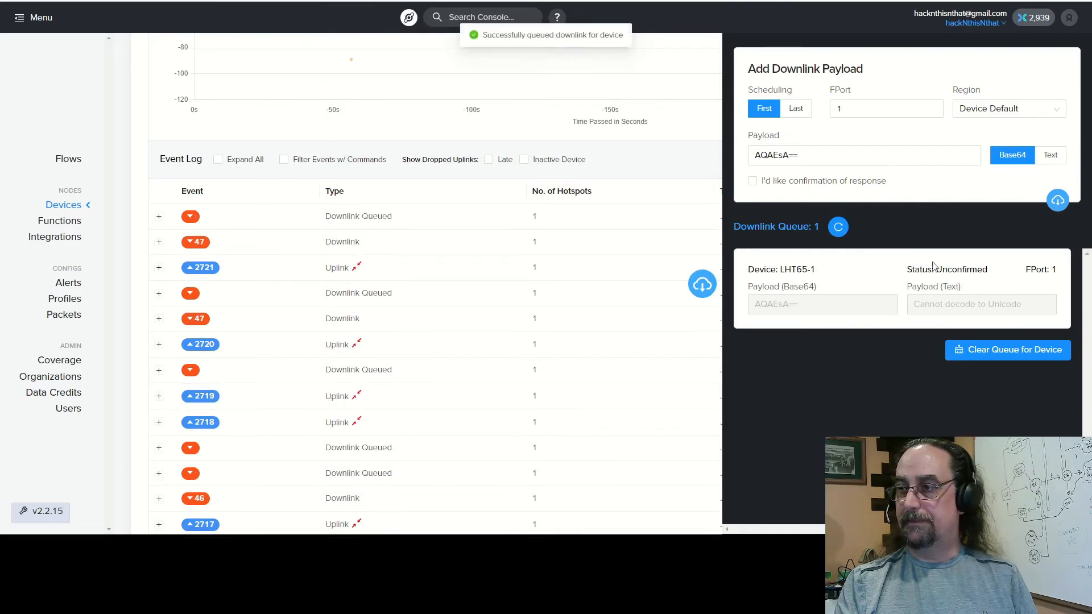
{"action": "mouse_move", "coordinate": [834, 354]}
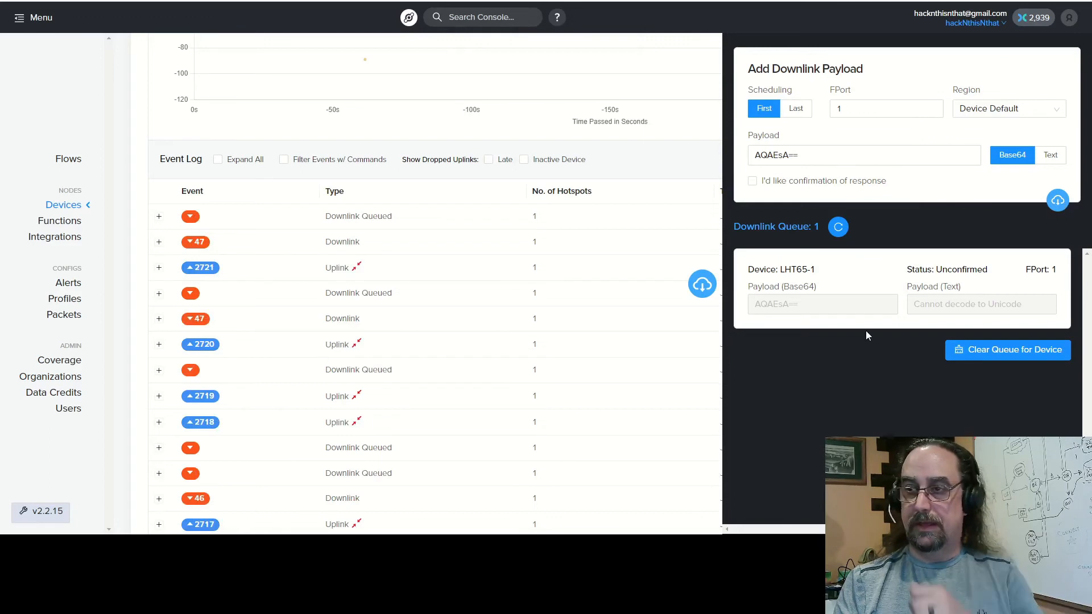
{"action": "mouse_move", "coordinate": [434, 533]}
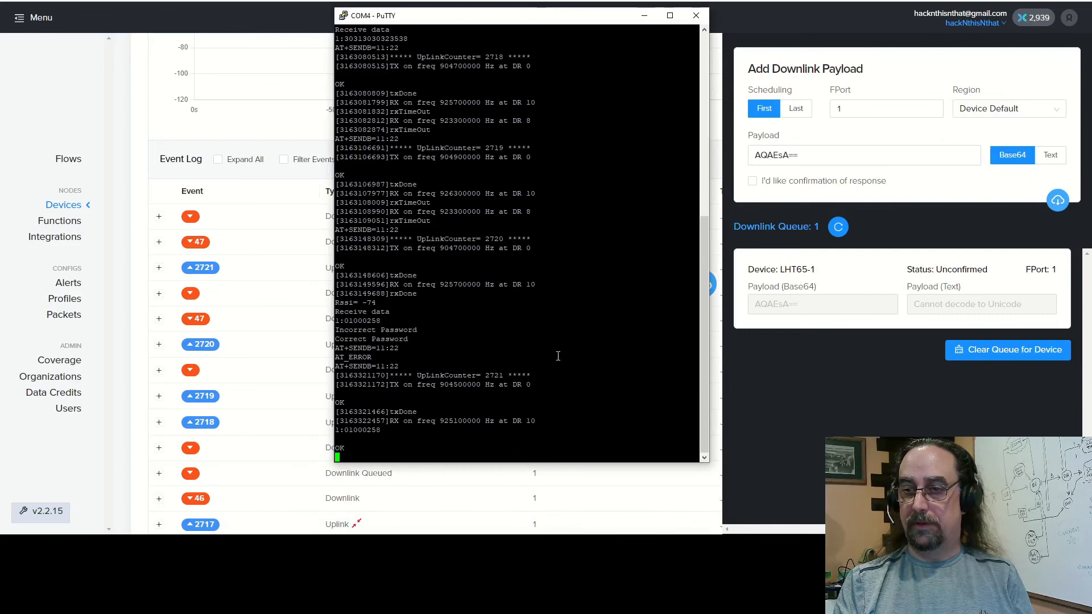
- Enter AT commands, scroll the log to uplink 2722, and reload LHT65-1's page
{"action": "type", "text": "AT_"}
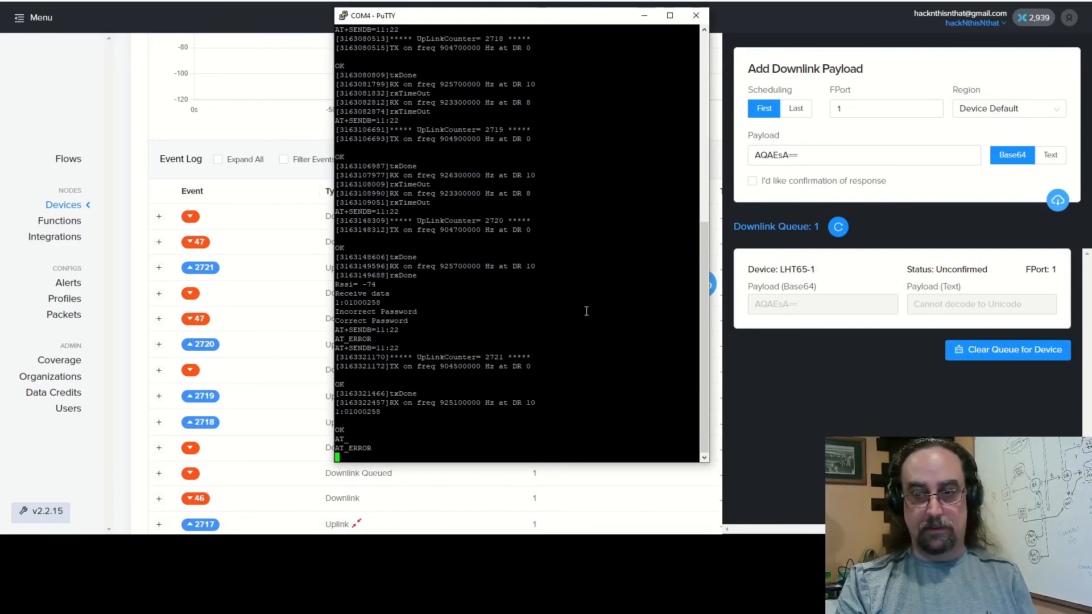
{"action": "type", "text": "AT+SENDB=11:22"}
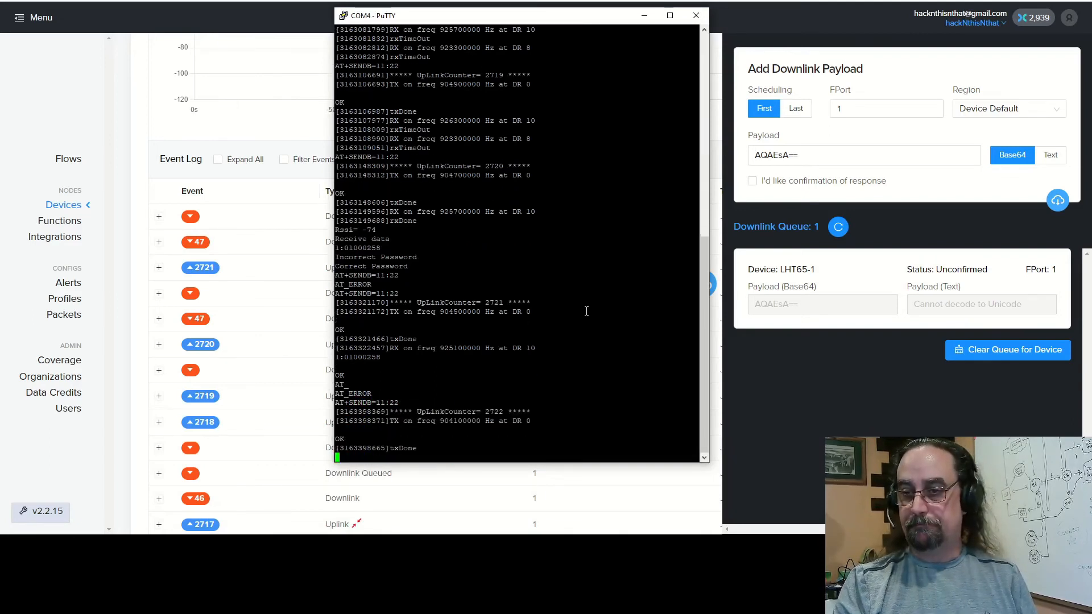
{"action": "scroll", "scroll_direction": "down", "scroll_amount": 3}
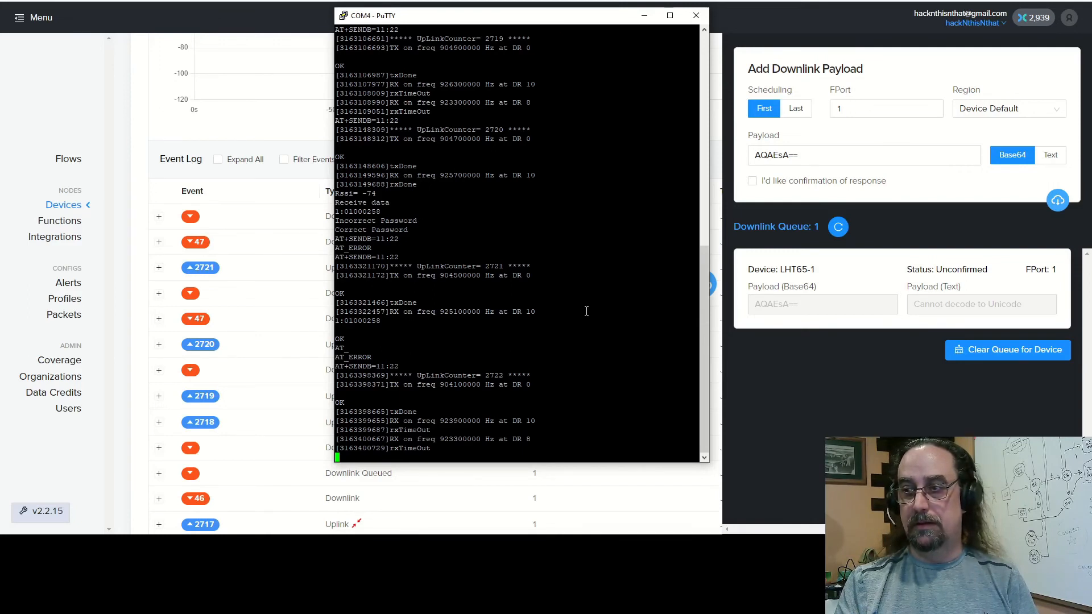
{"action": "mouse_move", "coordinate": [56, 127]}
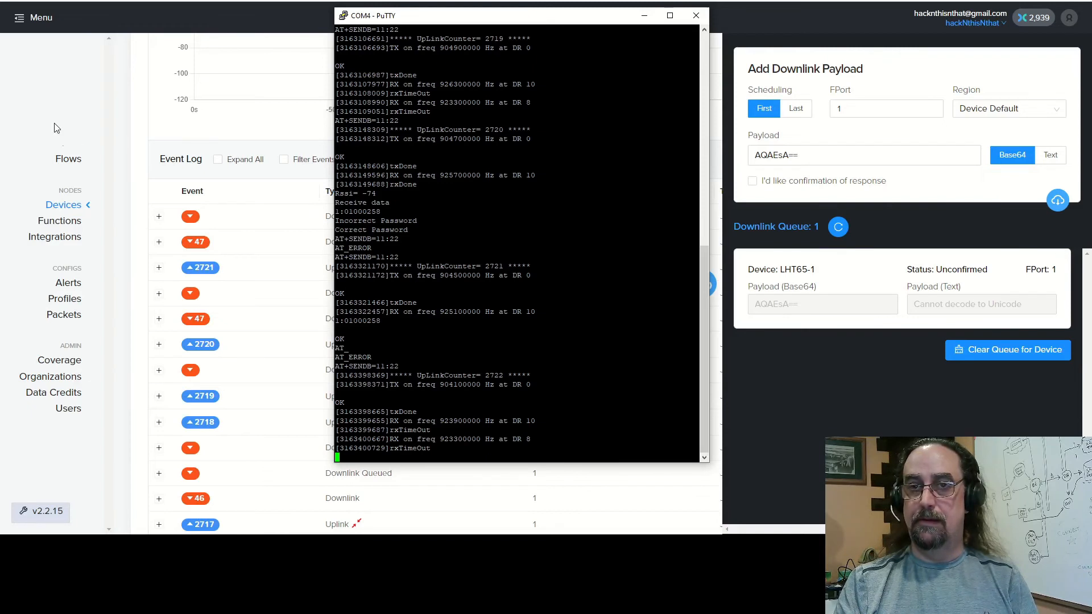
{"action": "left_click", "coordinate": [695, 15]}
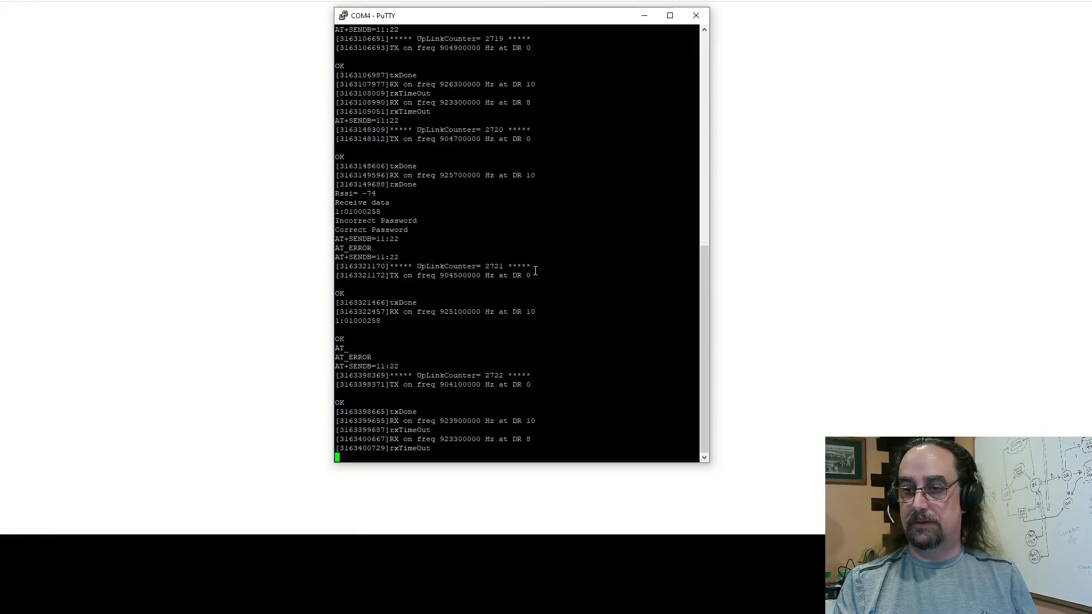
{"action": "mouse_move", "coordinate": [546, 244]}
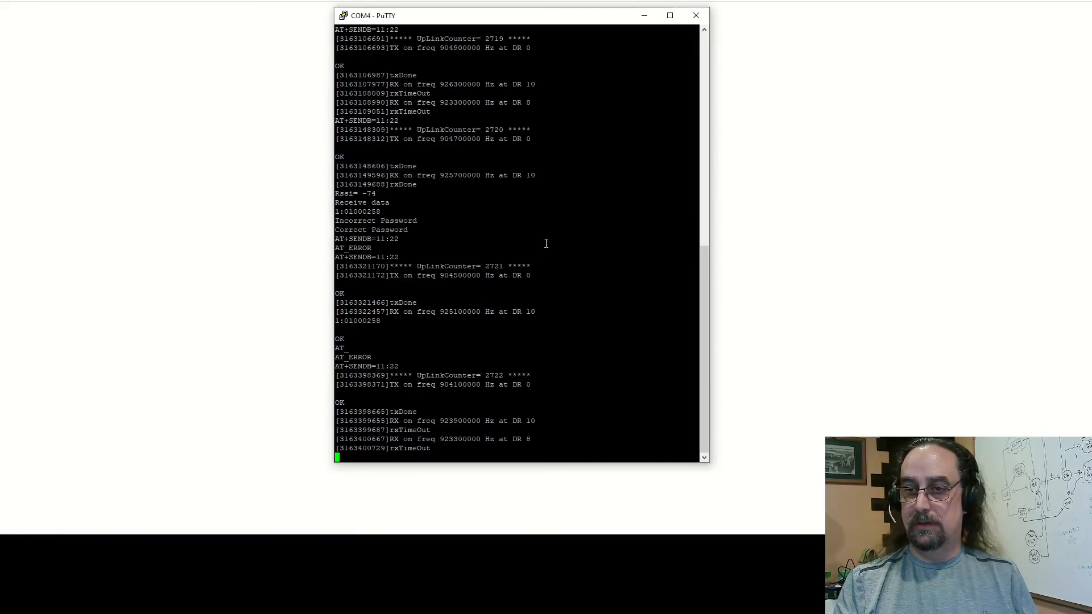
{"action": "type", "text": "AT"}
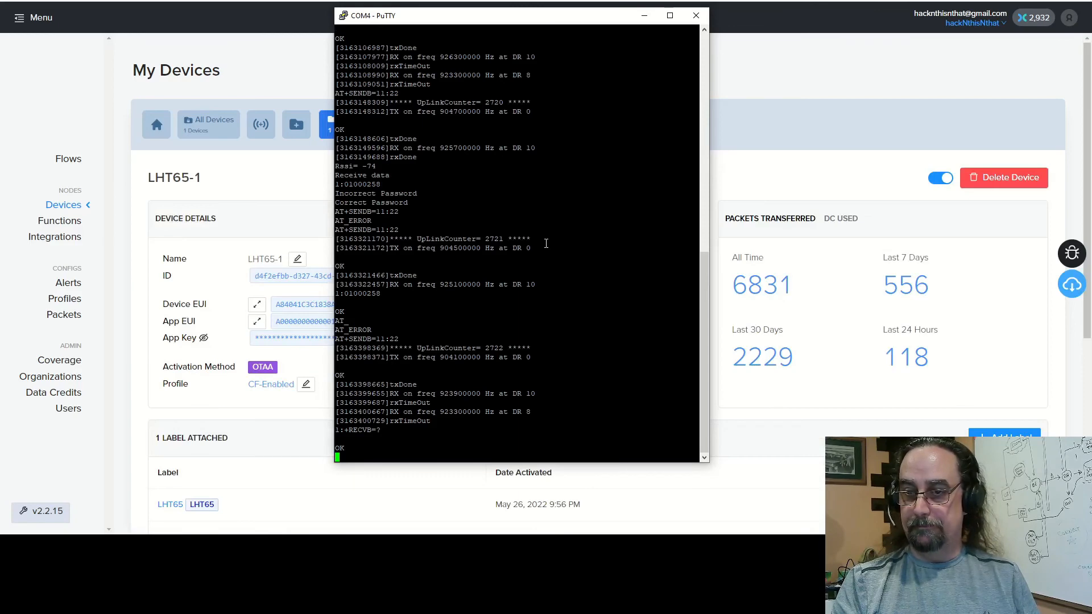
{"action": "mouse_move", "coordinate": [201, 400]}
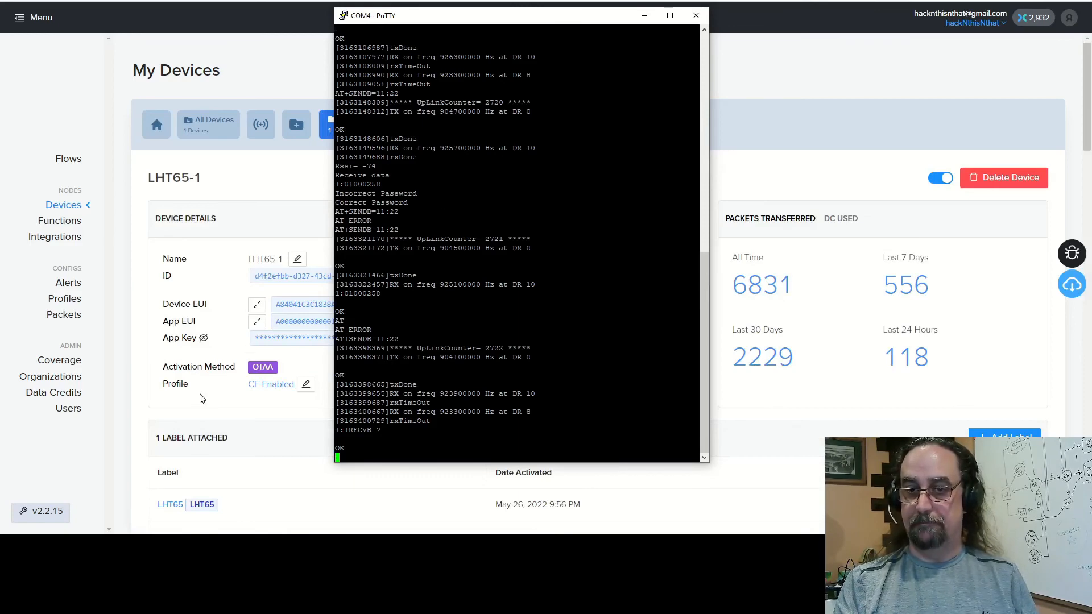
- Scroll LHT65-1's page to the Event Log showing uplink 2723 and downlink 48
{"action": "scroll", "scroll_direction": "down", "scroll_amount": 3}
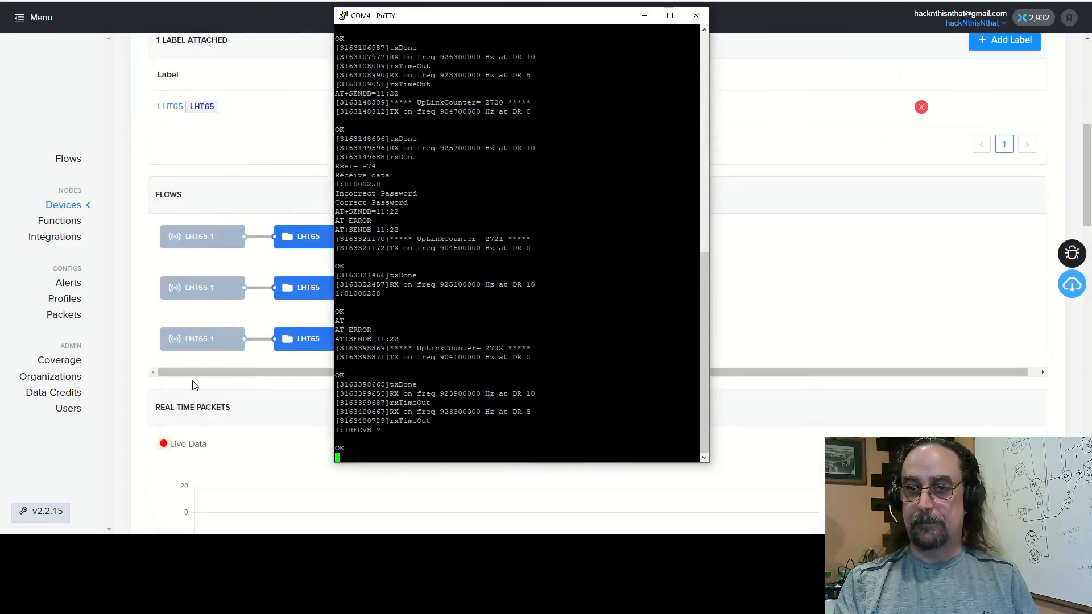
{"action": "scroll", "scroll_direction": "down", "scroll_amount": 3}
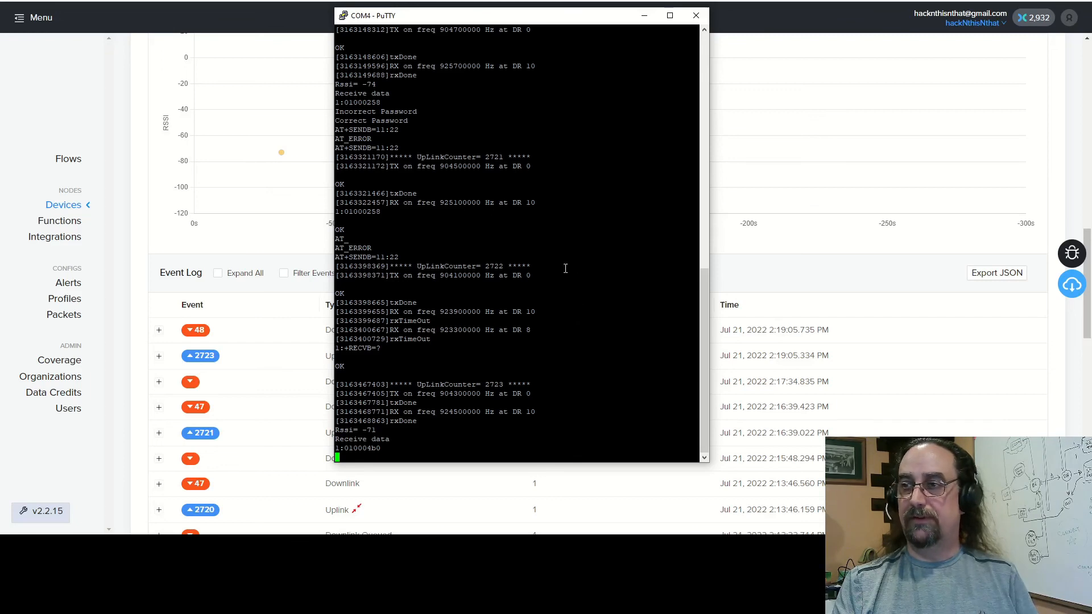
{"action": "mouse_move", "coordinate": [618, 108]}
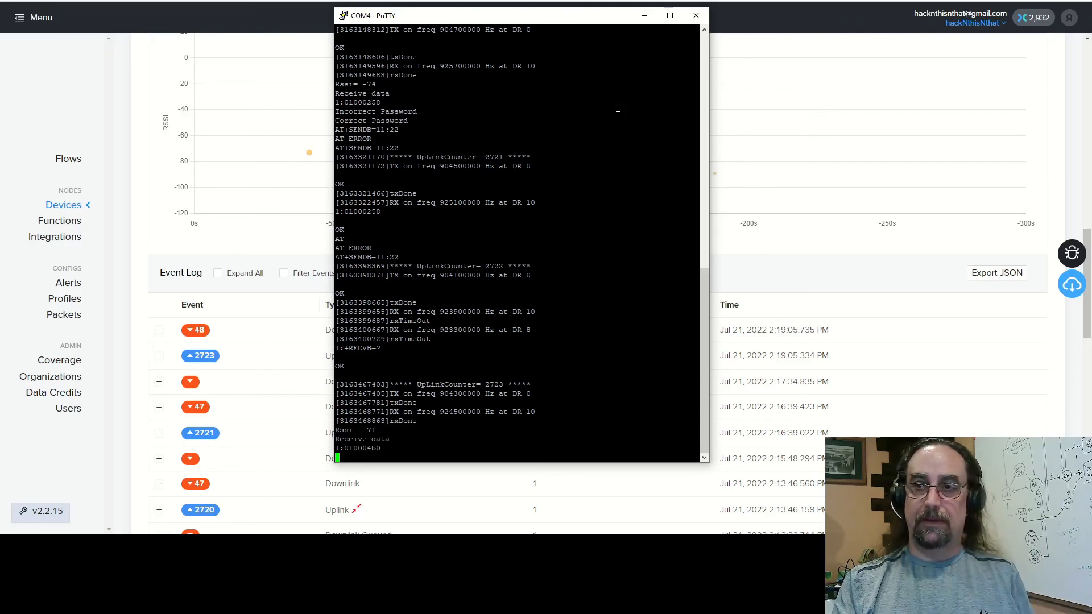
{"action": "mouse_move", "coordinate": [622, 166]}
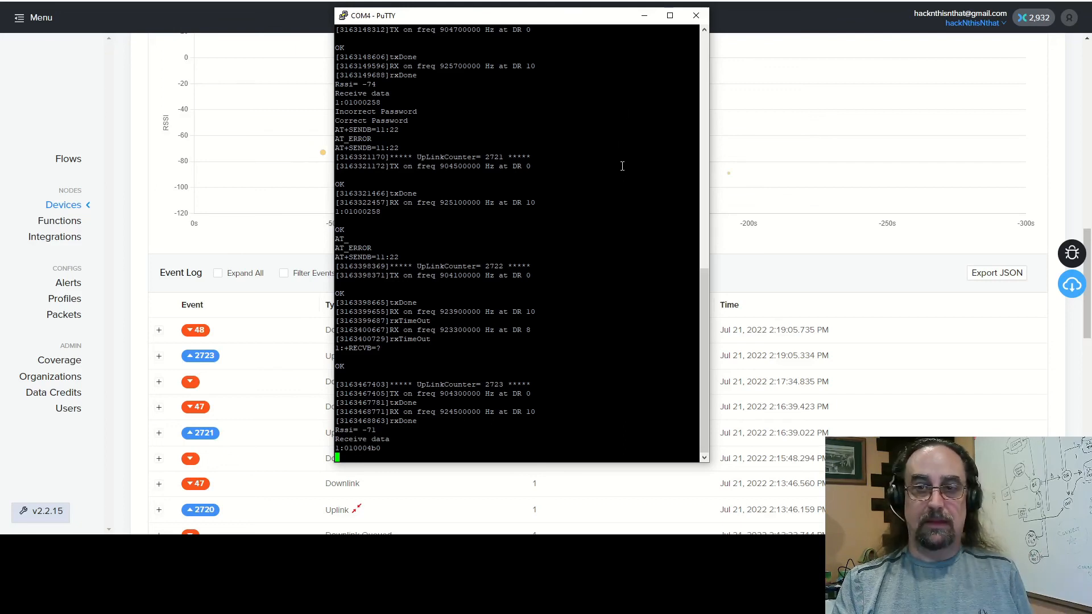